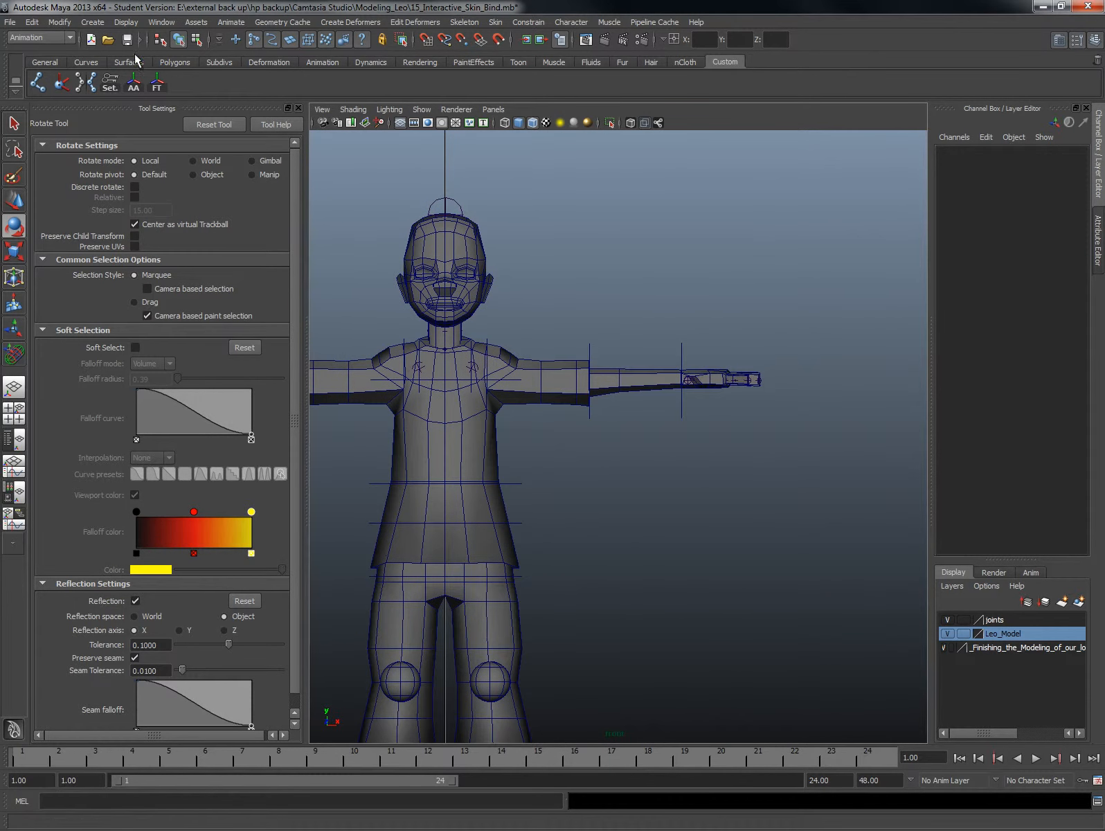
- Start the Bezier Curve Tool with tangent handles set to broken tangency
click(86, 21)
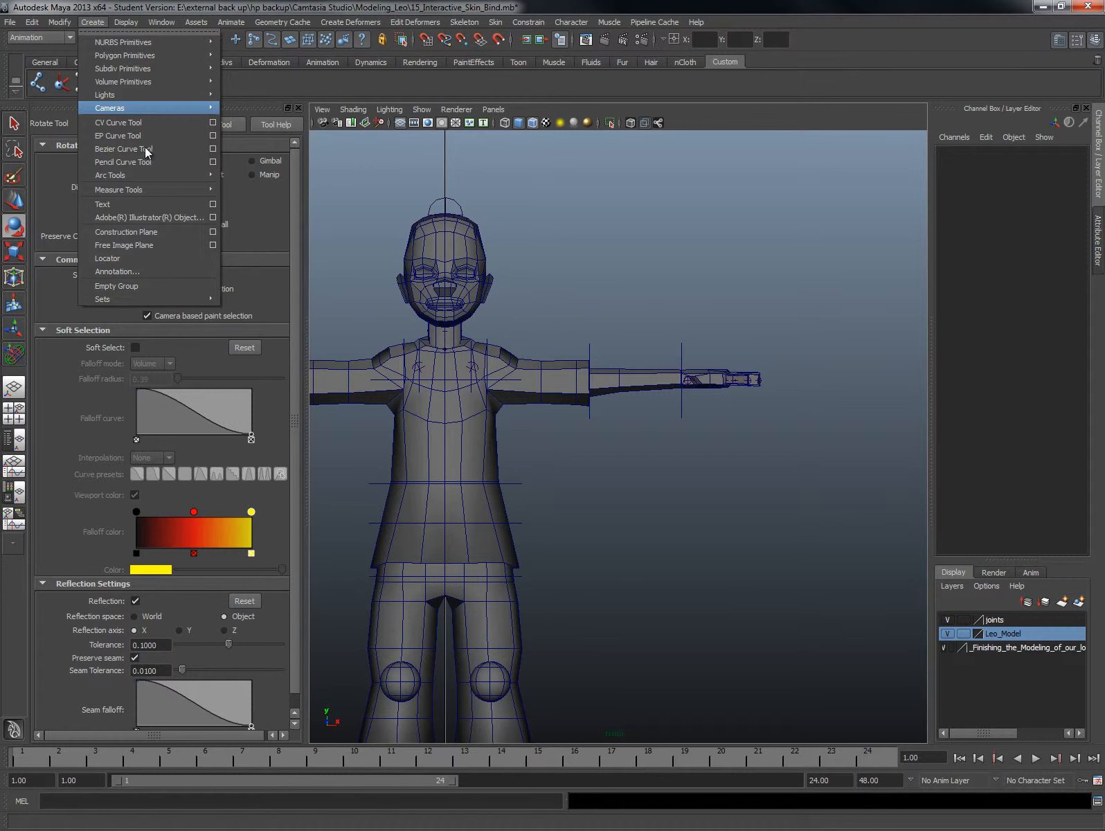
click(123, 149)
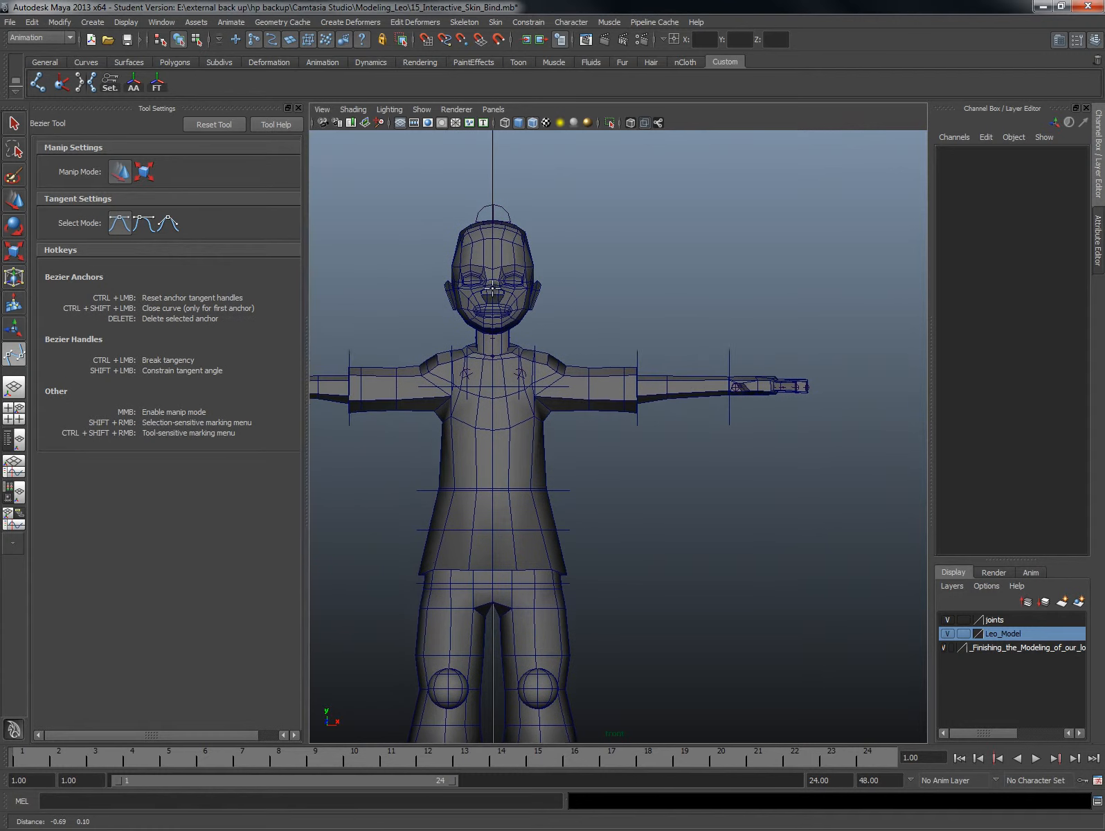
click(164, 223)
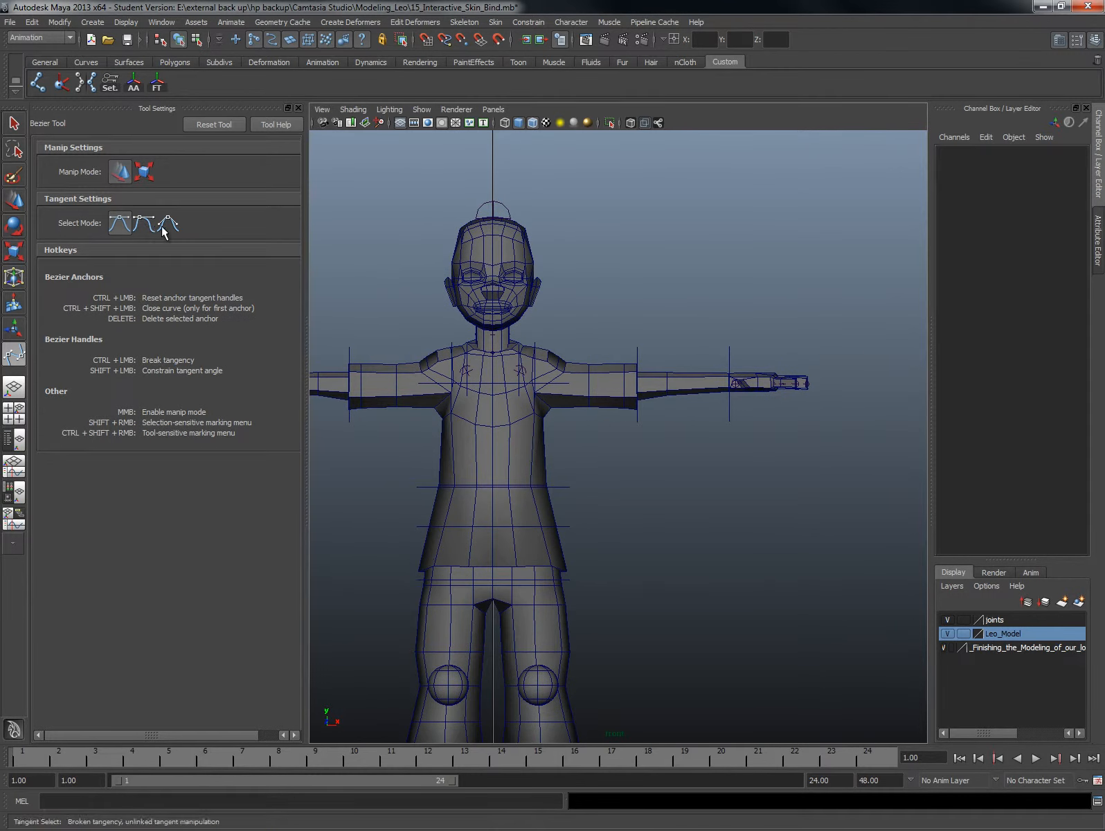
click(120, 222)
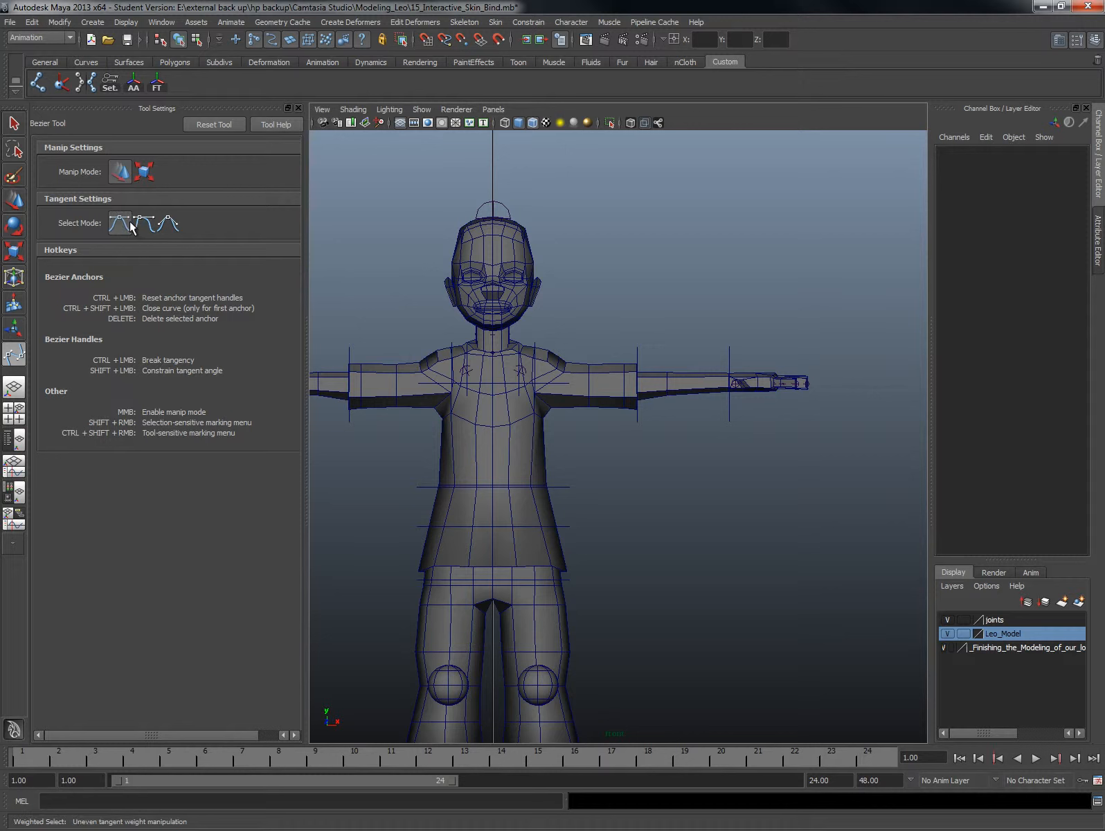
click(144, 222)
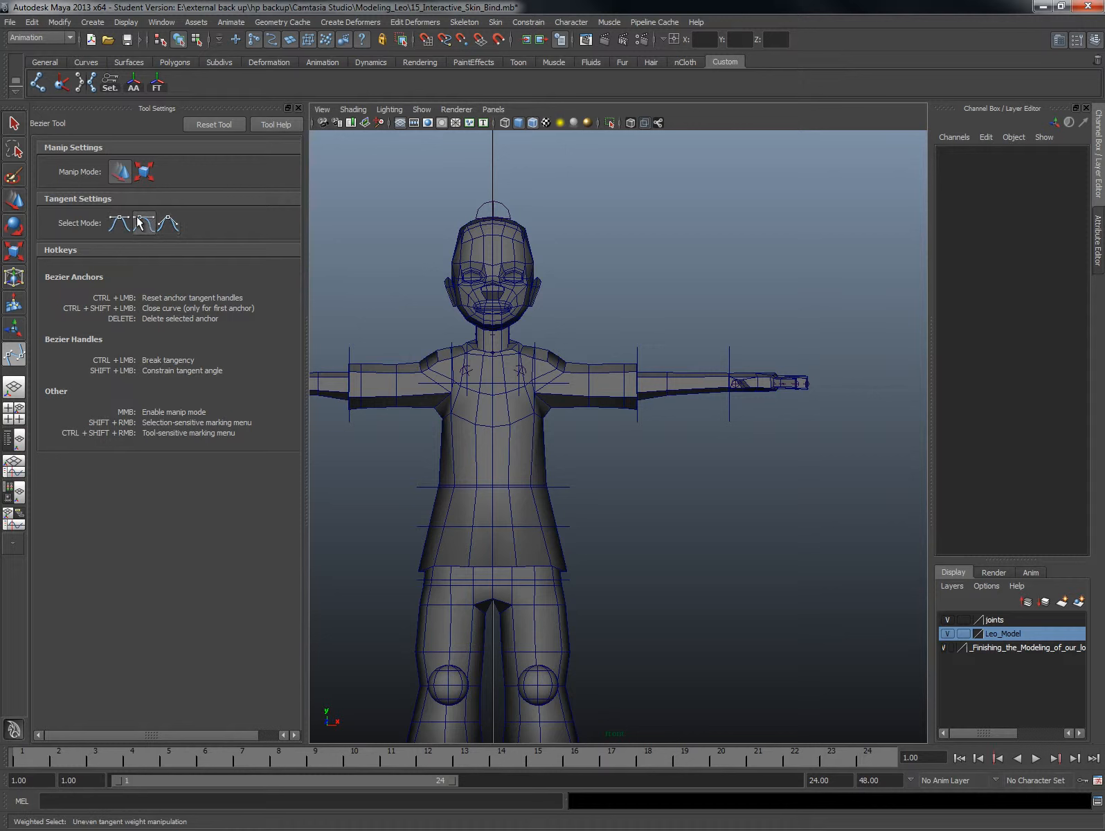
click(167, 223)
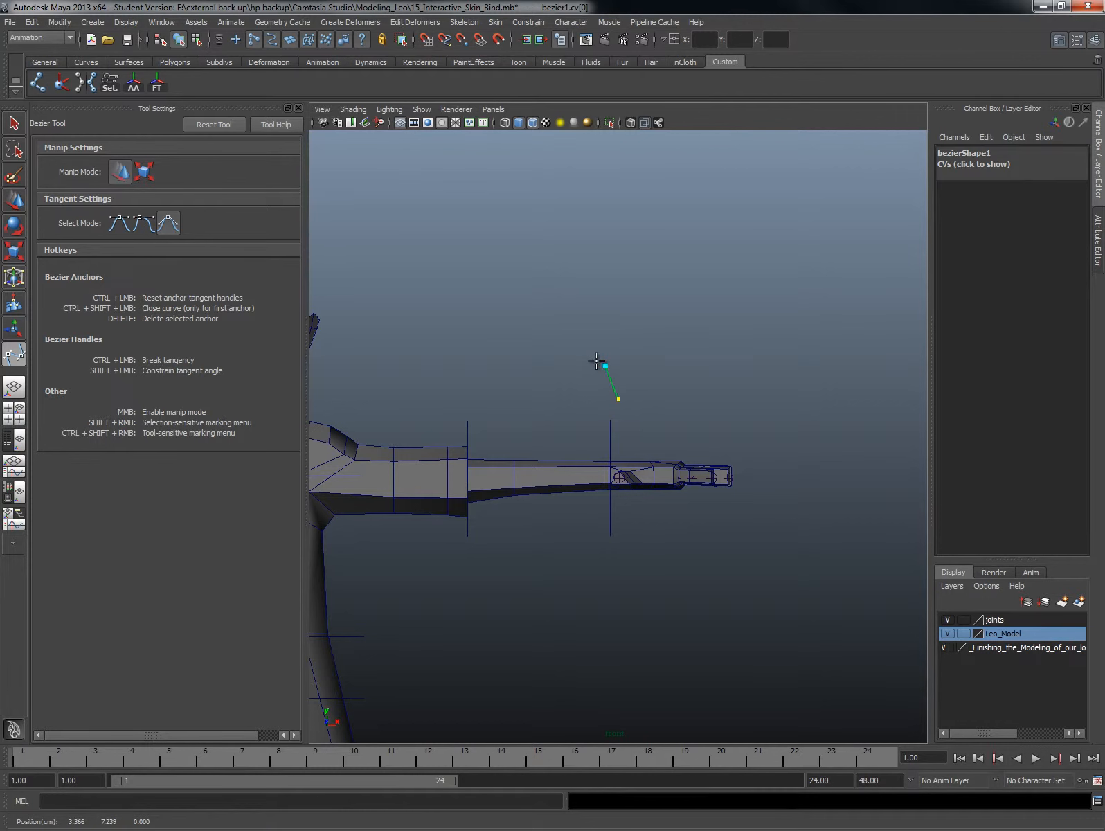
- Place Bezier anchors around each finger and back down toward the wrist
click(570, 339)
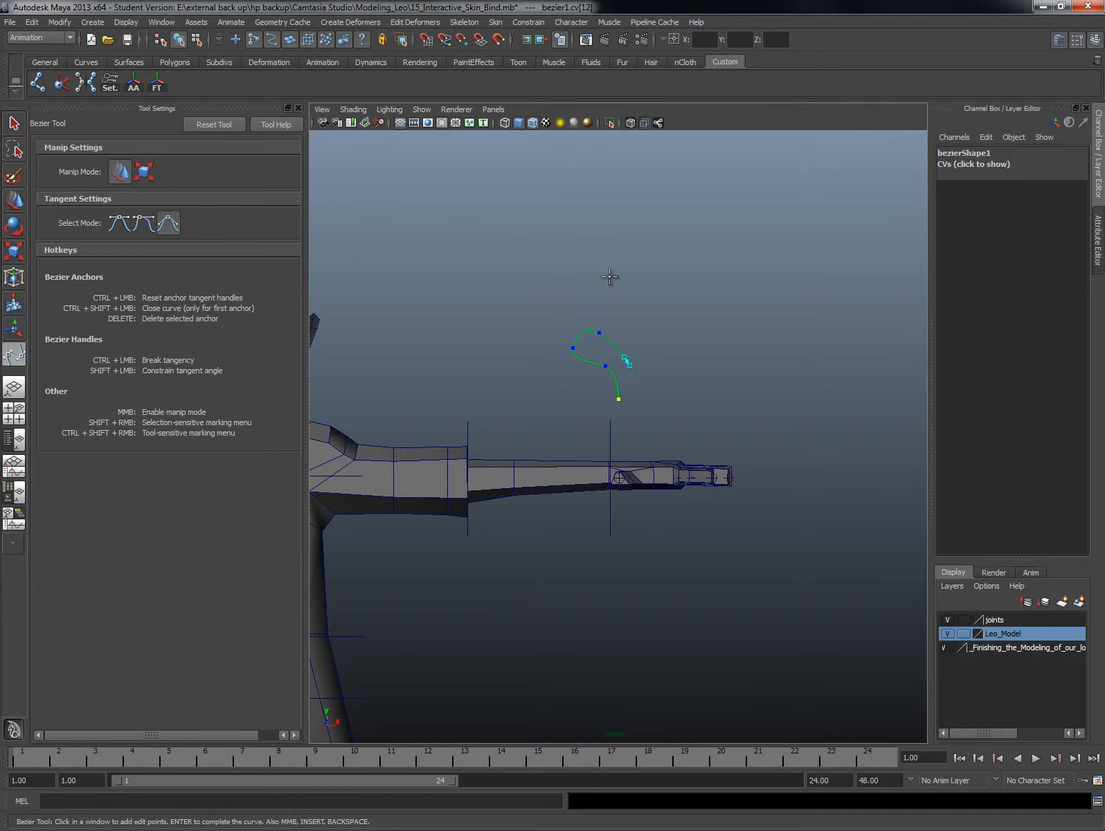
click(644, 261)
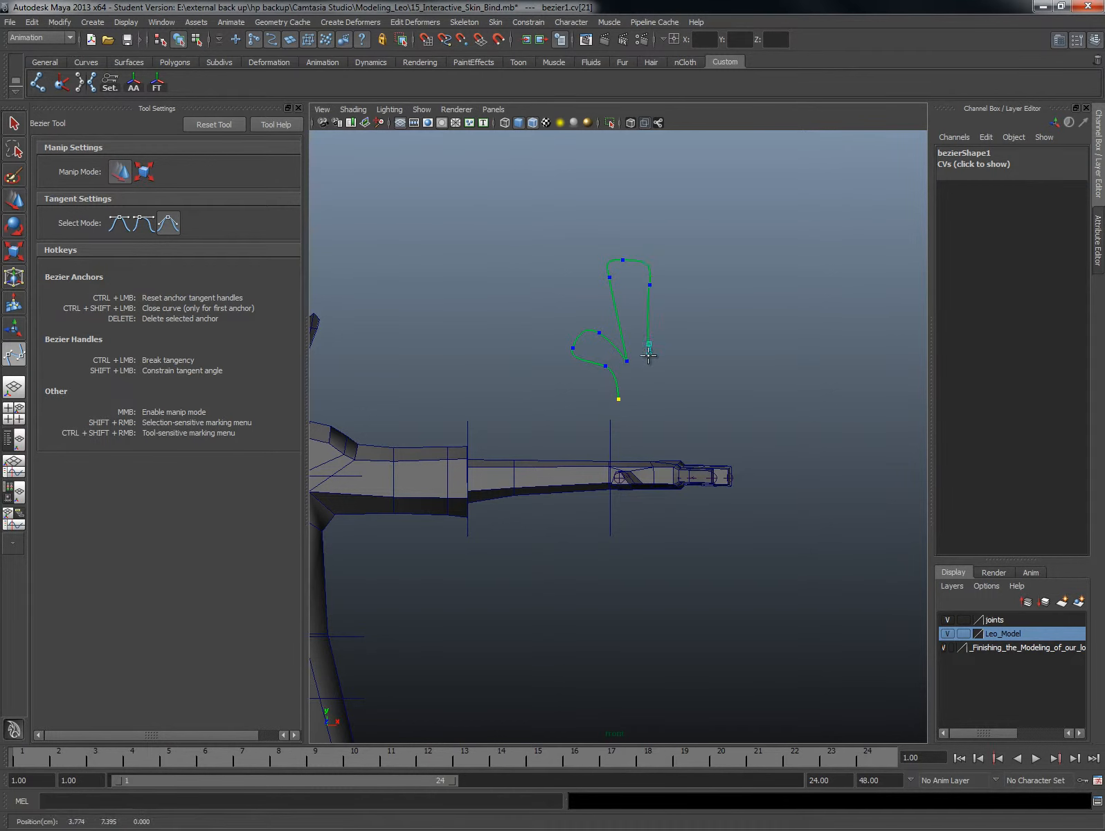
click(680, 256)
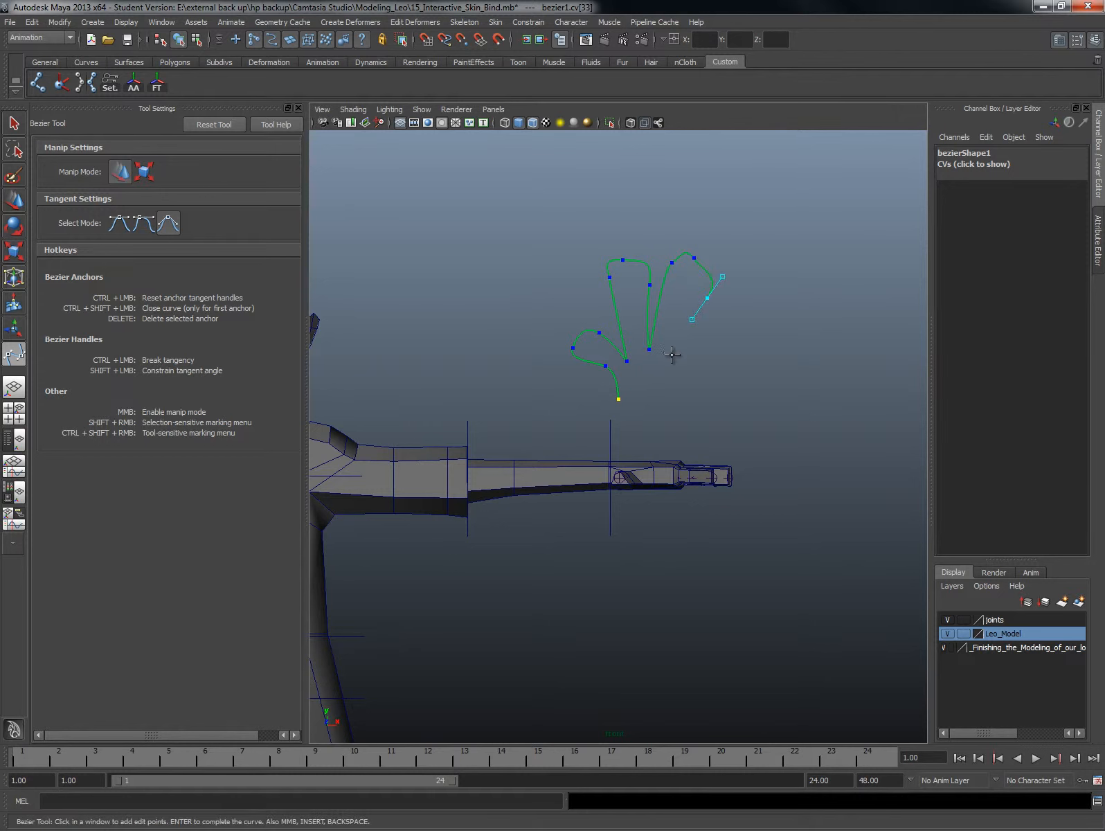
click(718, 302)
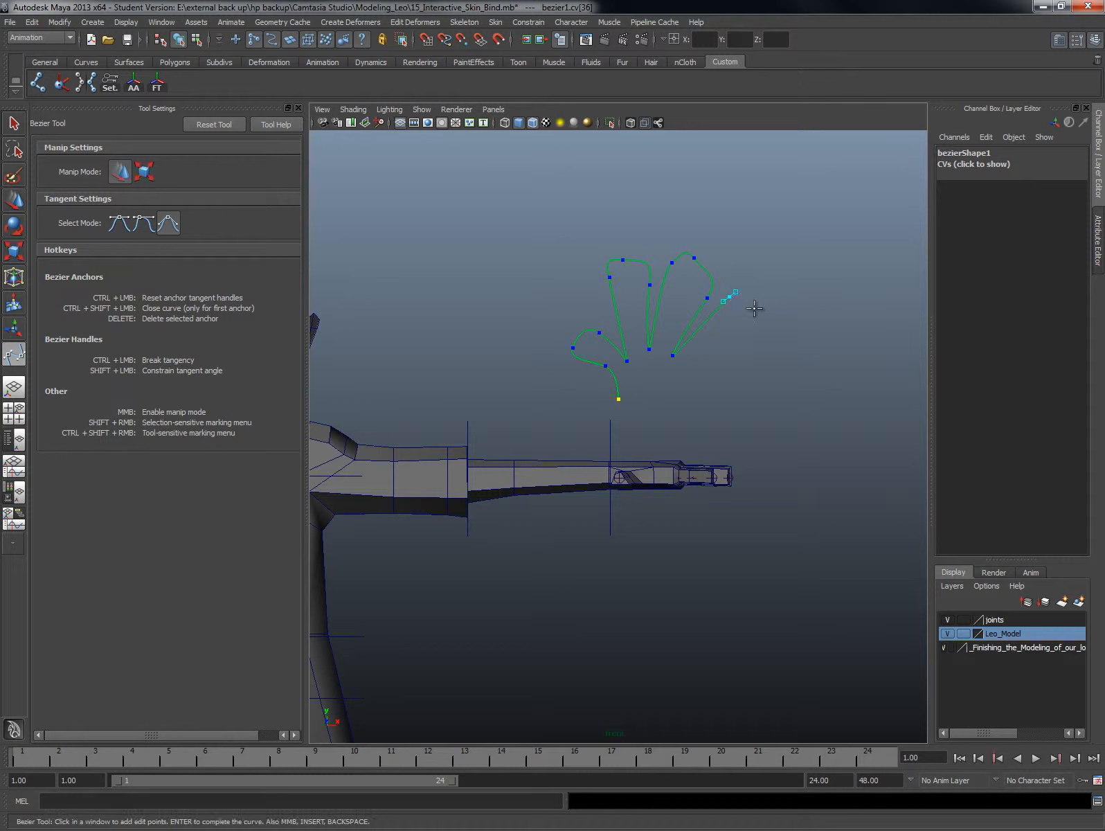
click(695, 376)
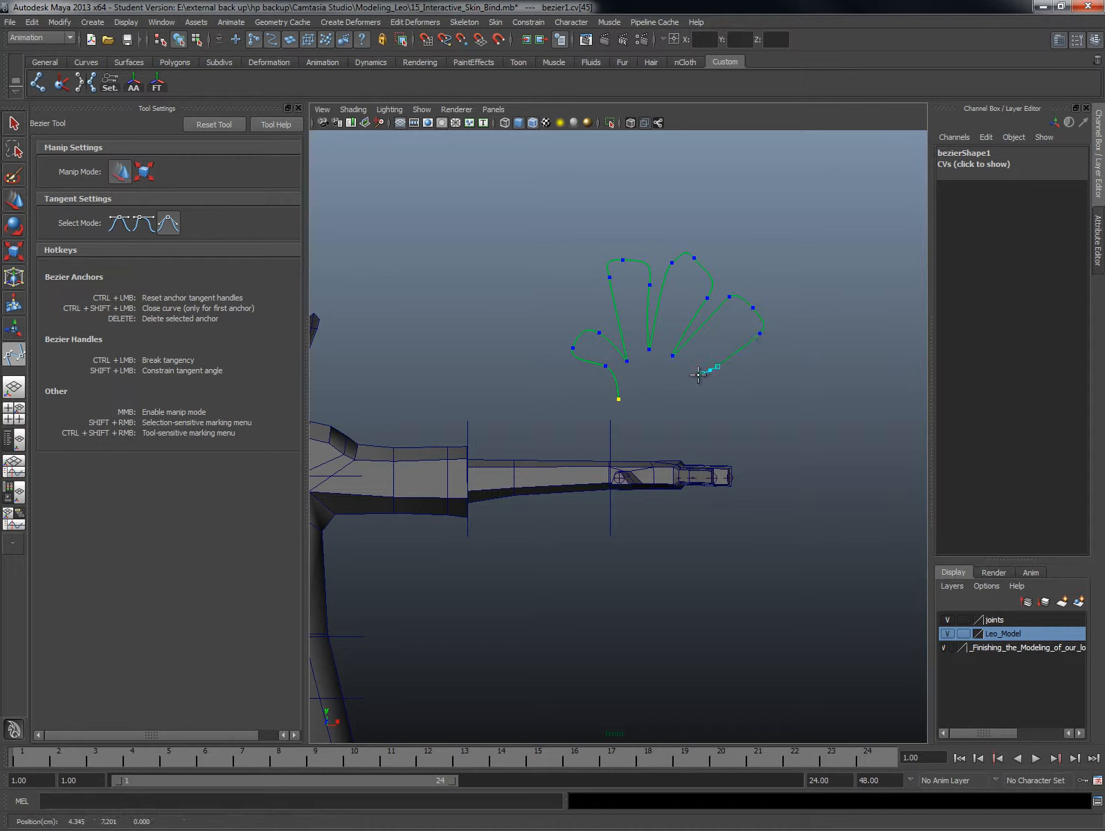
click(685, 436)
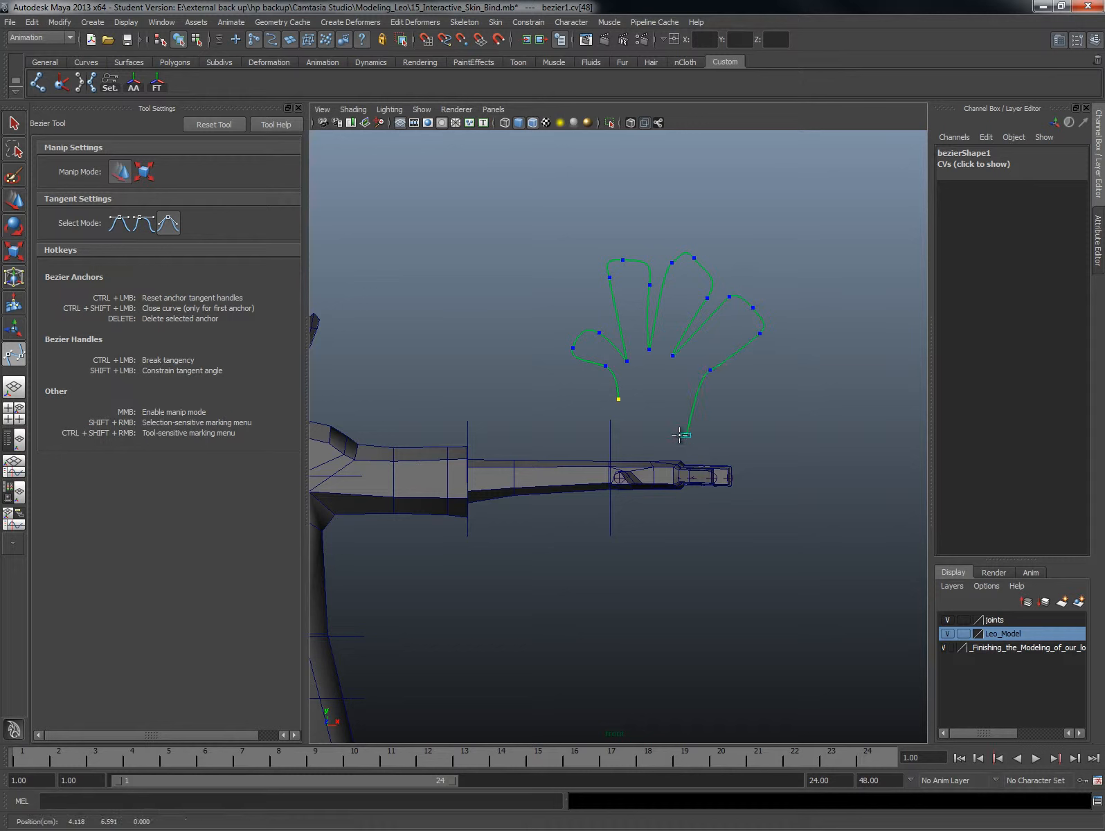
click(659, 411)
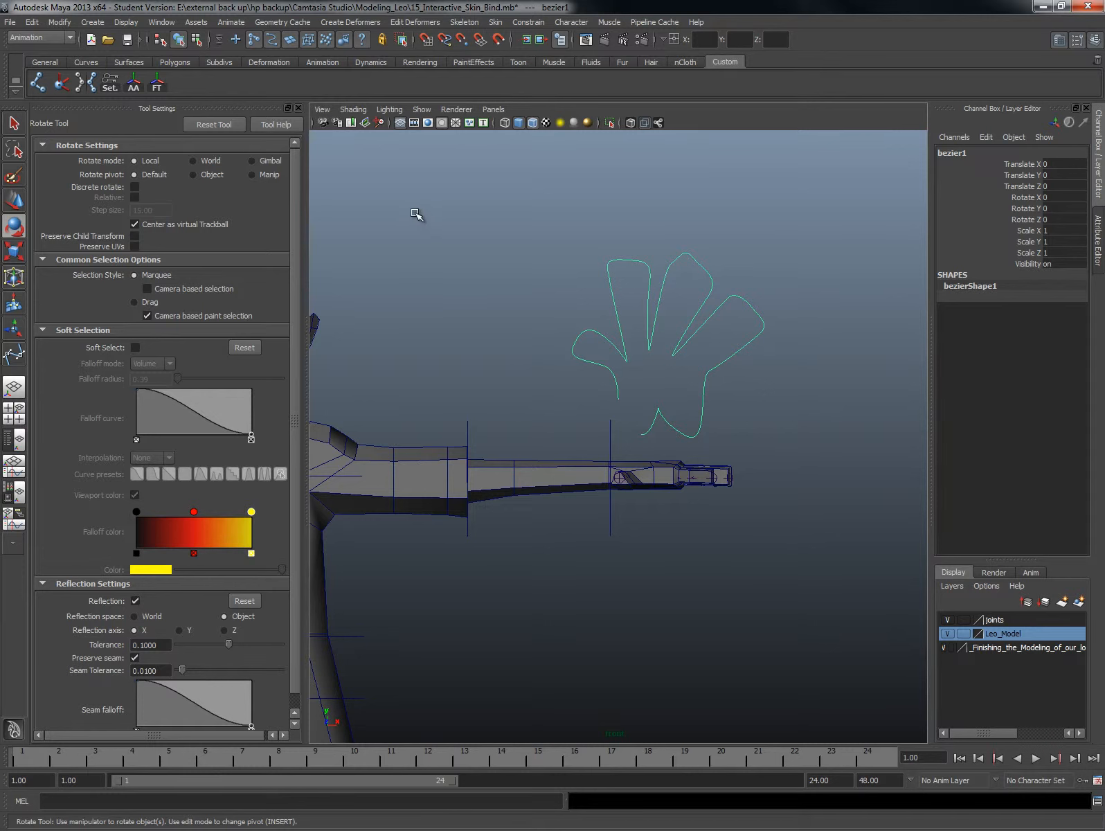
- Switch to the Surfaces menu set and close bezier1 with Open/Close Curves
click(66, 40)
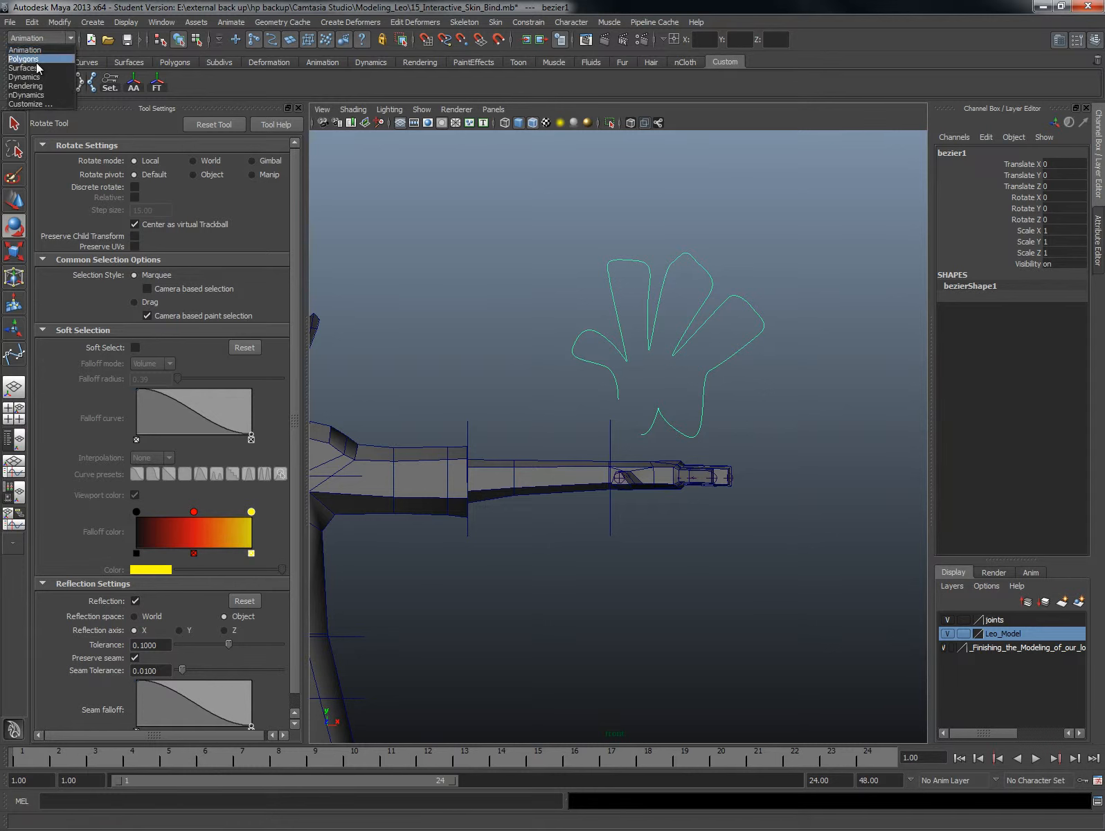
click(22, 68)
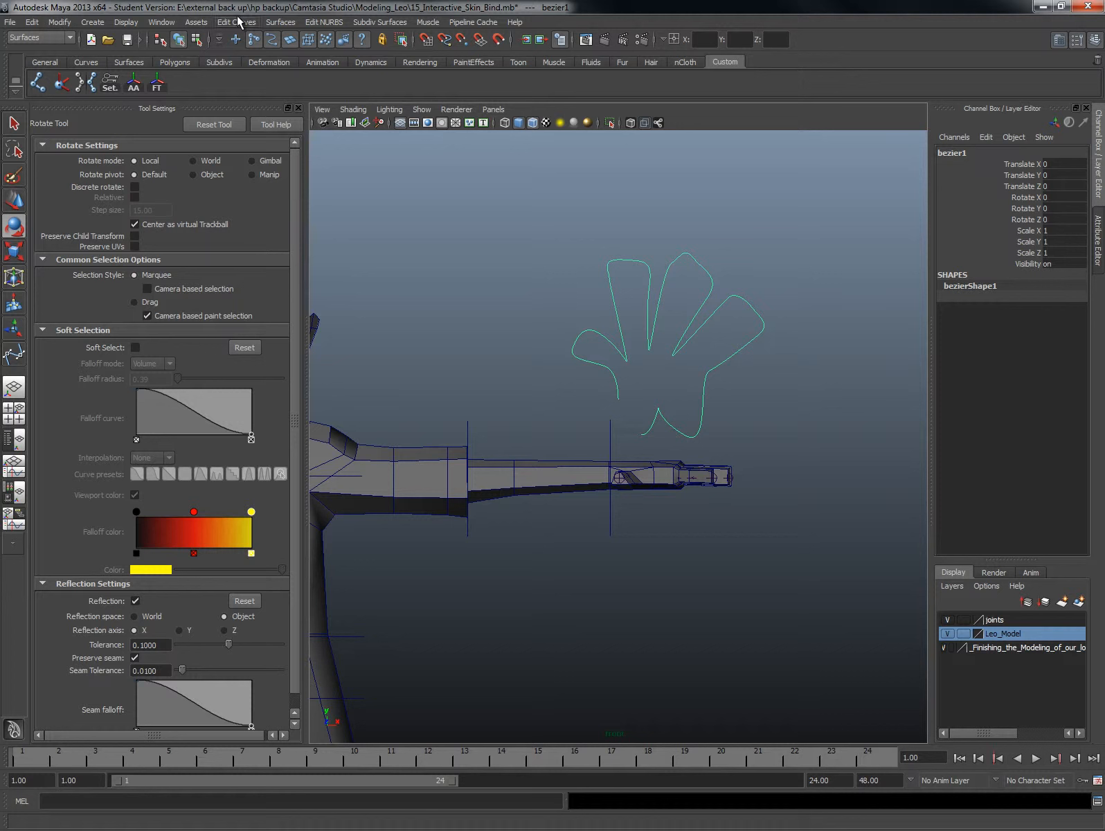
click(236, 22)
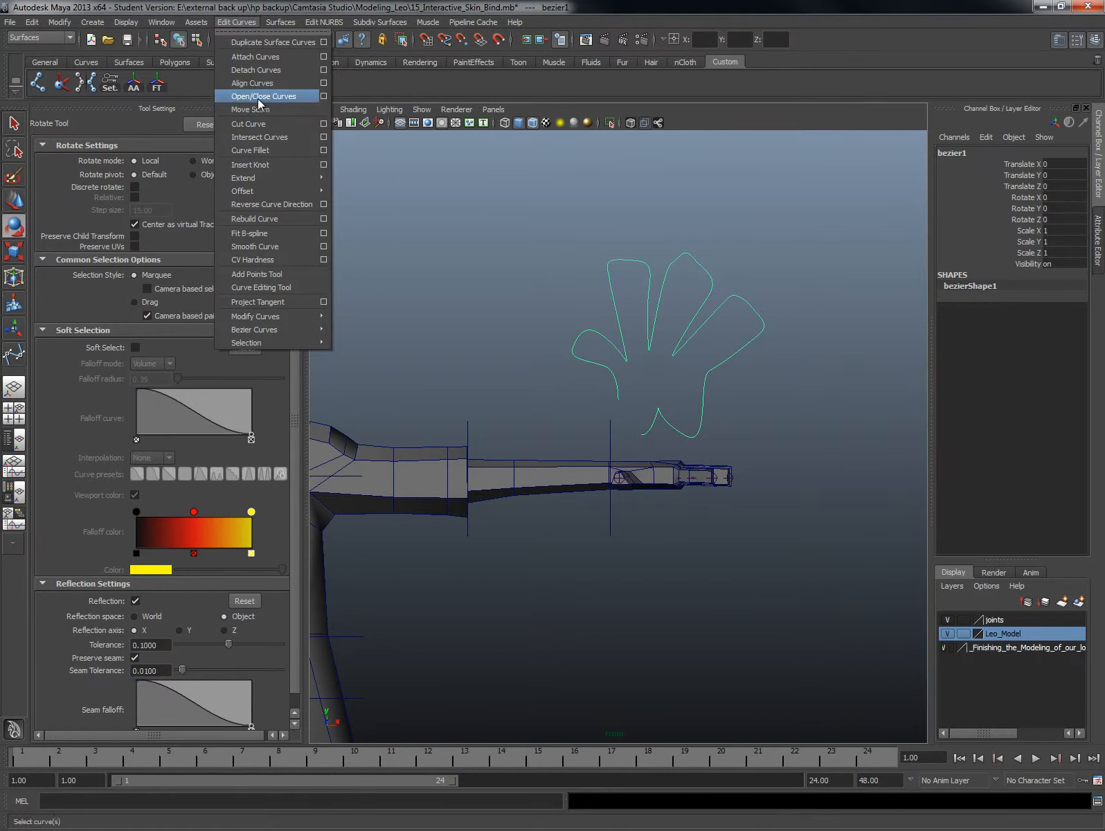
click(267, 96)
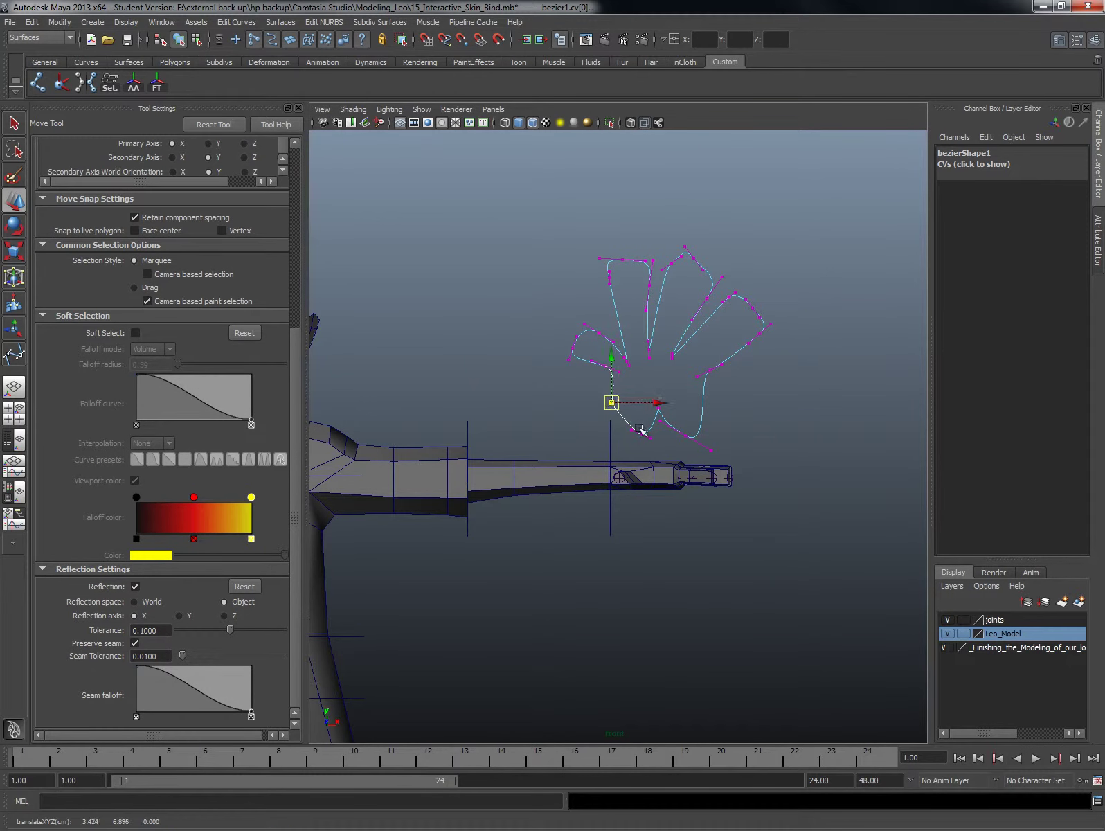
- Drag bezier1's control points to smooth the thumb, outer finger and middle finger tips
drag(611, 402, 628, 435)
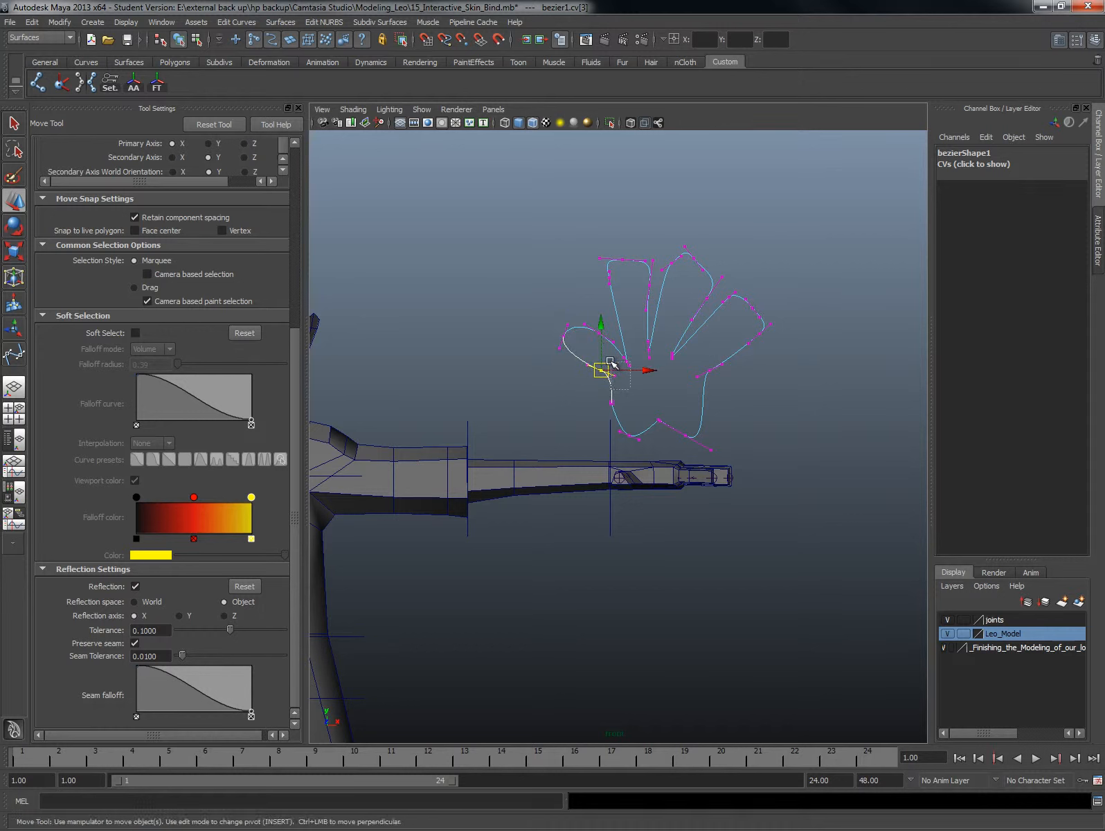
drag(603, 366, 612, 402)
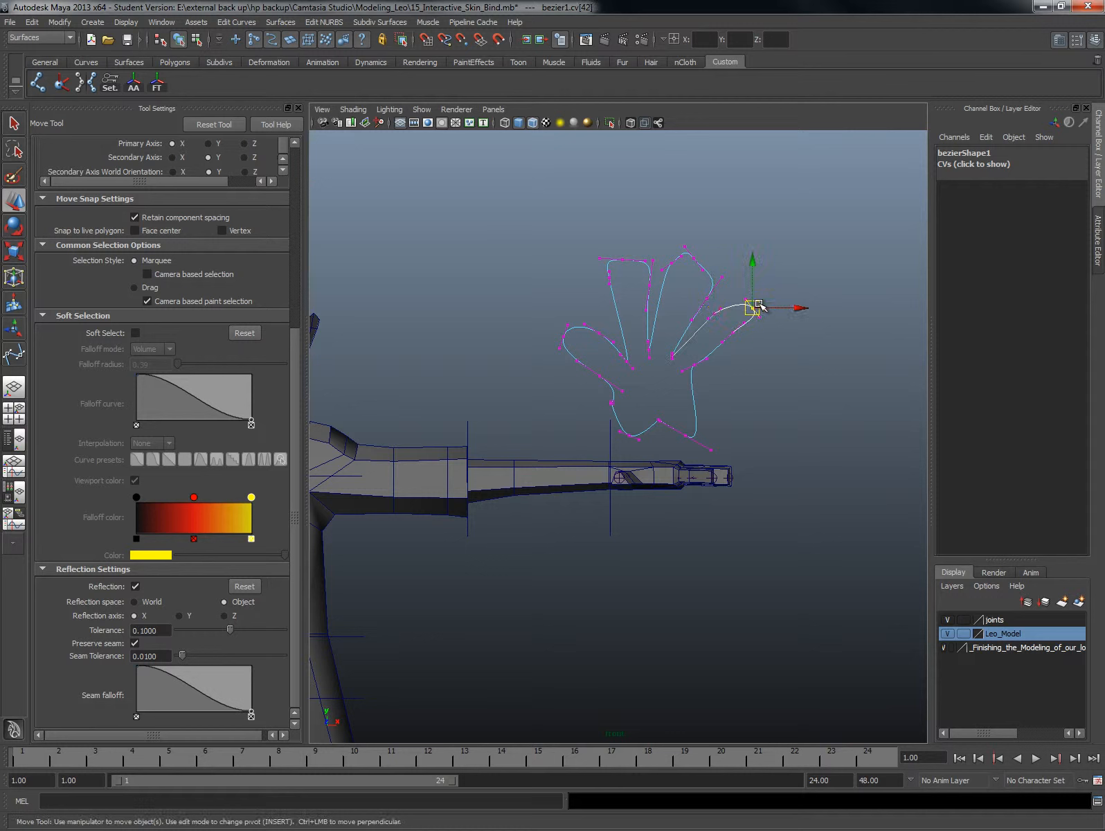
drag(754, 309, 734, 342)
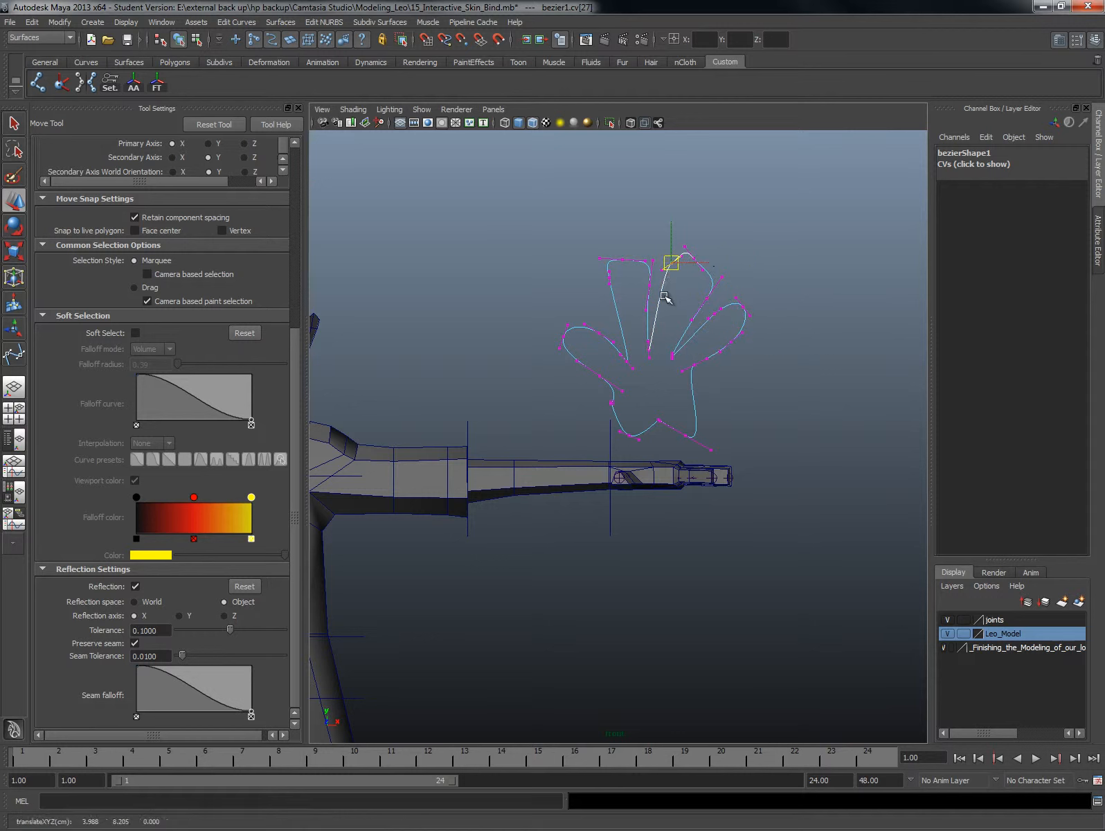
drag(670, 262, 666, 277)
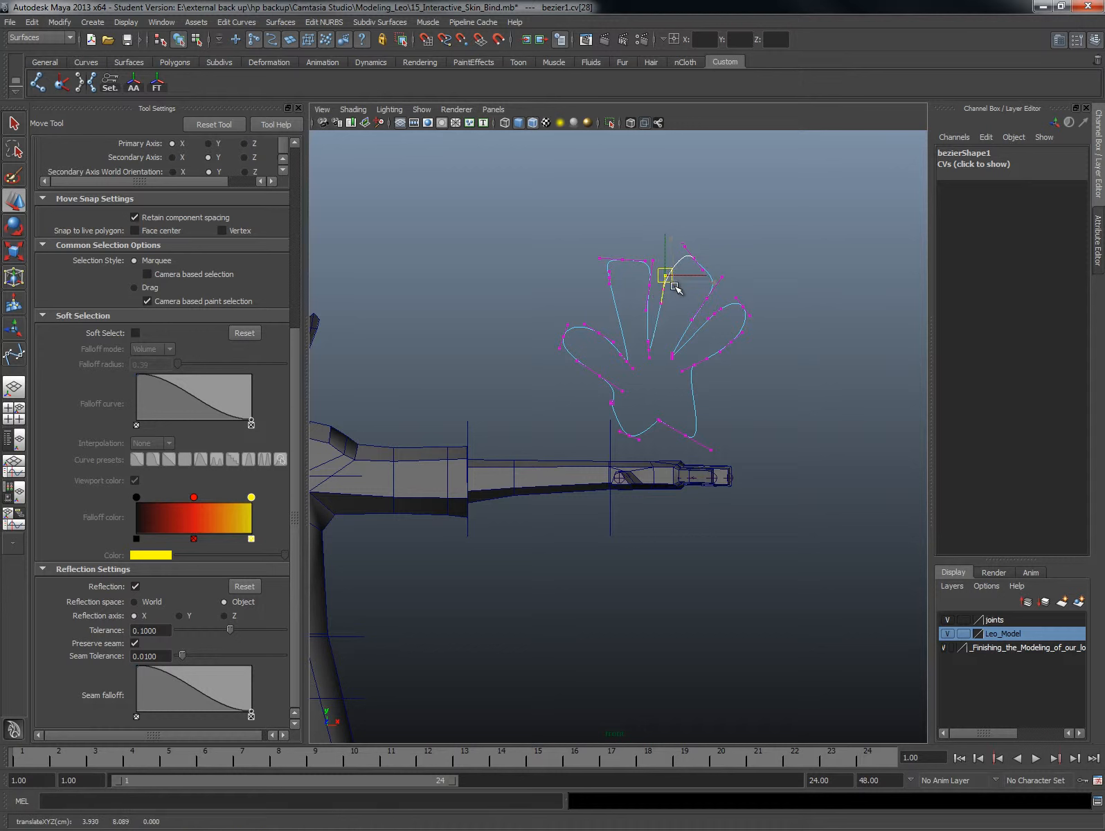
drag(666, 275, 691, 265)
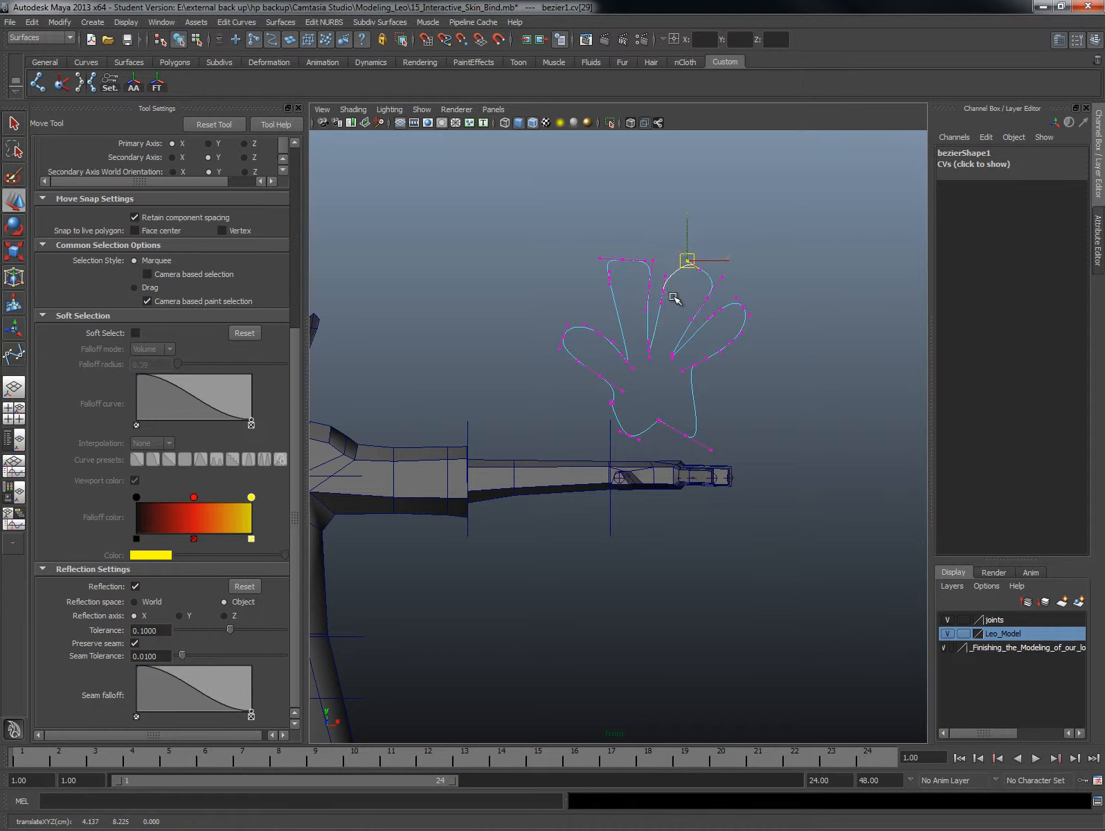
drag(686, 260, 694, 305)
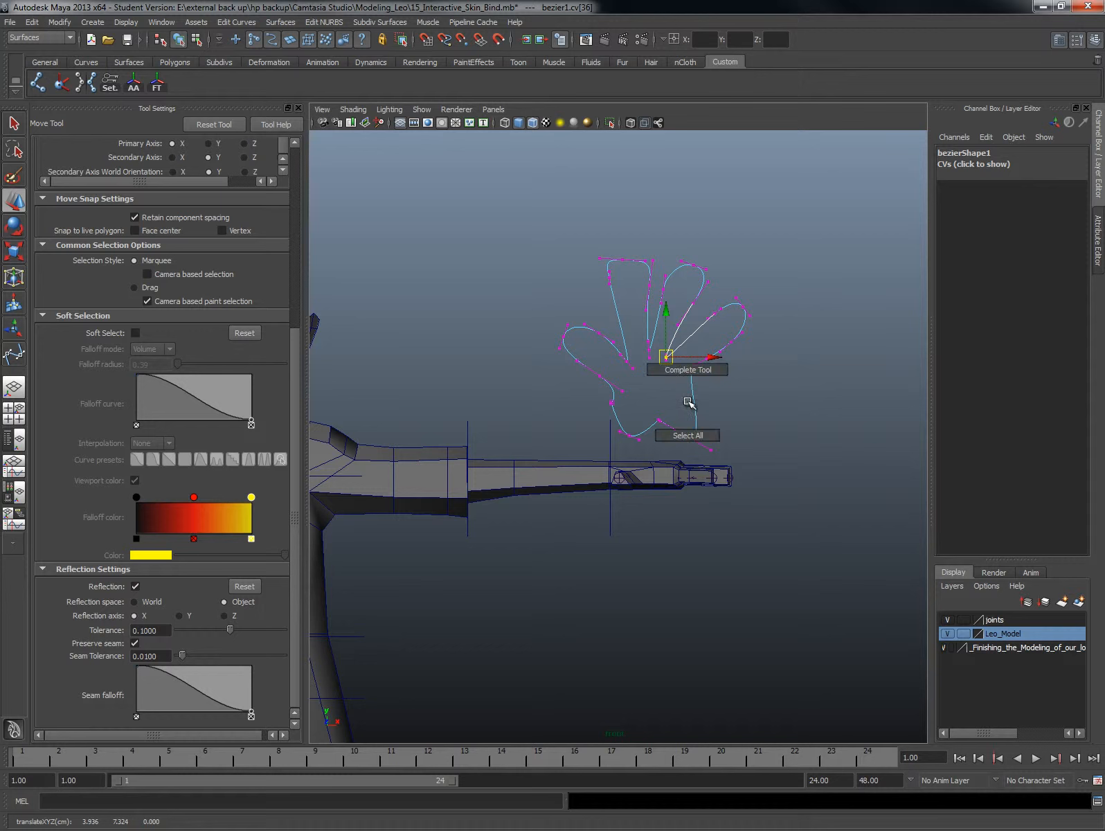
click(713, 426)
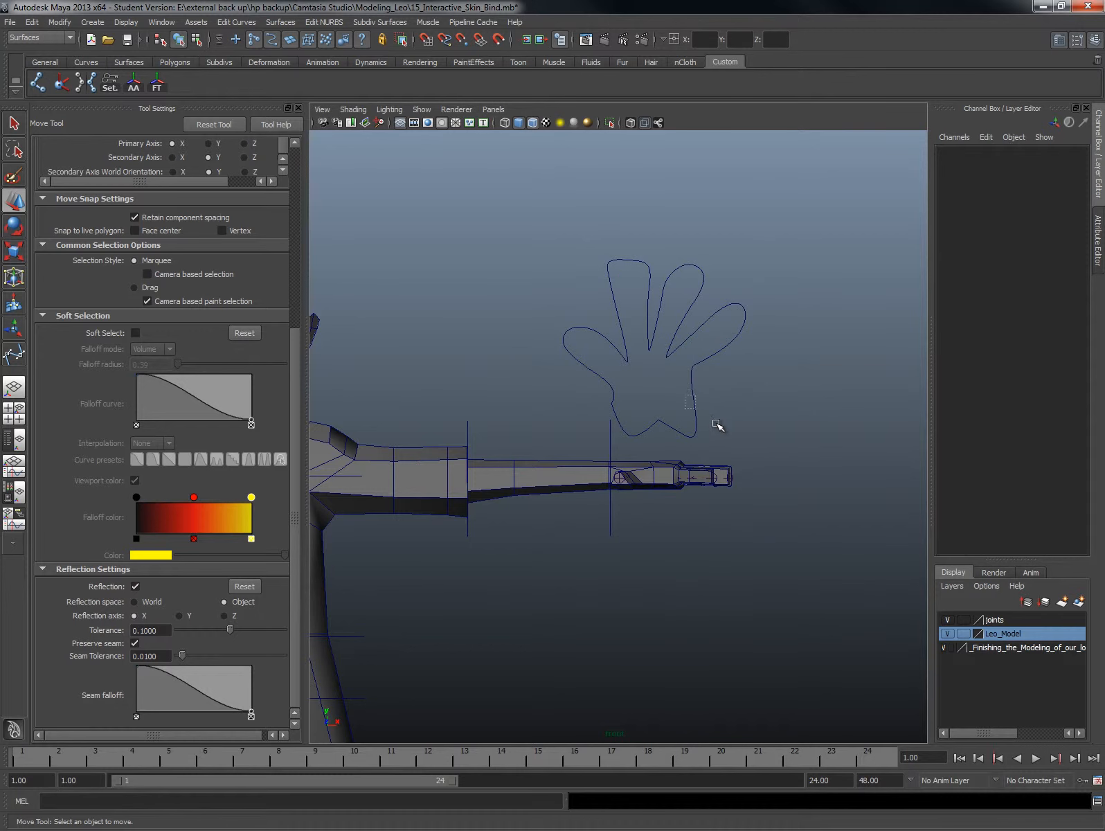
click(612, 398)
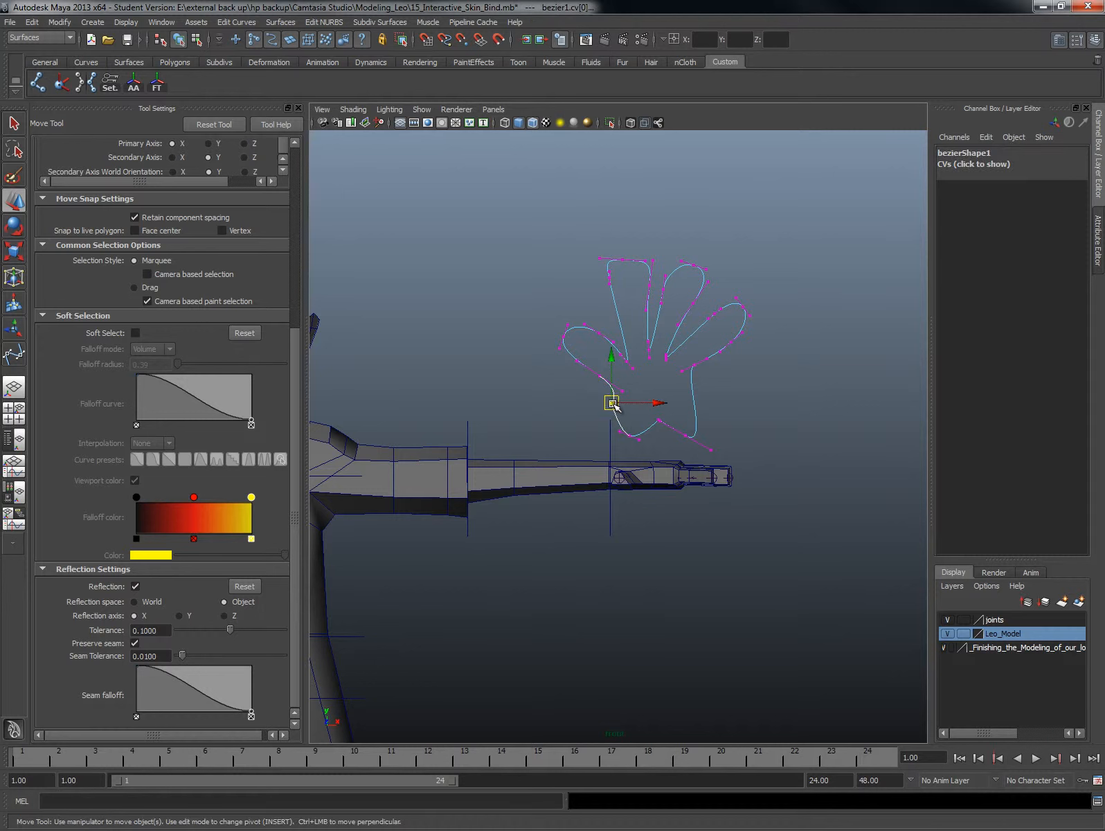
click(690, 386)
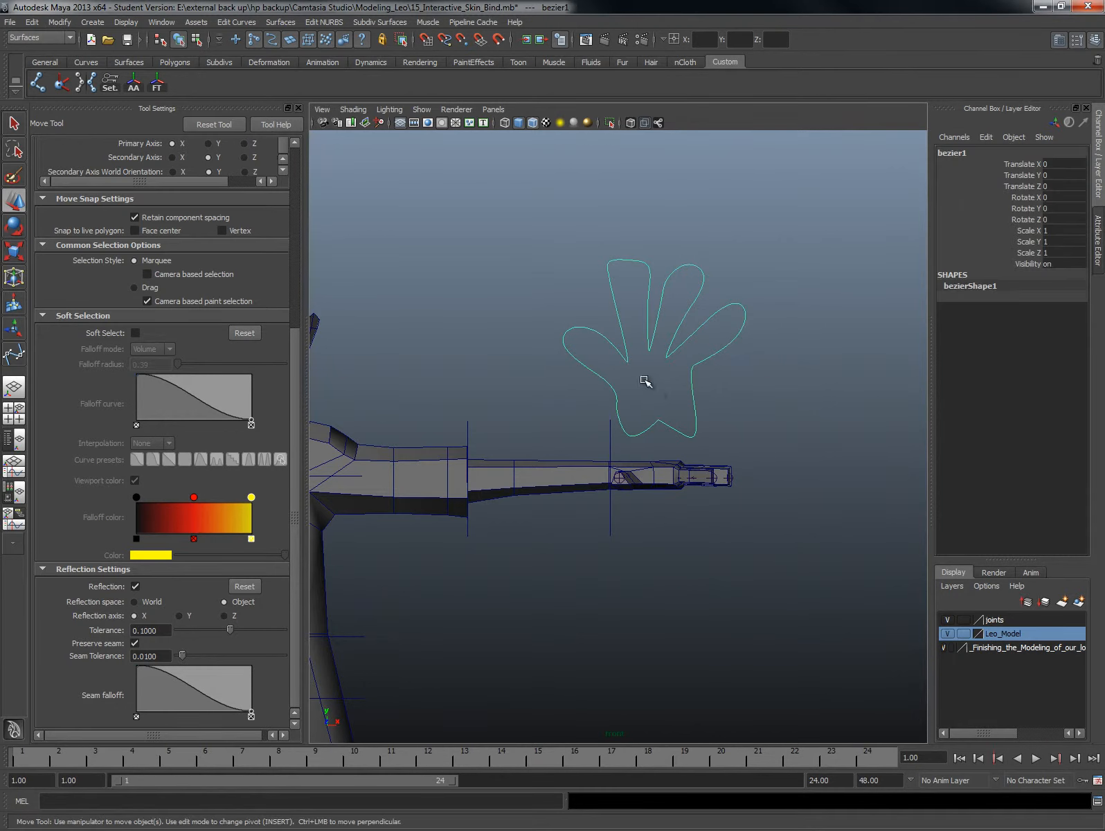
- Scale down the duplicated hand control and the one on the other side
click(58, 22)
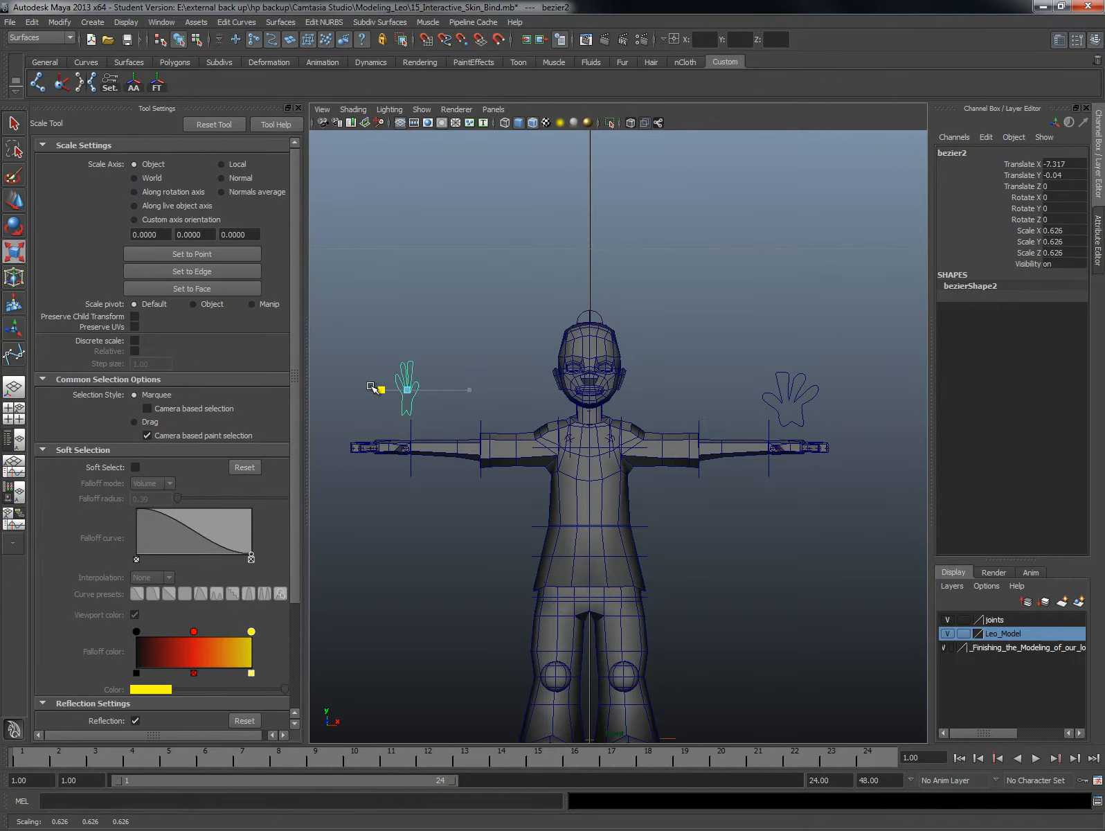
drag(381, 390, 352, 390)
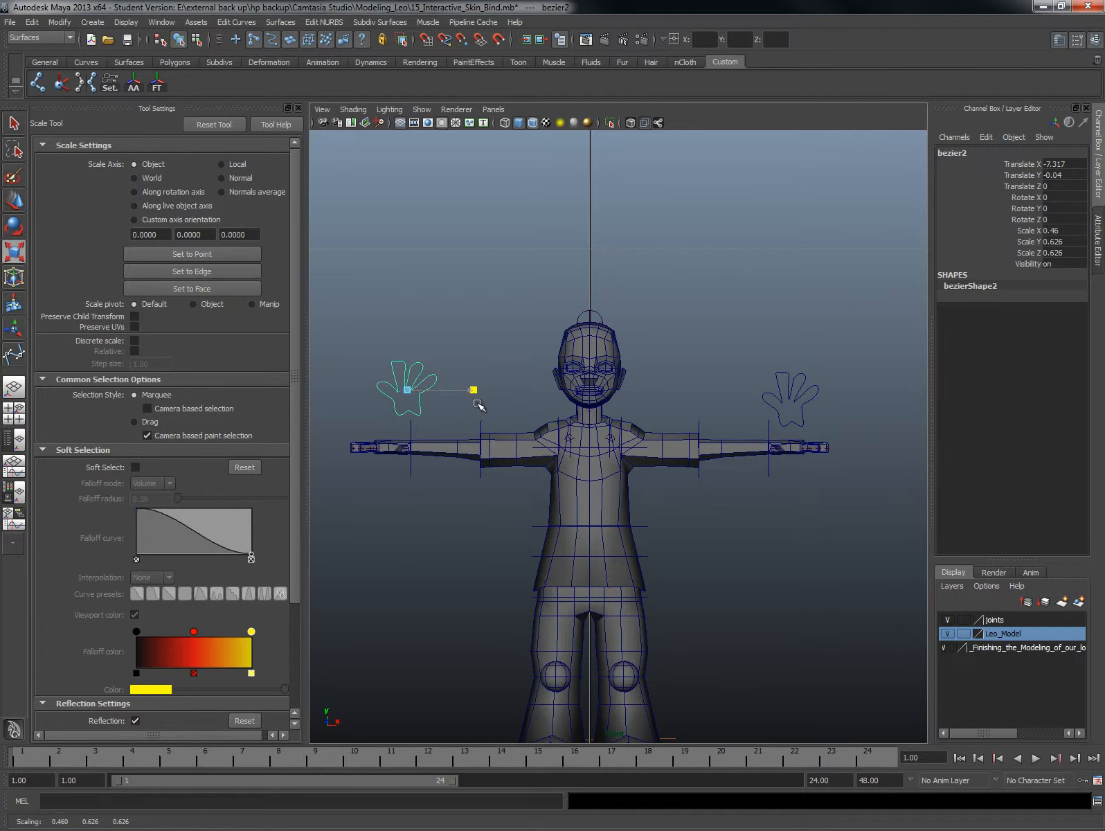
drag(473, 390, 469, 390)
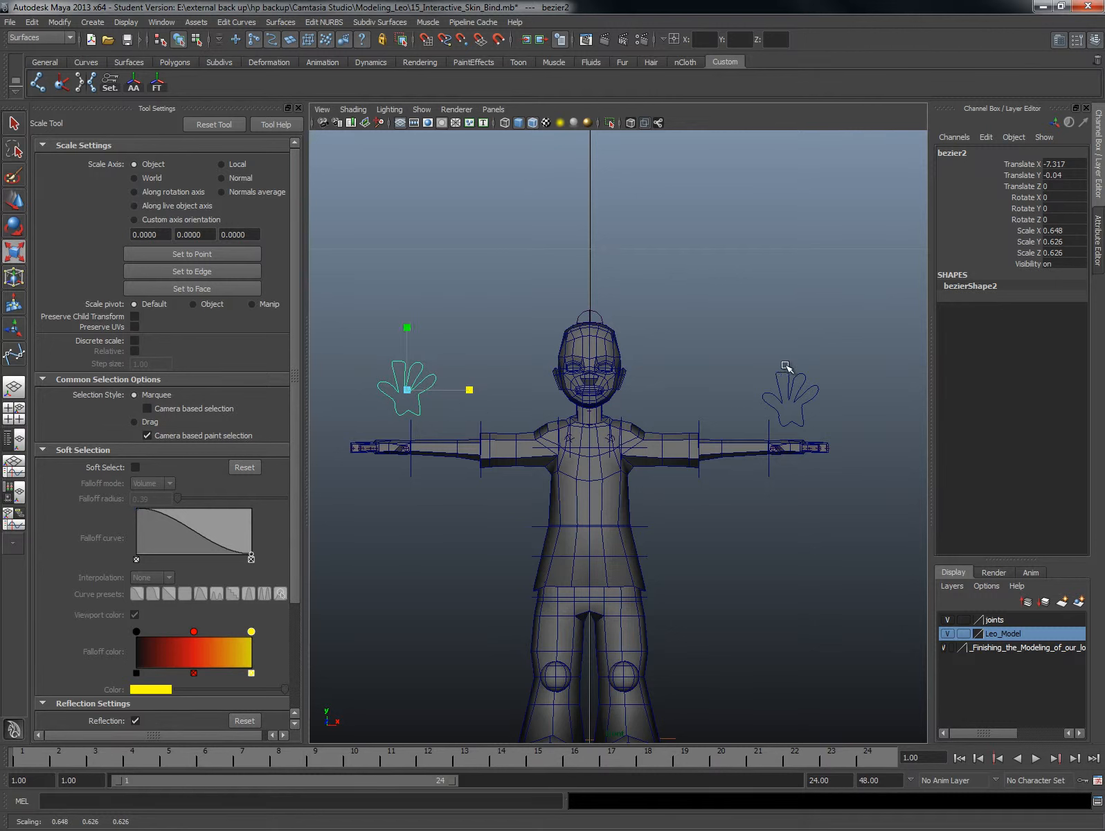
click(793, 399)
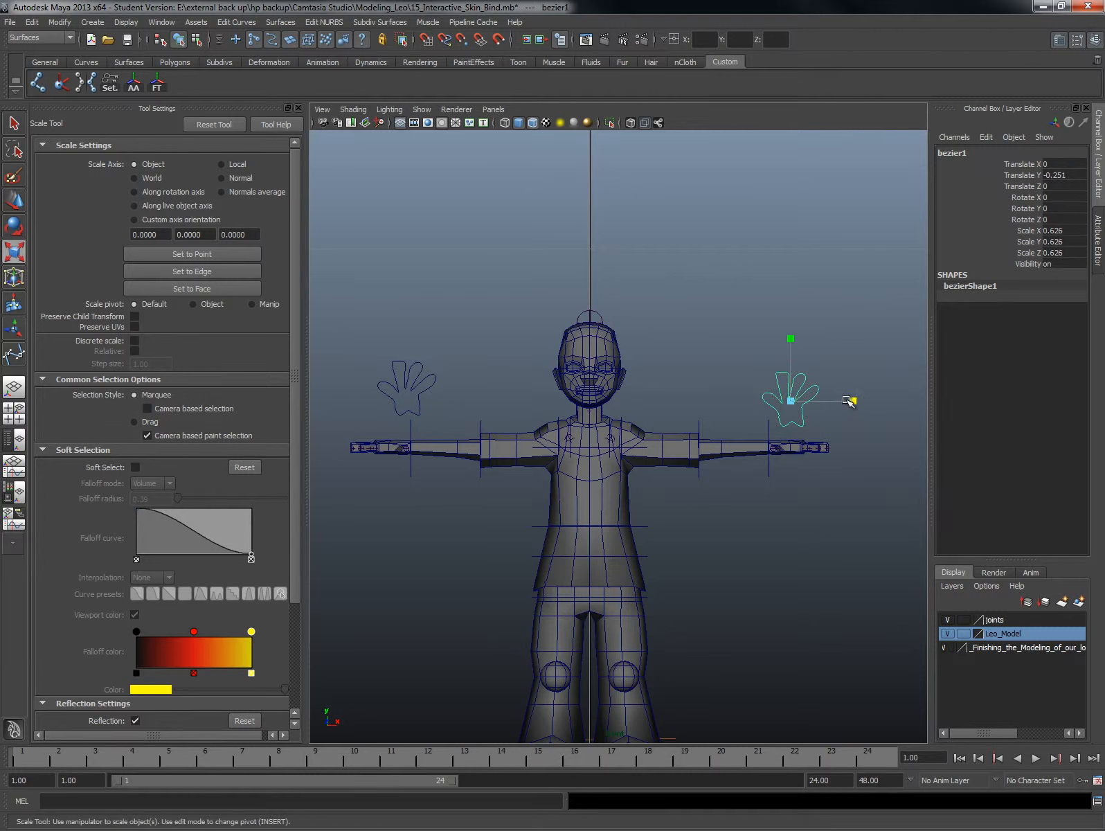
drag(850, 400, 739, 402)
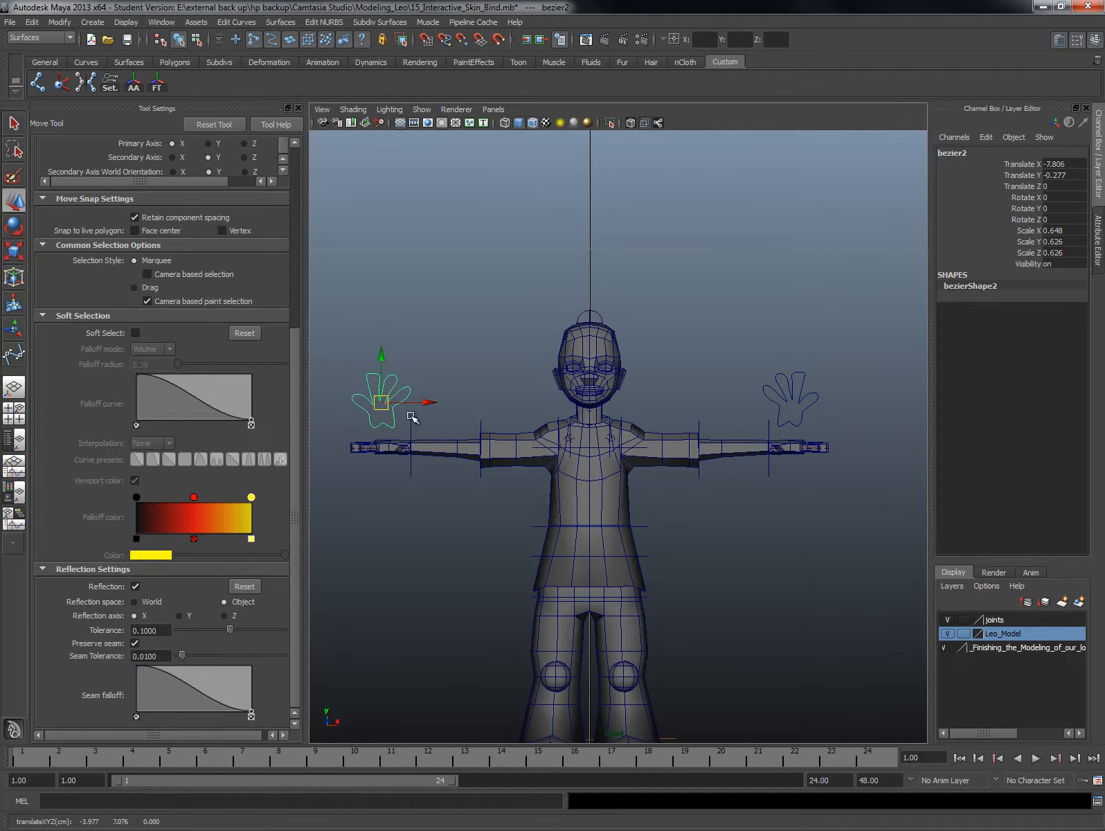
- Move the hand control above the character's hand, then select the other control
drag(381, 401, 395, 400)
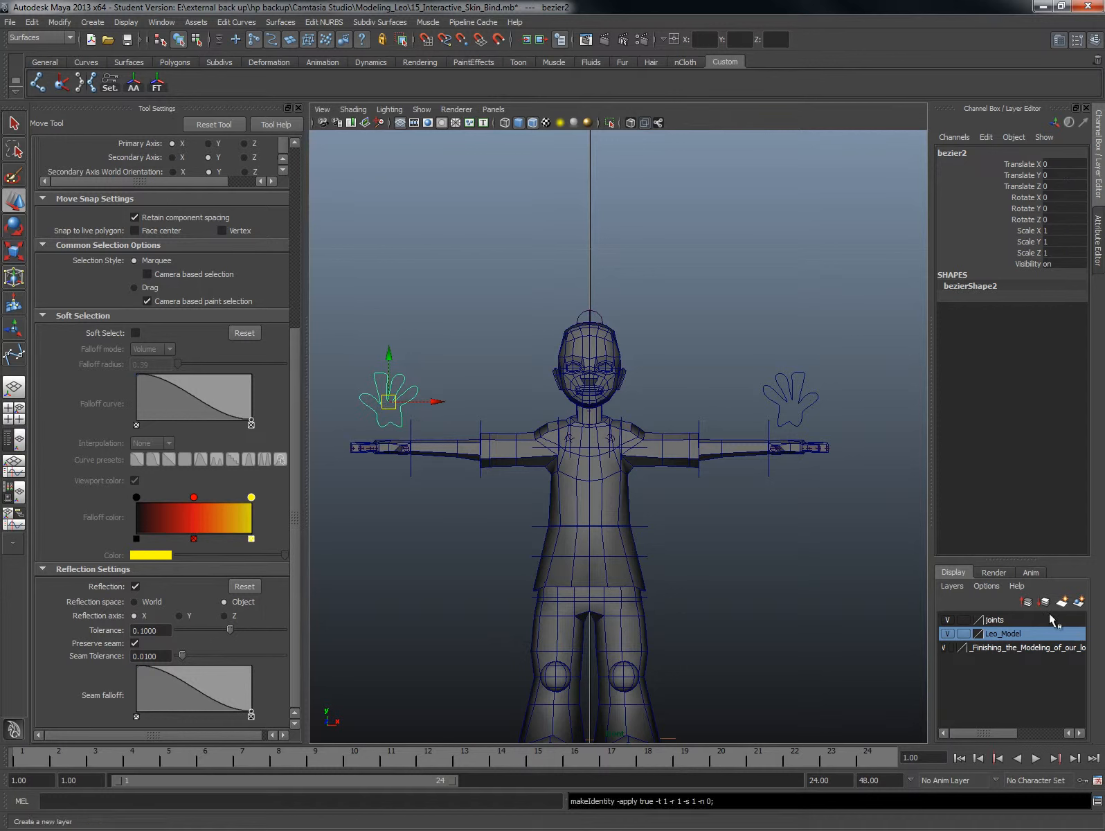
click(791, 397)
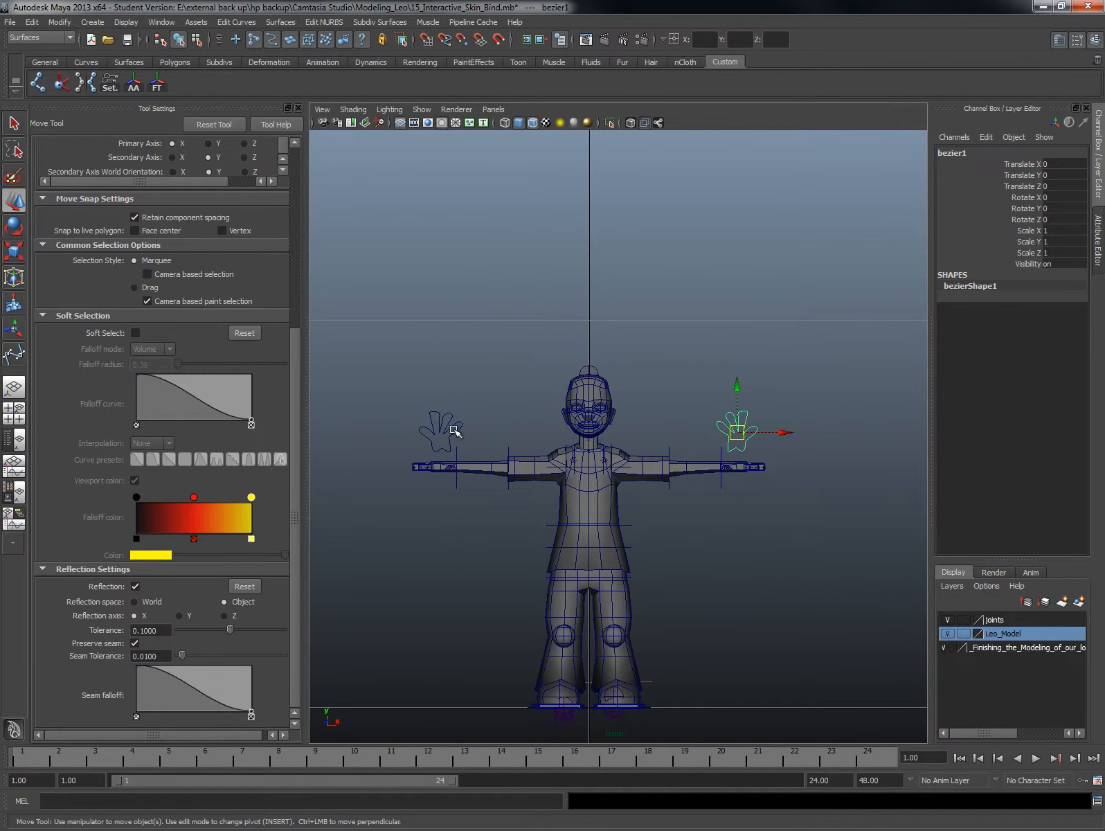
mouse_move(695, 419)
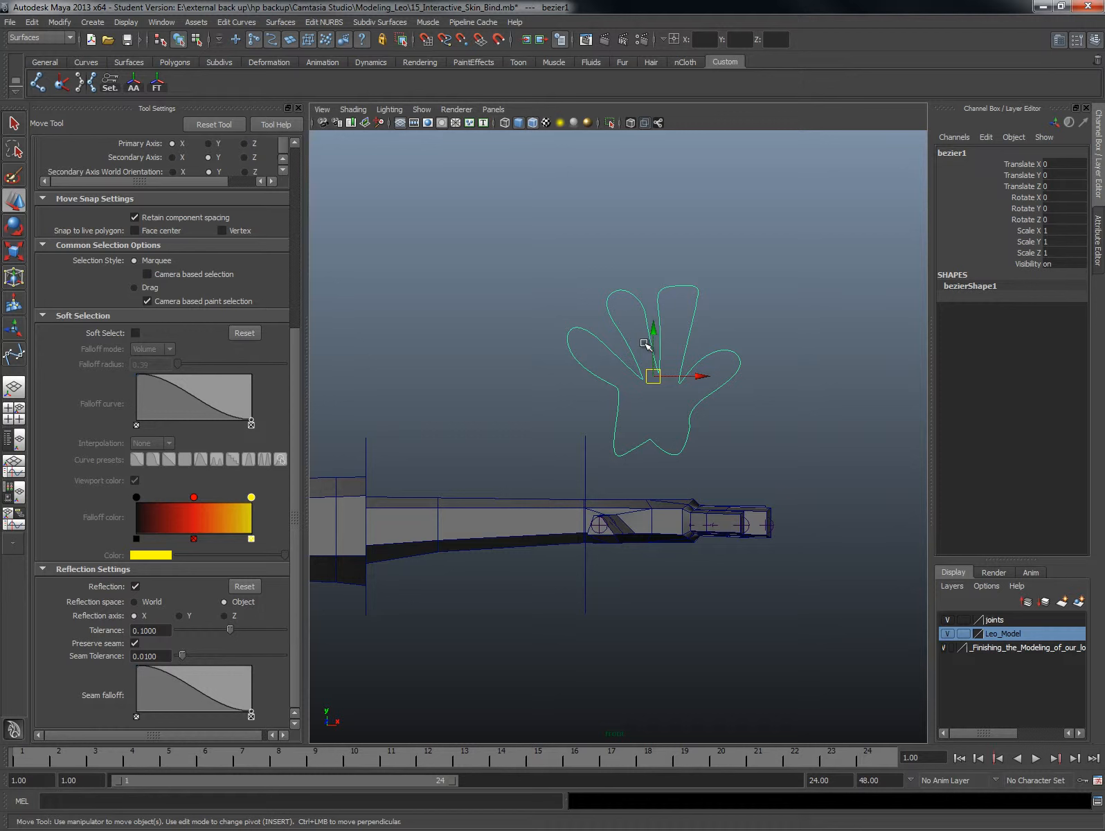
mouse_move(651, 359)
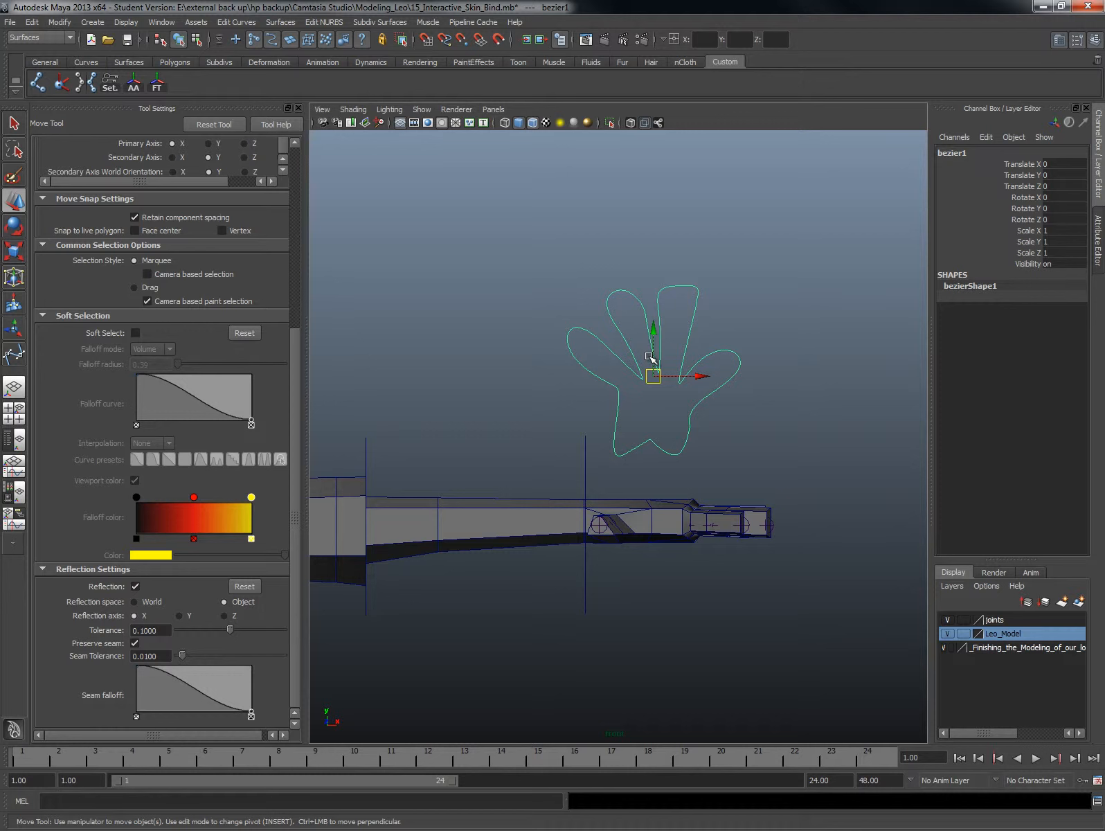
mouse_move(502, 160)
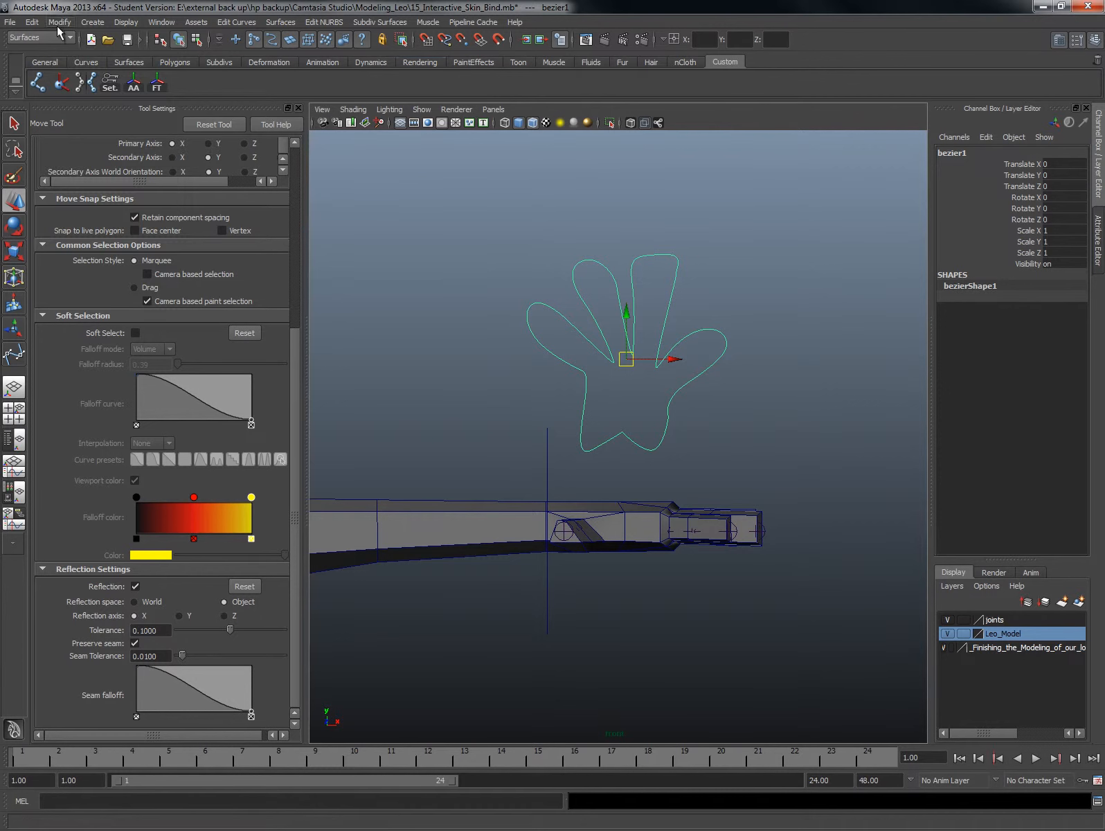
- Add a Fist_Close attribute to bezier1 with minimum 0 and maximum 10
click(59, 25)
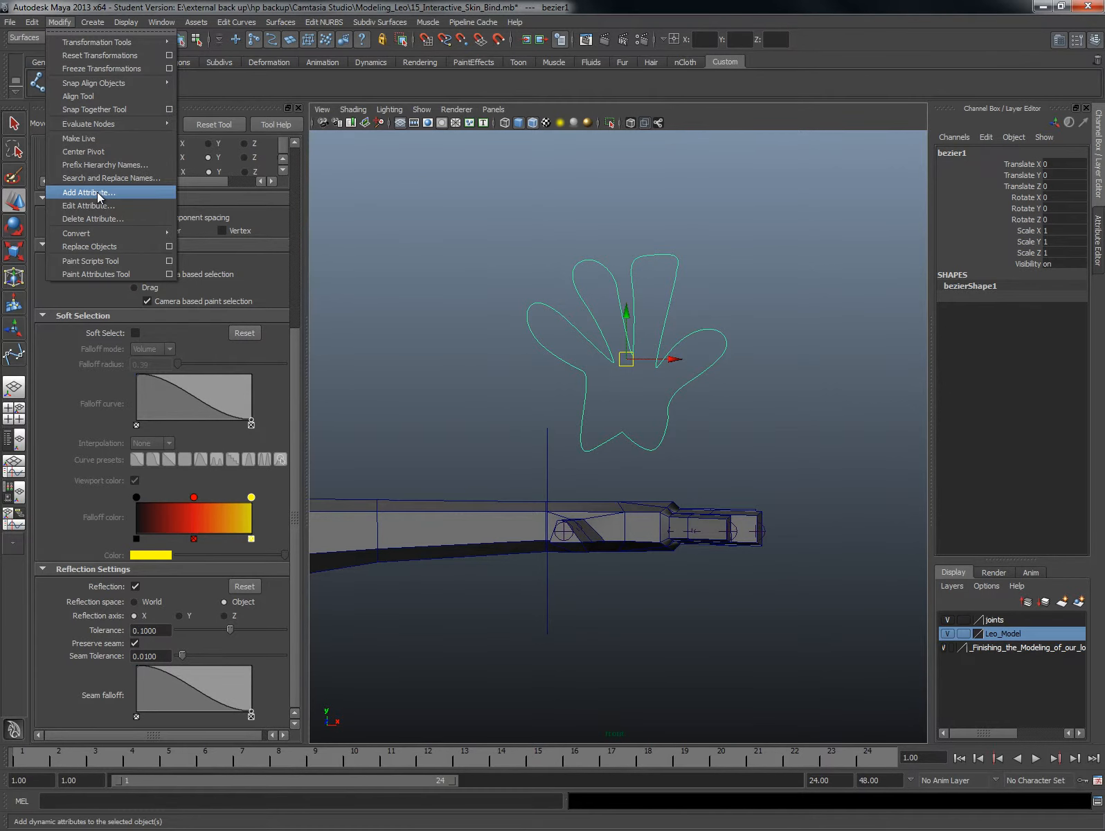
click(88, 192)
text(Fist_Close)
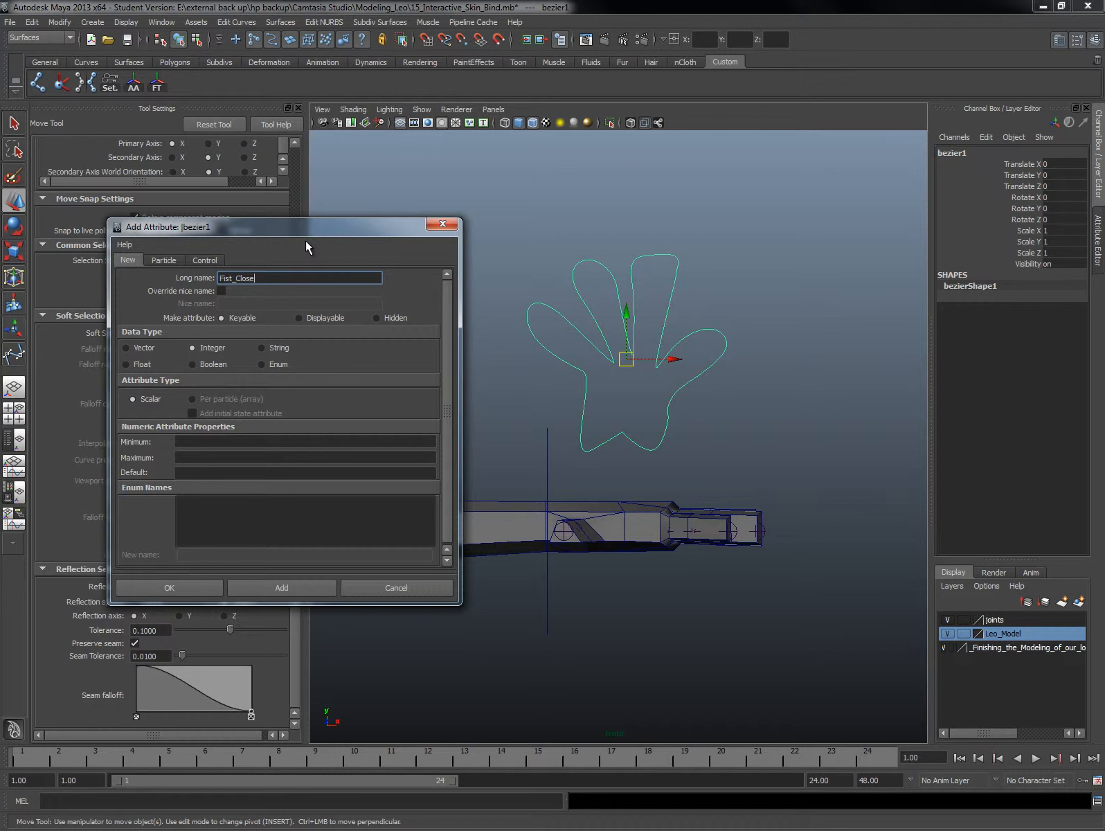
click(304, 457)
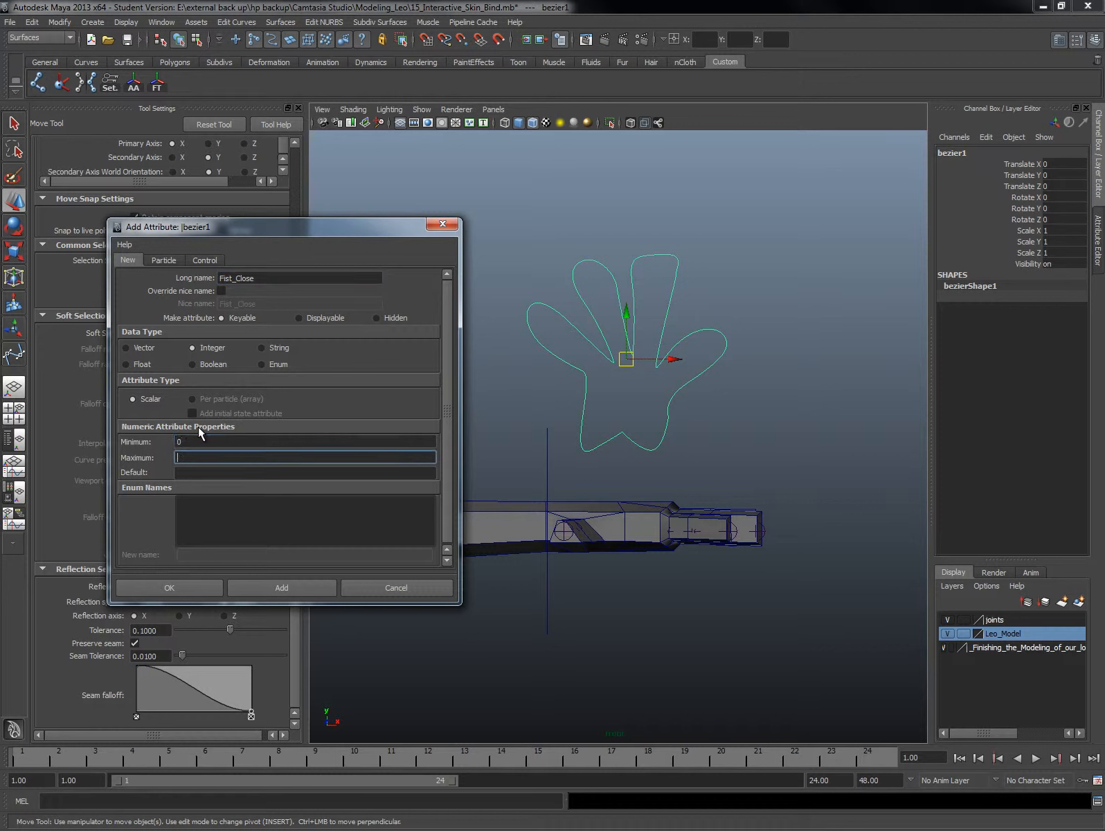
text(10)
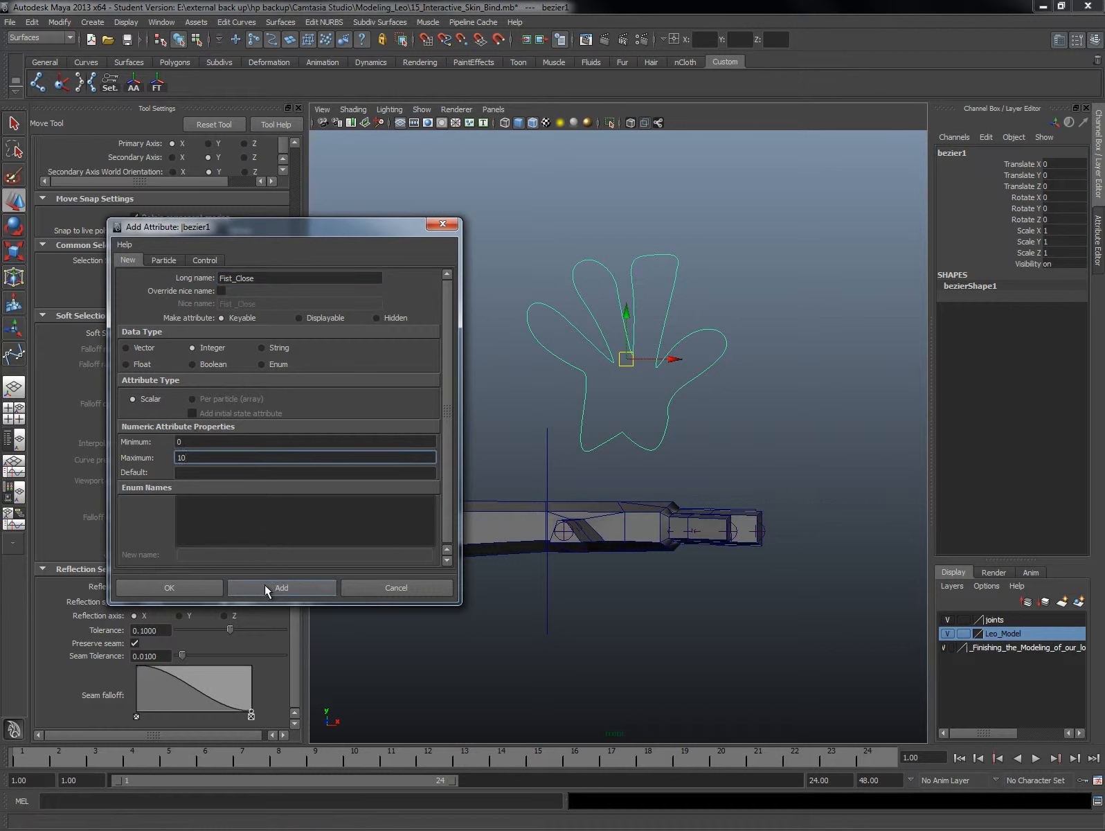
click(281, 587)
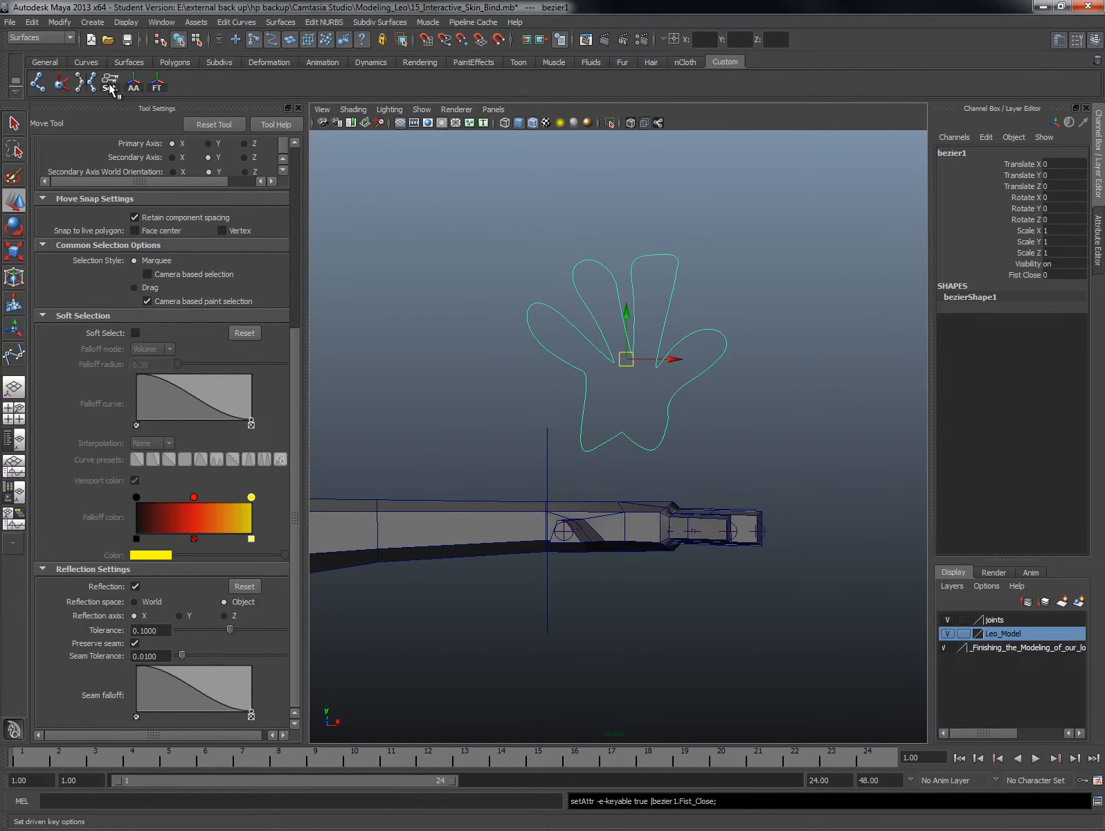
- Load bezier1 as the driver in Set Driven Key and pick its Fist Close attribute
click(109, 81)
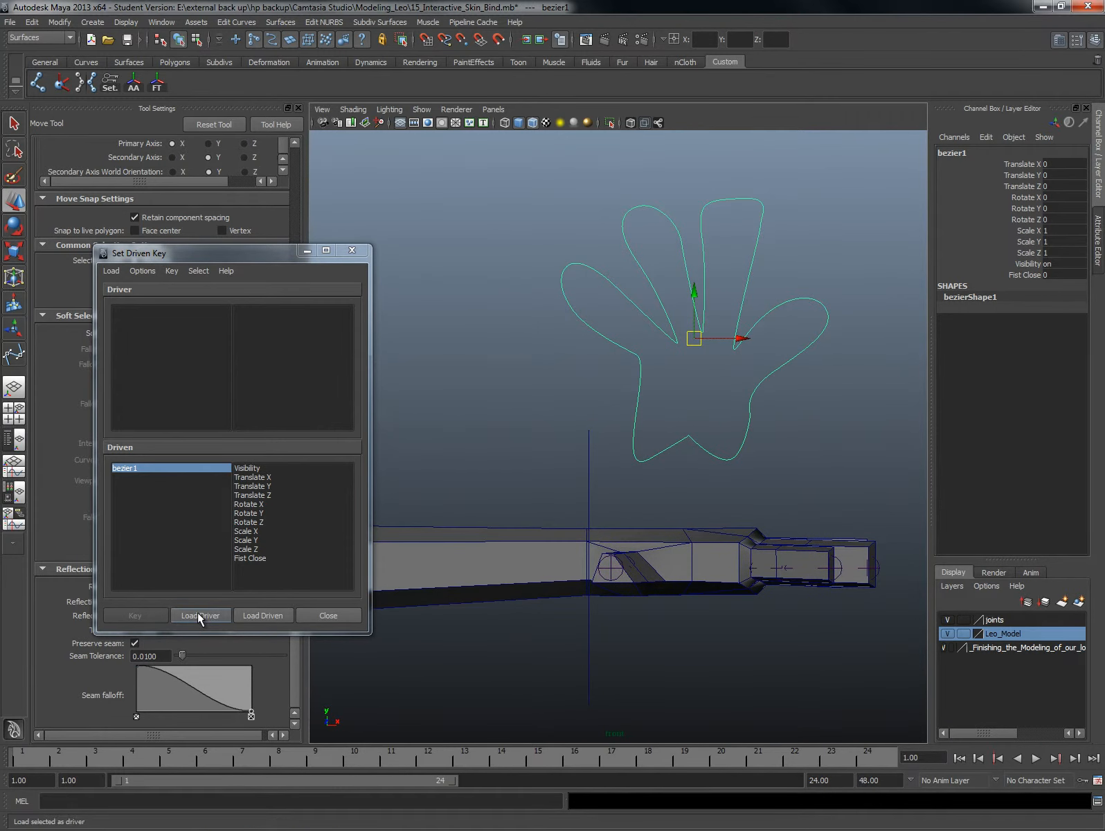
click(200, 615)
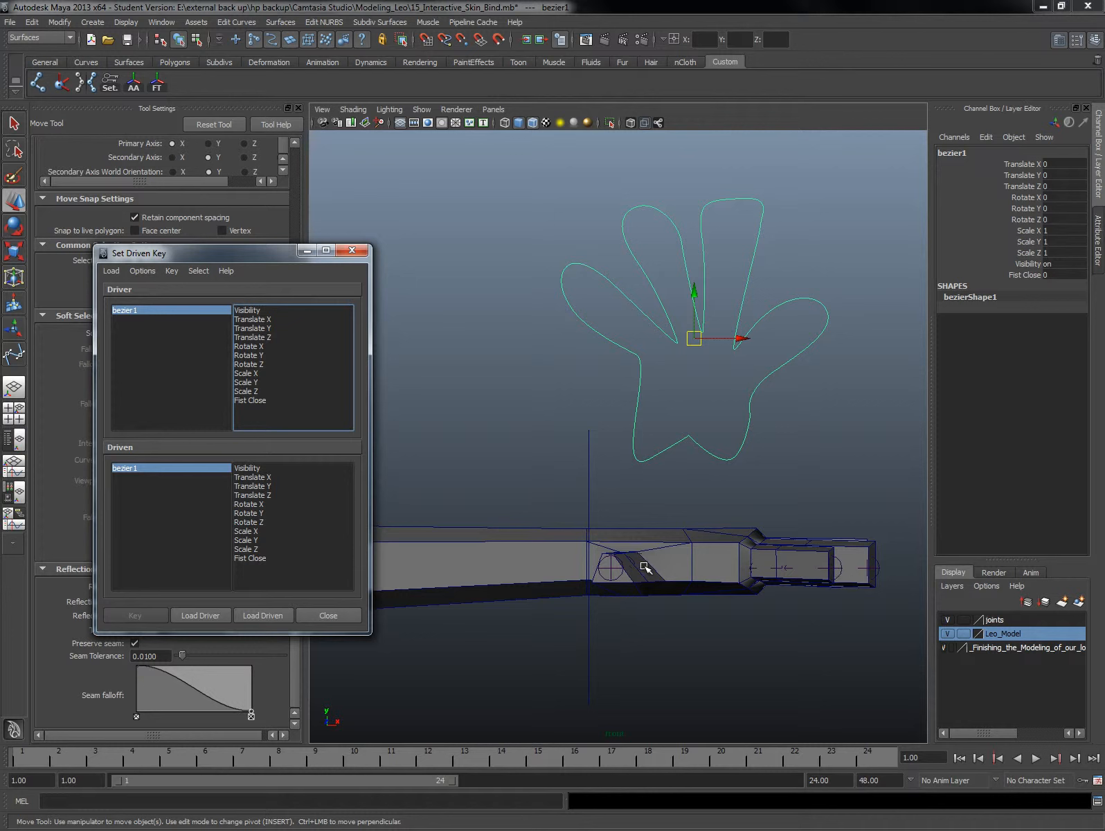
mouse_move(873, 560)
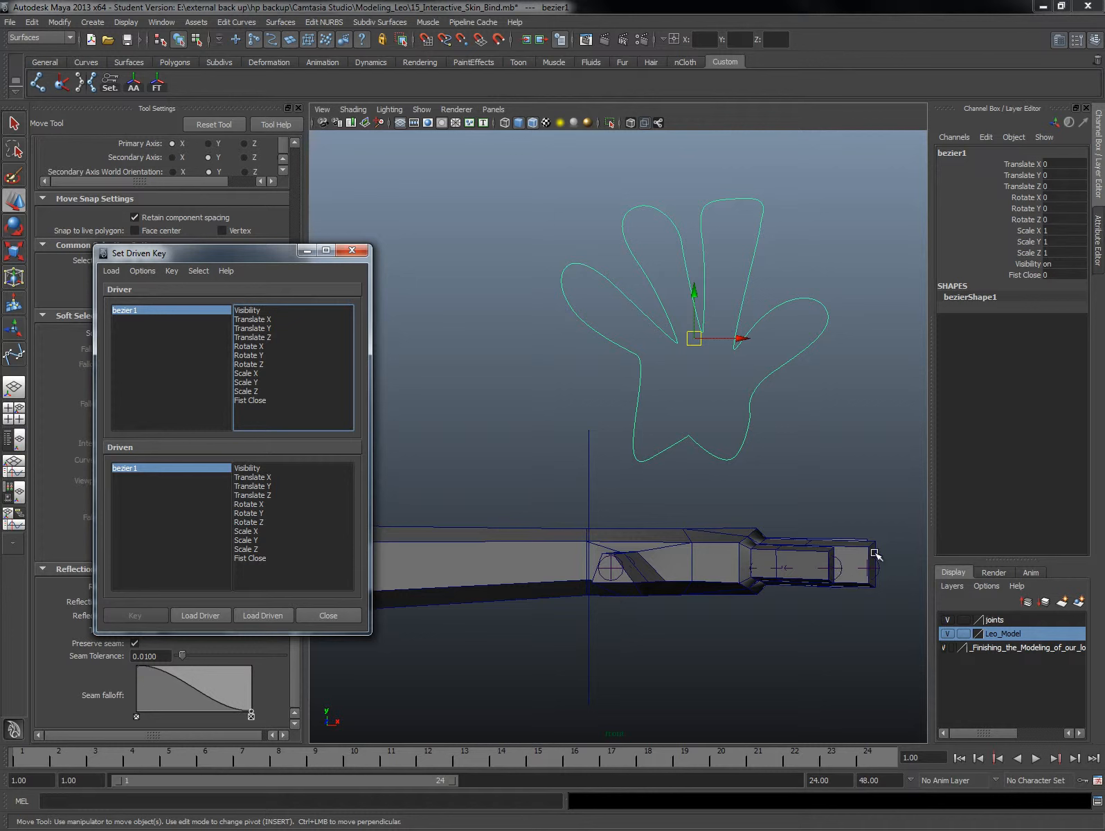
right_click(712, 560)
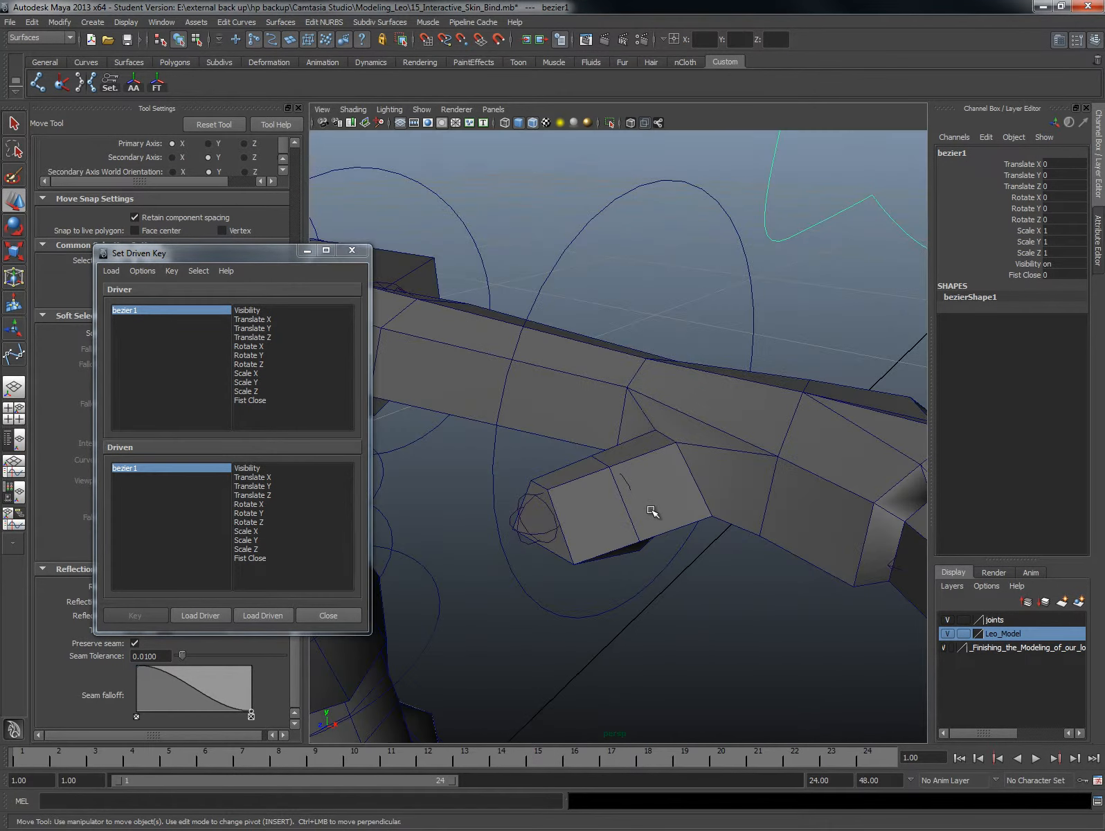
click(250, 400)
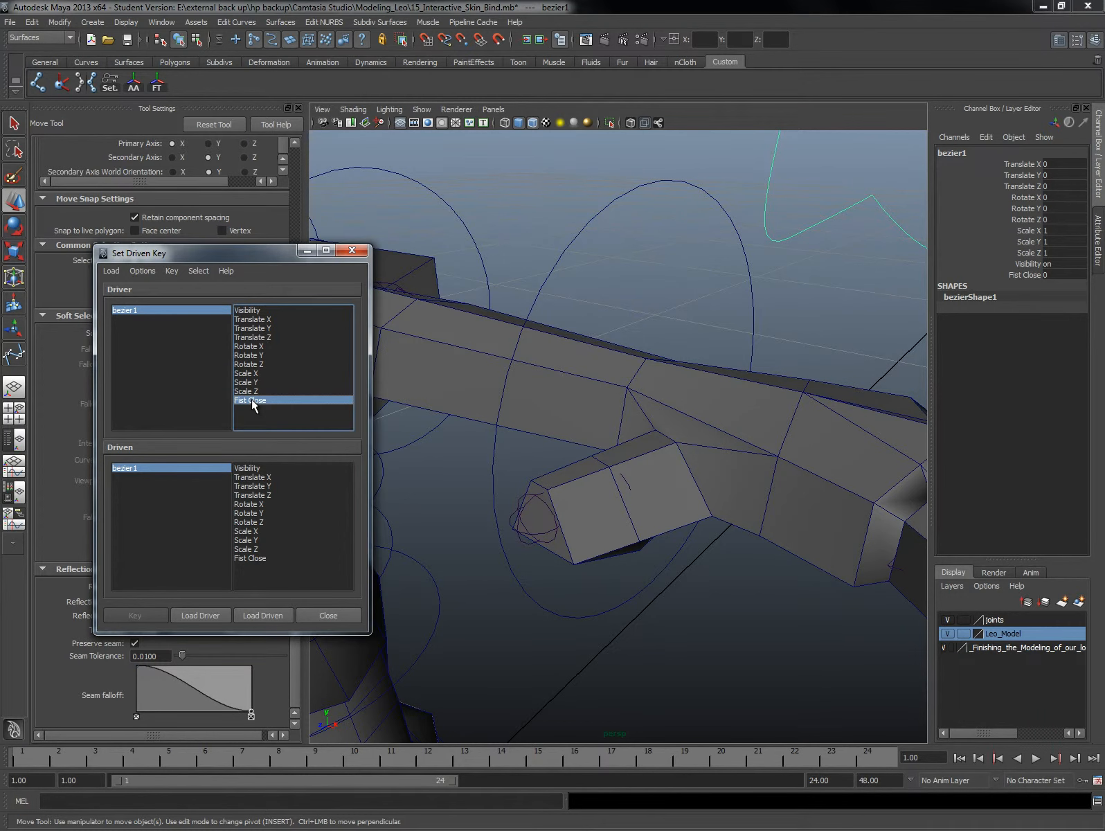
mouse_move(756, 418)
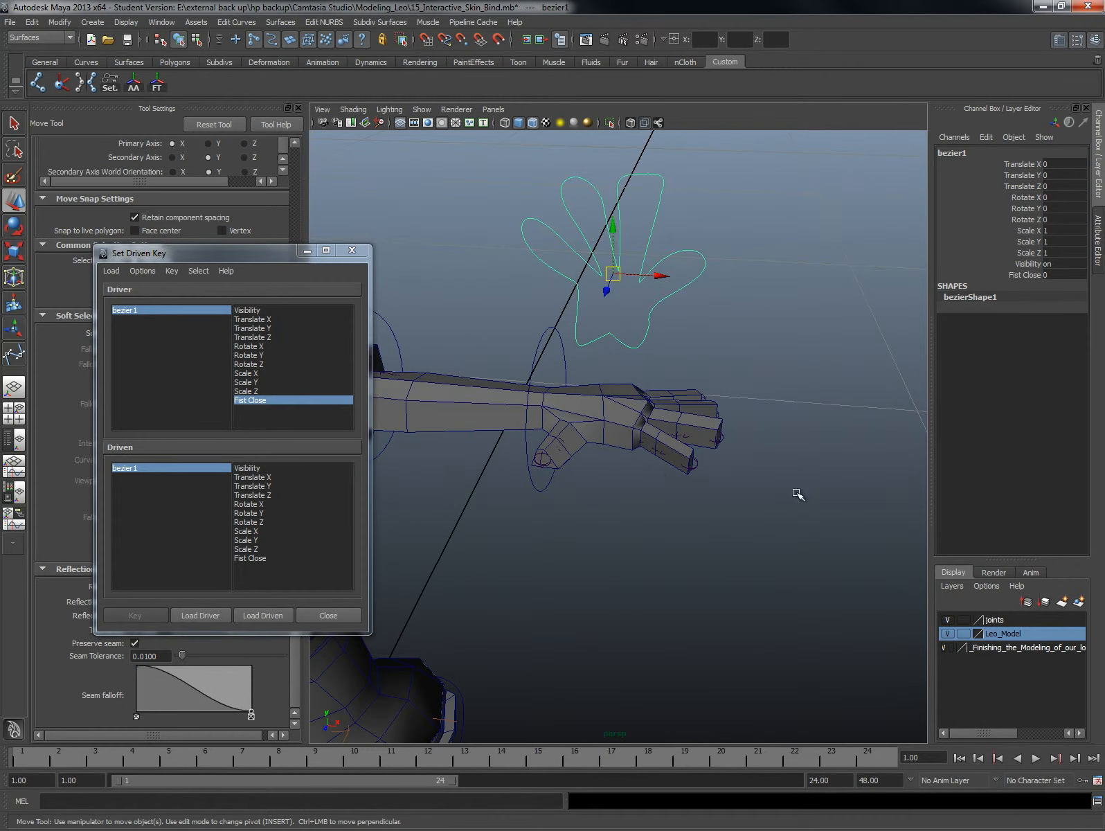
mouse_move(641, 478)
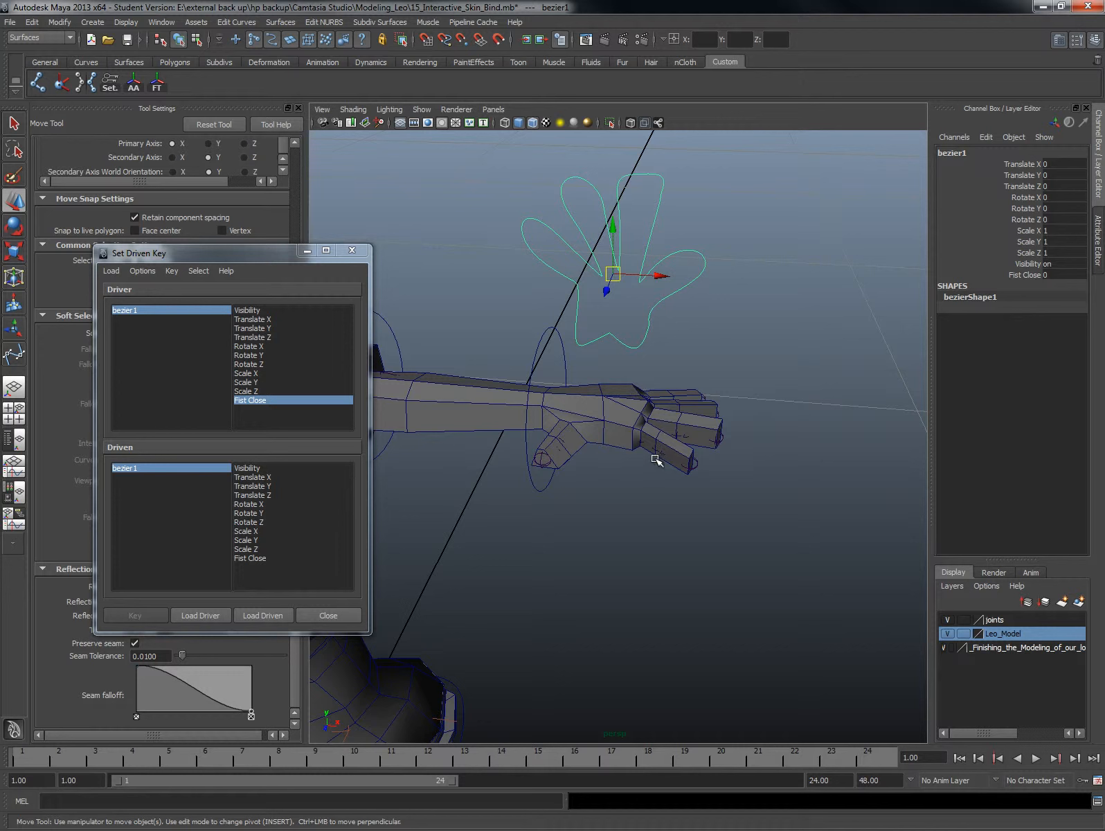
mouse_move(640, 464)
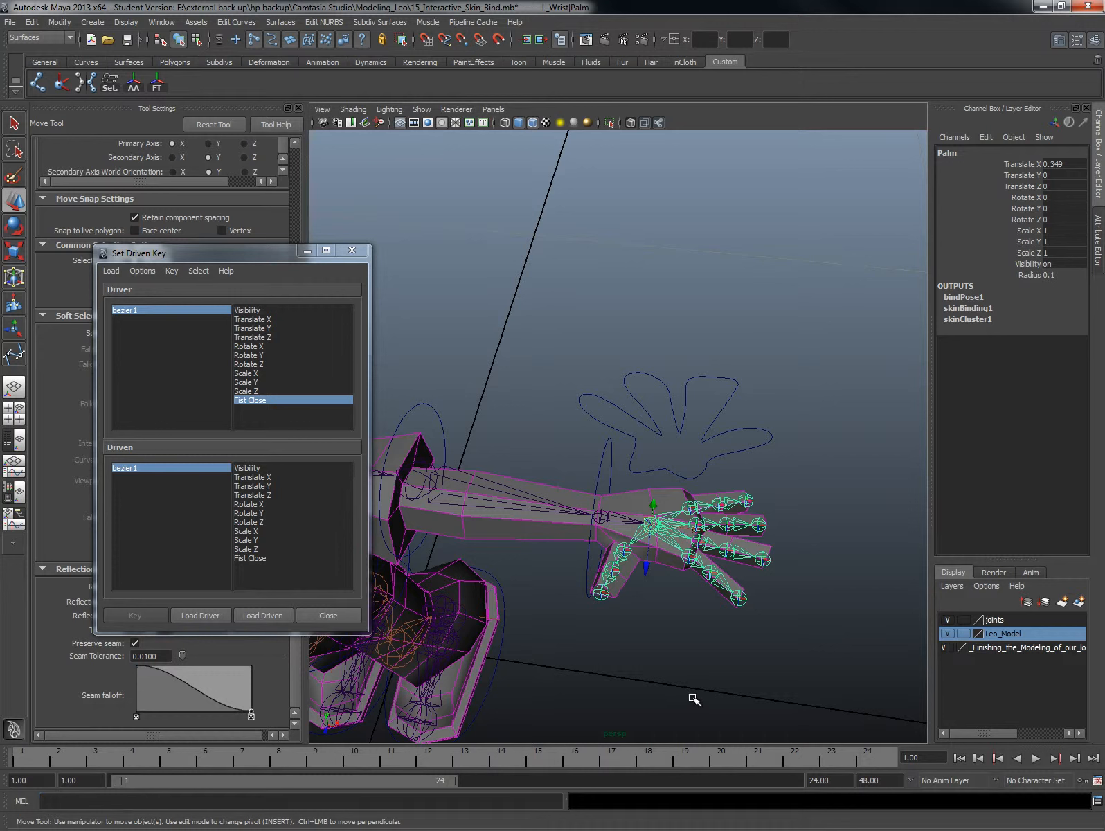
- Load the left hand's finger joints as driven, choosing Translate and Rotate X–Z channels
click(743, 500)
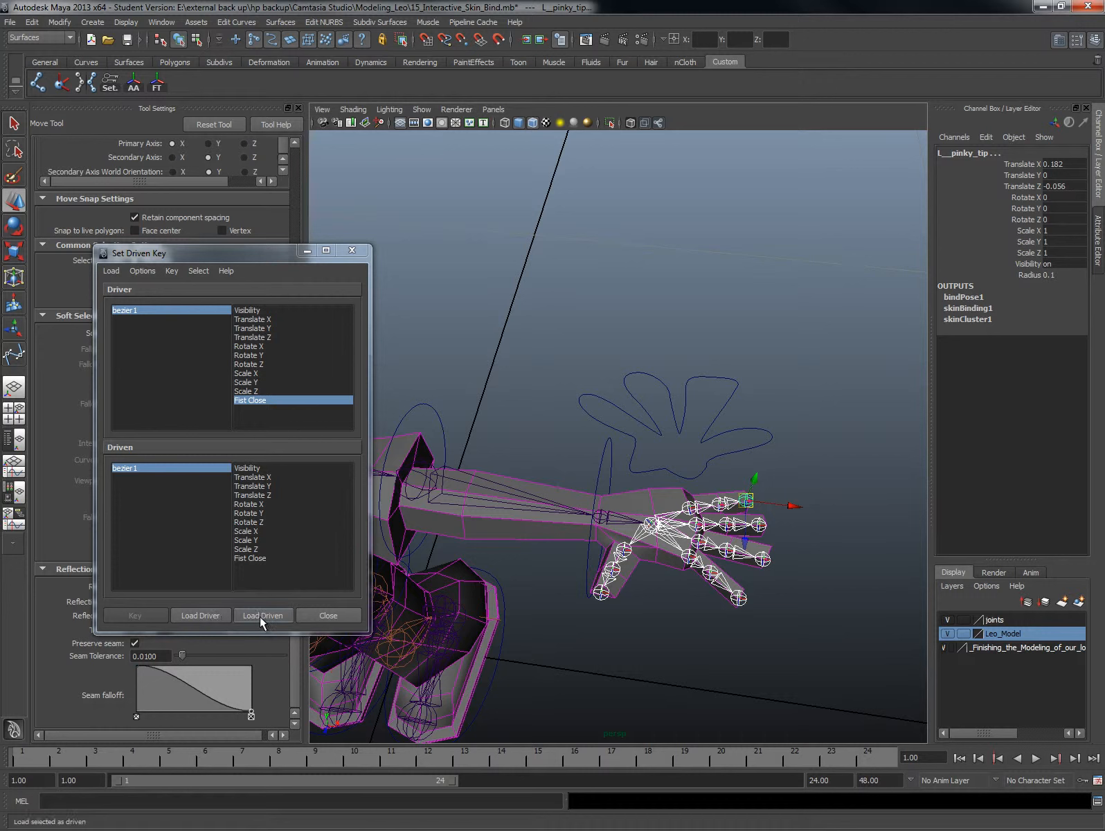
click(264, 615)
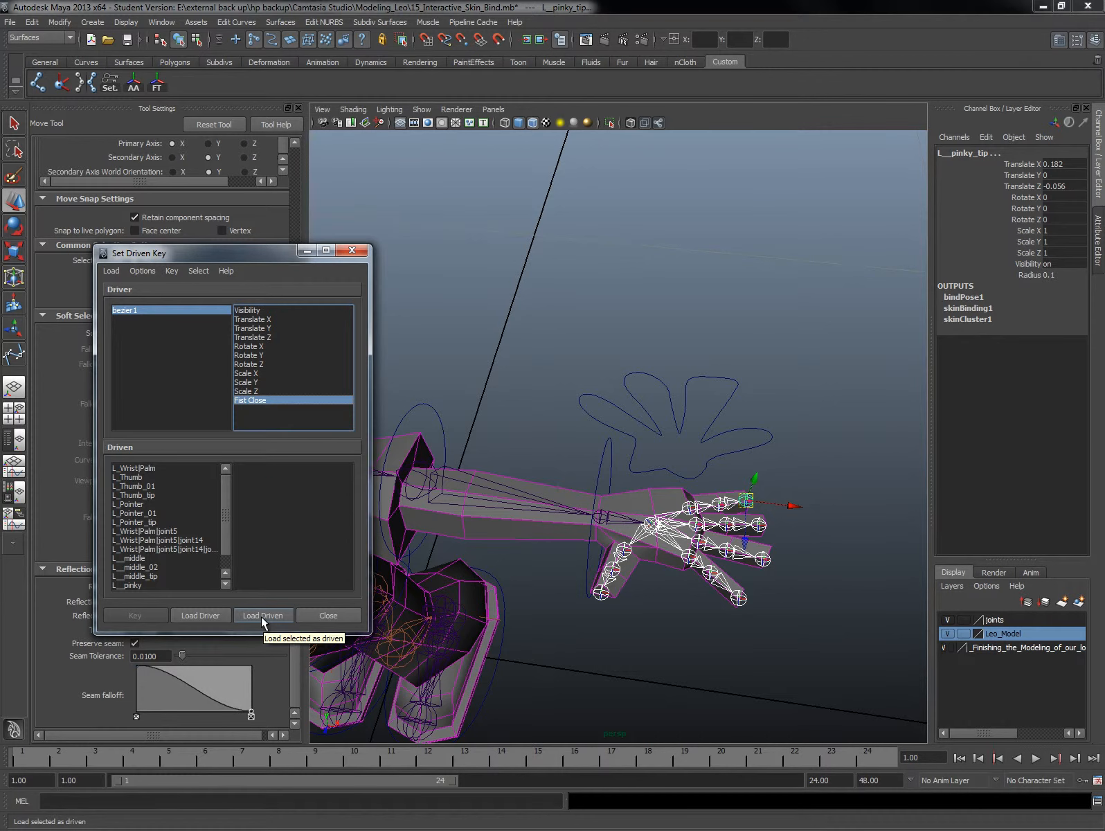
click(262, 615)
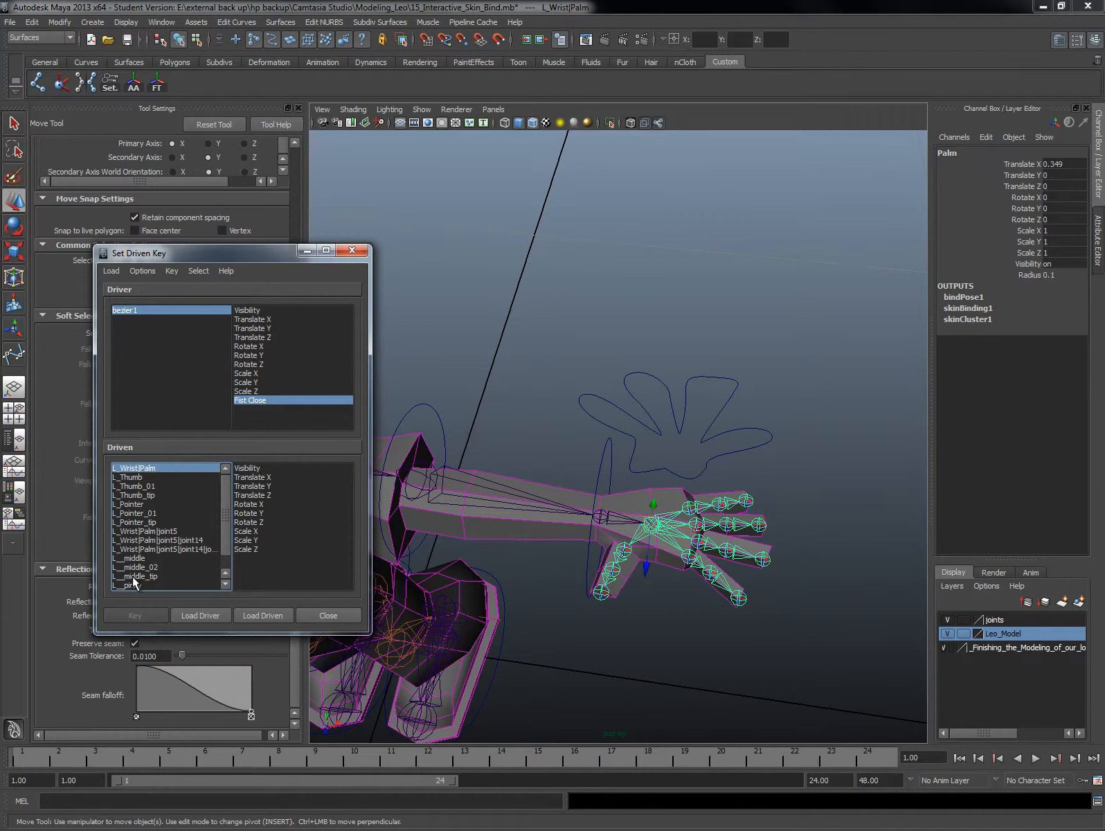
scroll(down, 3)
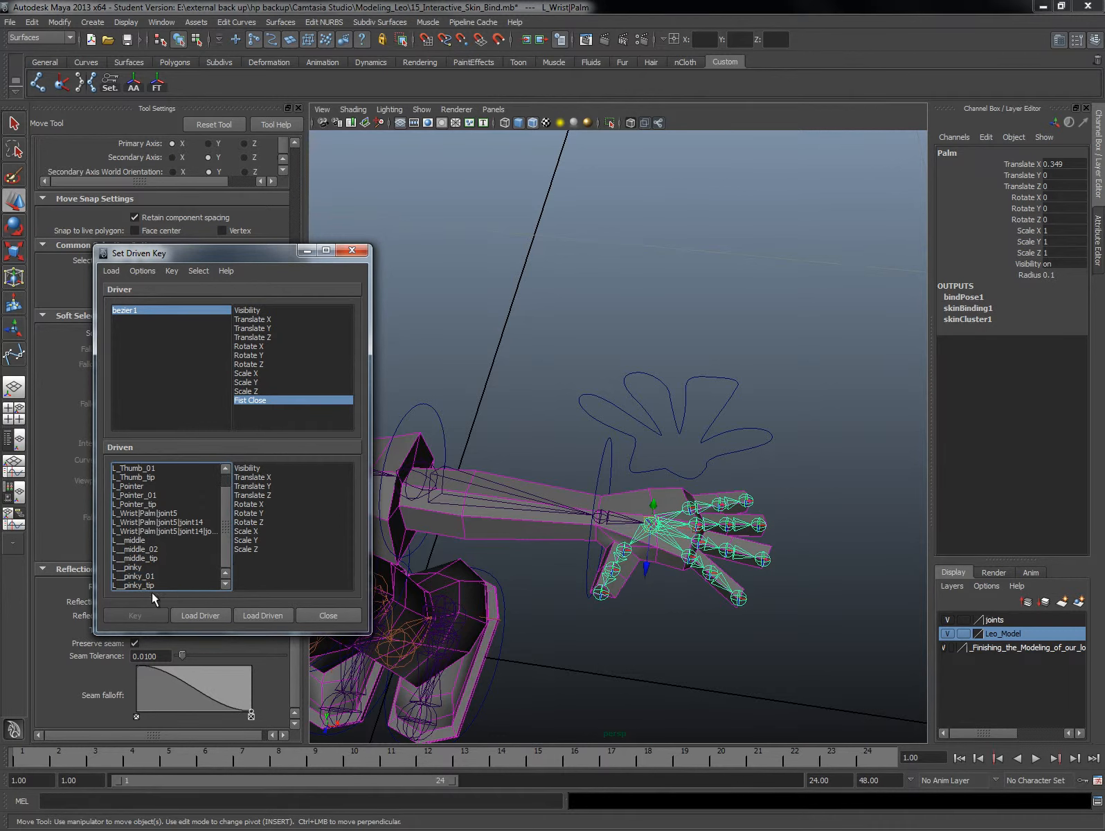
click(132, 585)
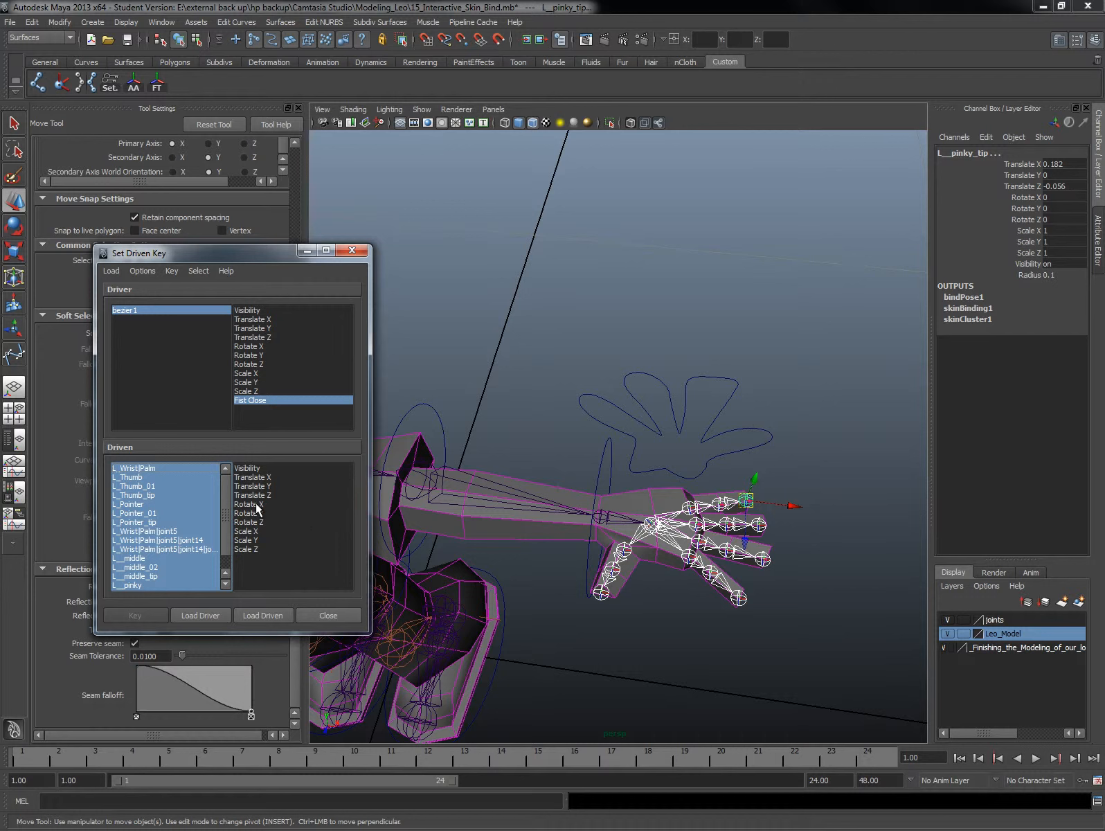
click(252, 477)
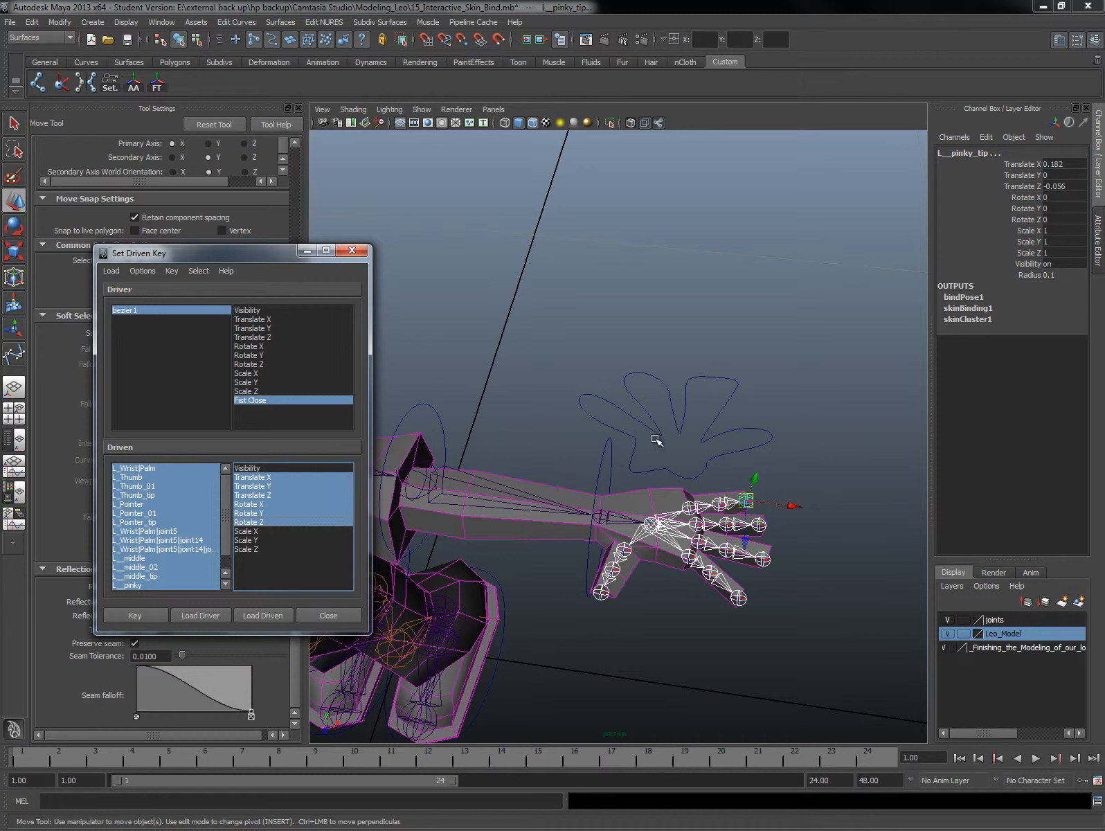
mouse_move(644, 591)
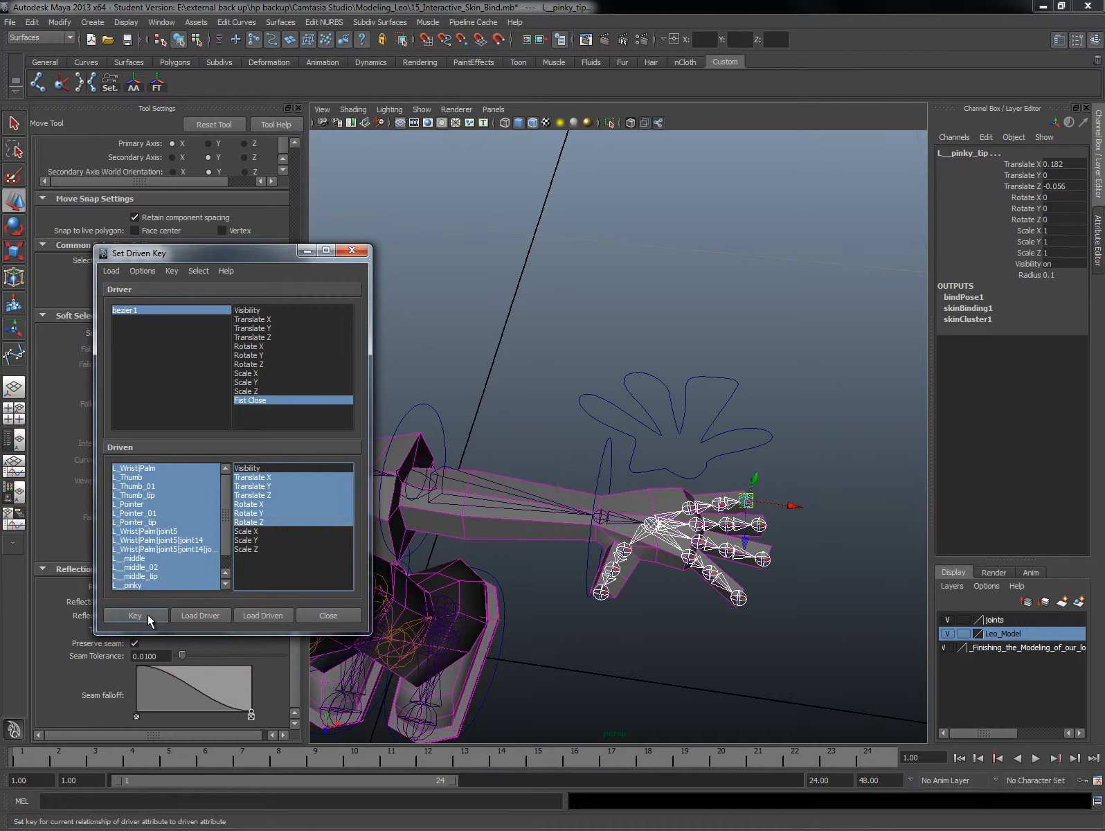
mouse_move(147, 618)
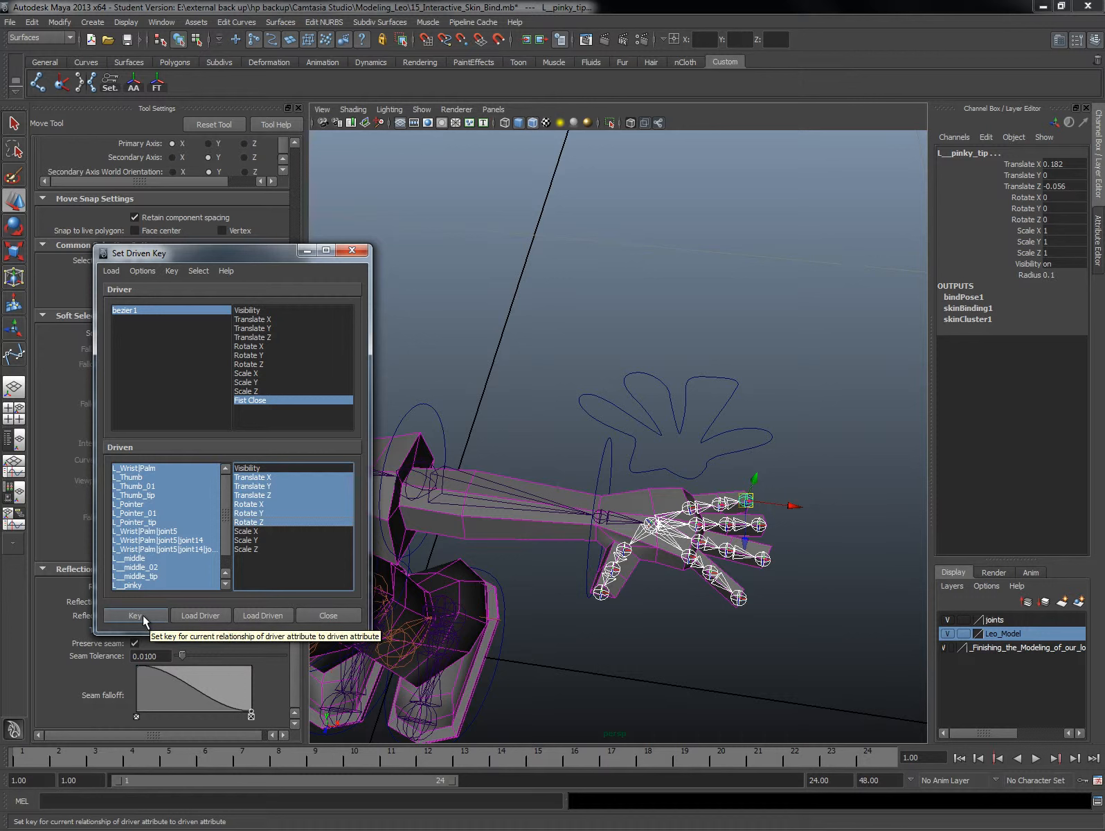
- Key the finger joints' translate and rotate channels at Fist Close 0
click(135, 615)
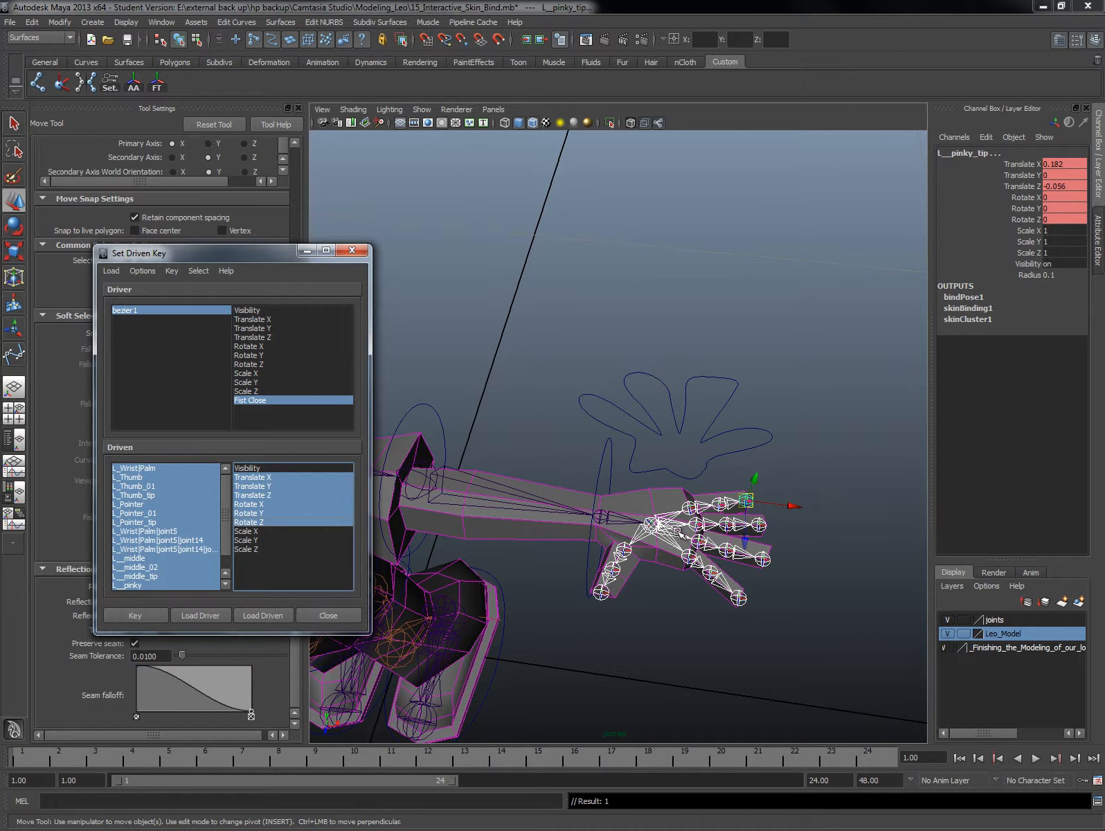
mouse_move(645, 553)
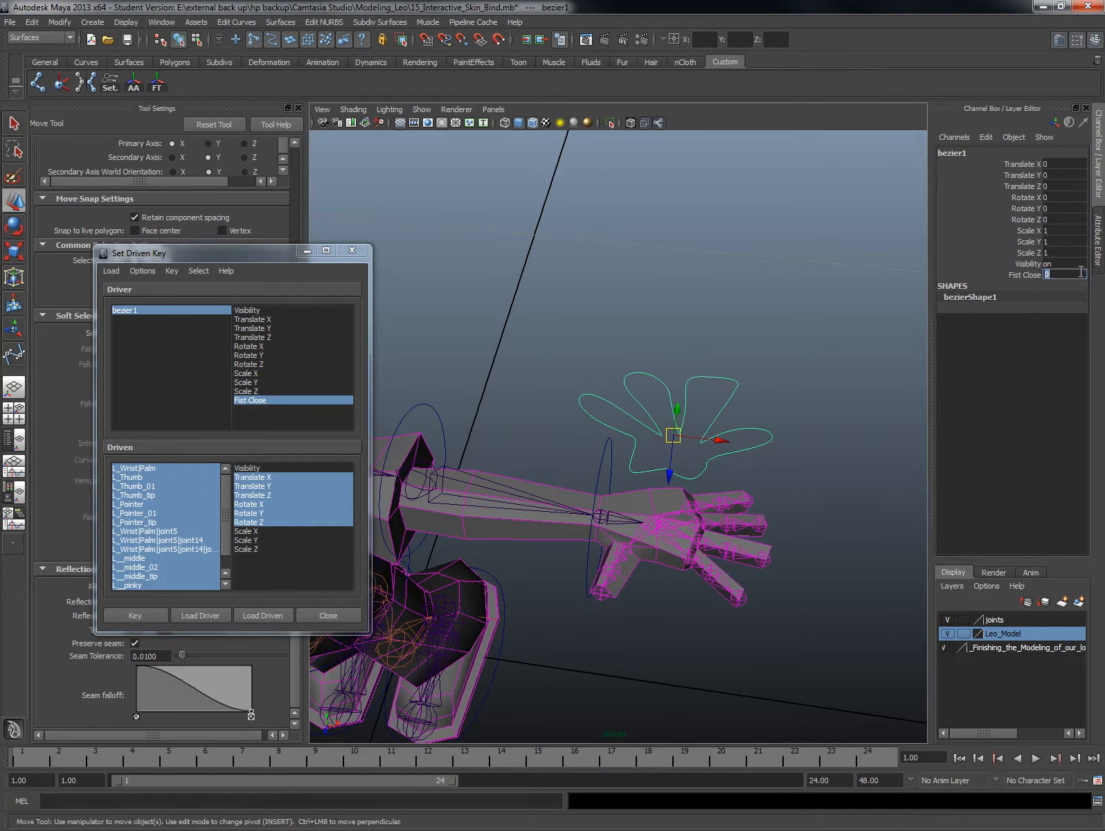
- With Fist Close at 10, rotate the thumb inward and curl the pointer finger joints toward the palm
text(10)
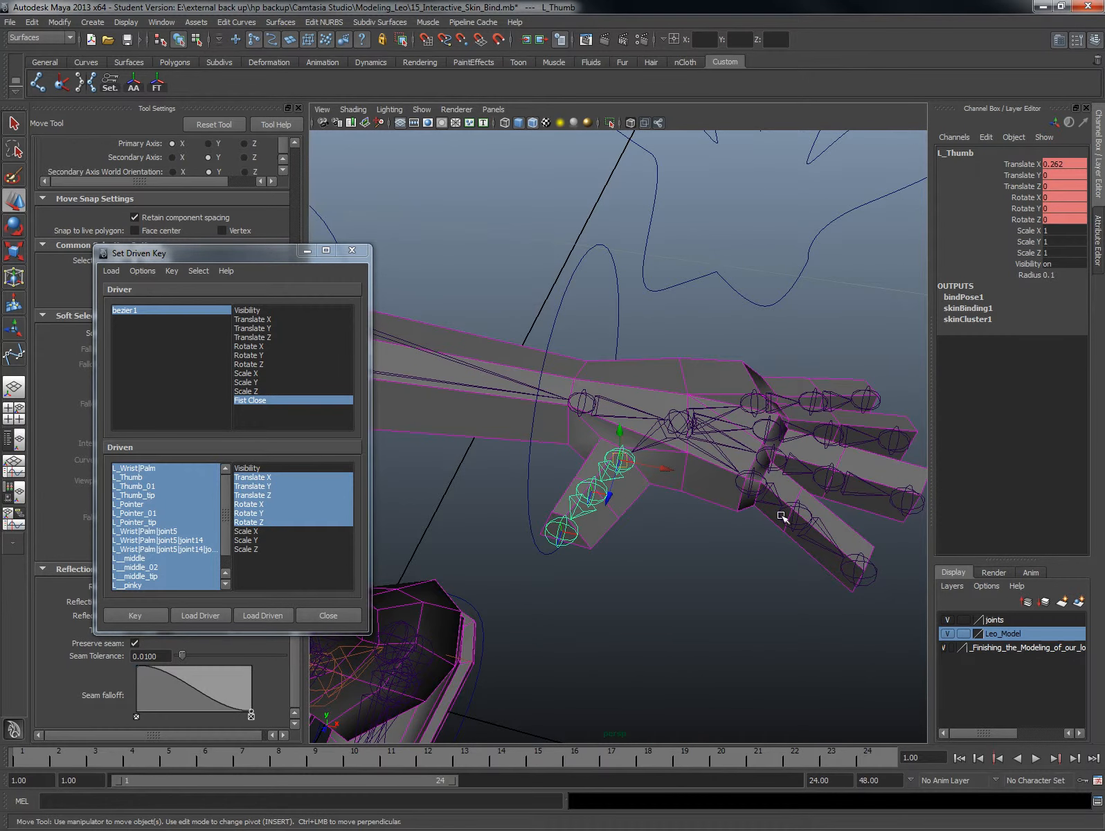
mouse_move(816, 564)
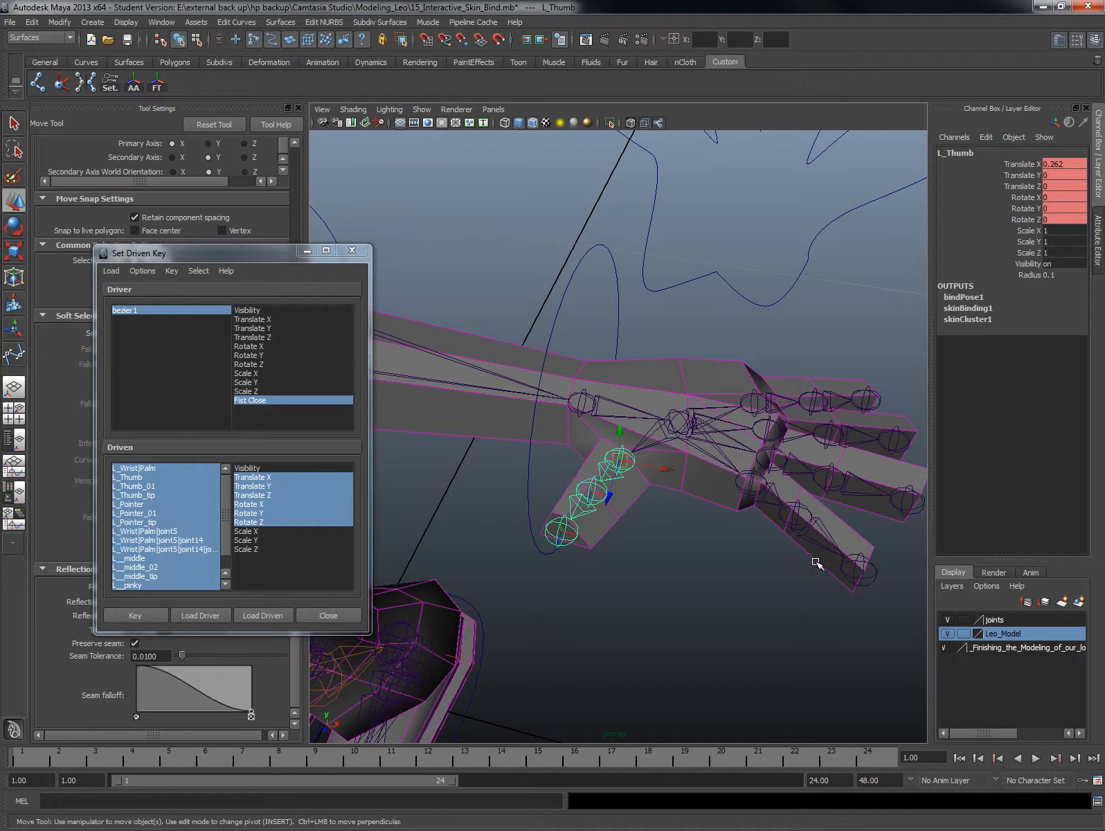
mouse_move(599, 444)
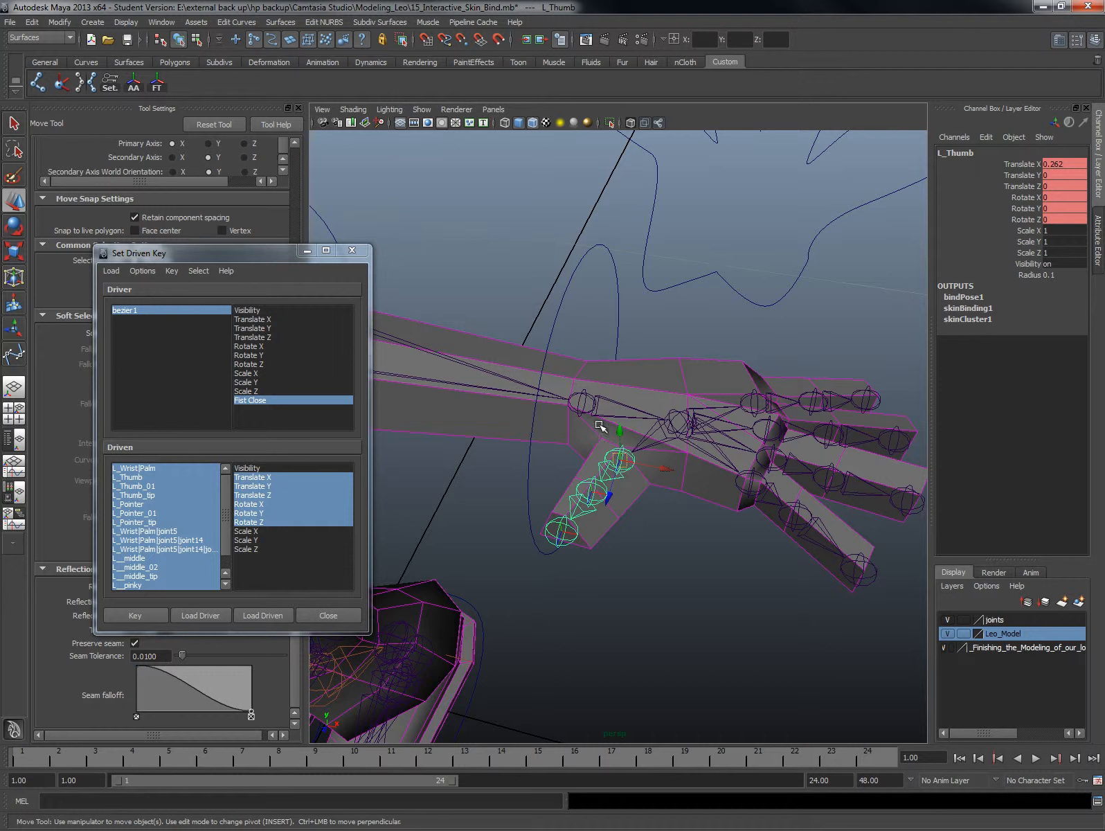
key(e)
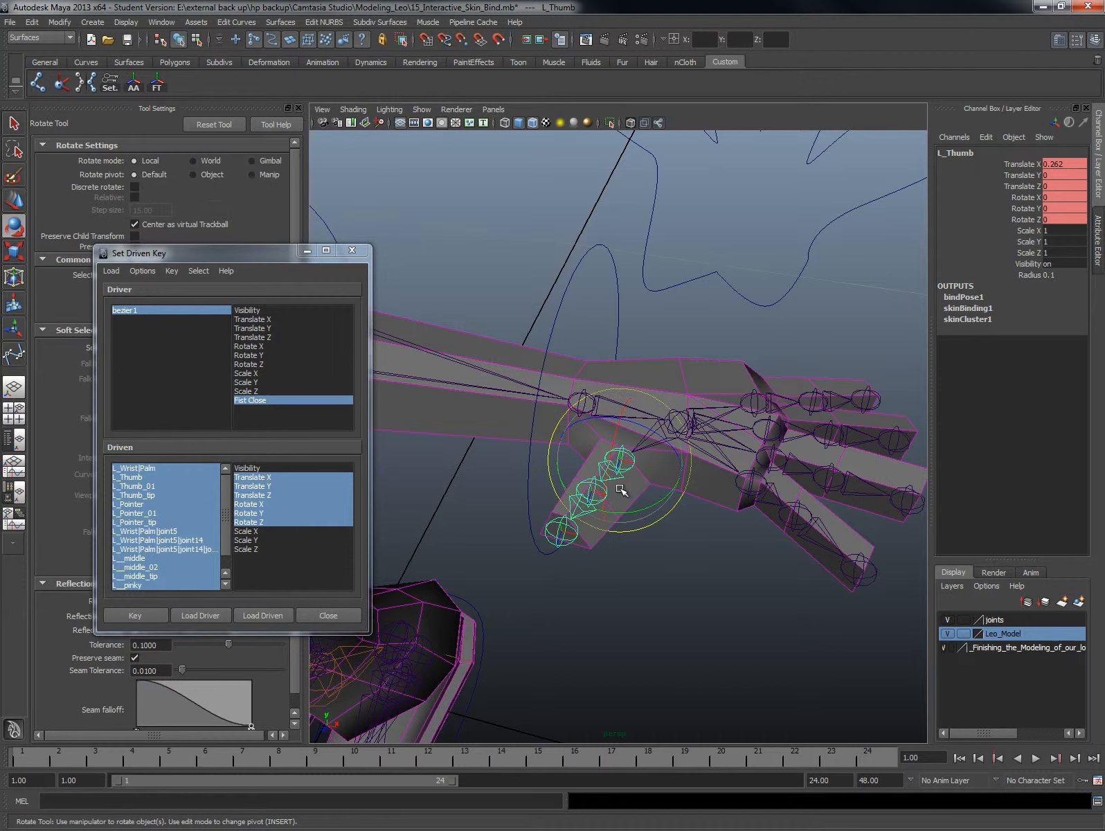
drag(621, 490, 603, 480)
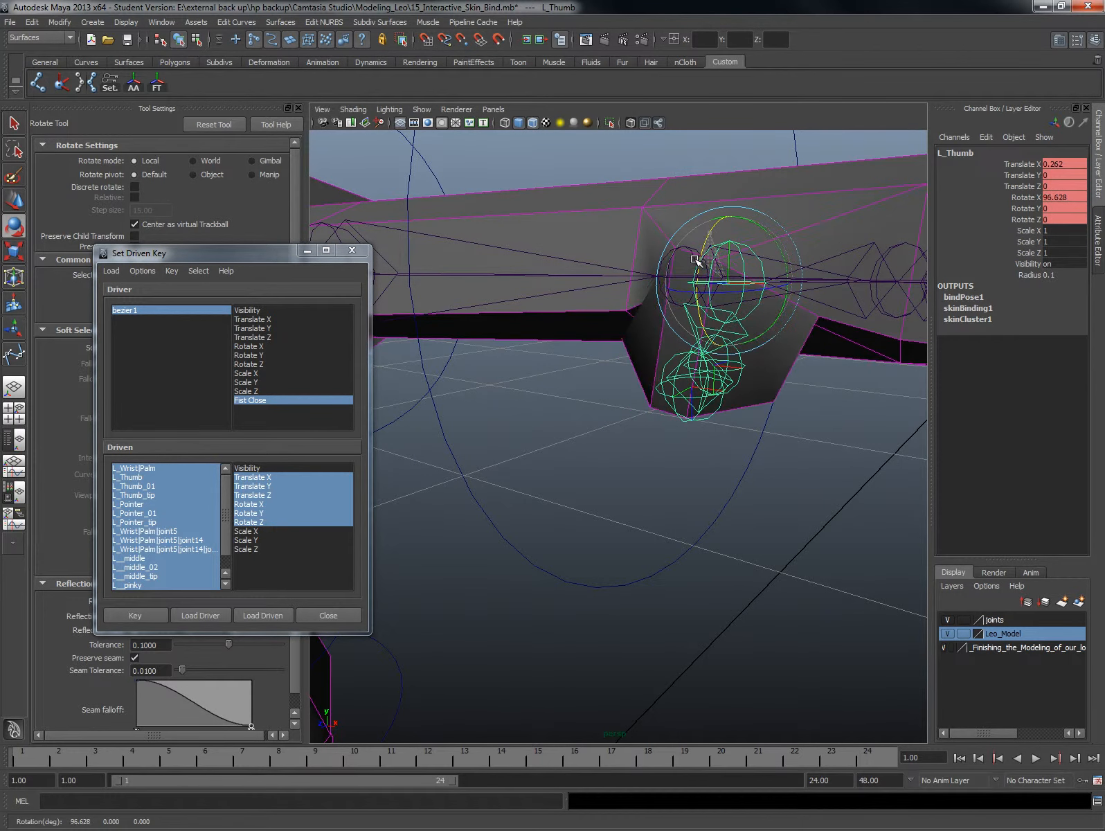
drag(695, 261, 729, 292)
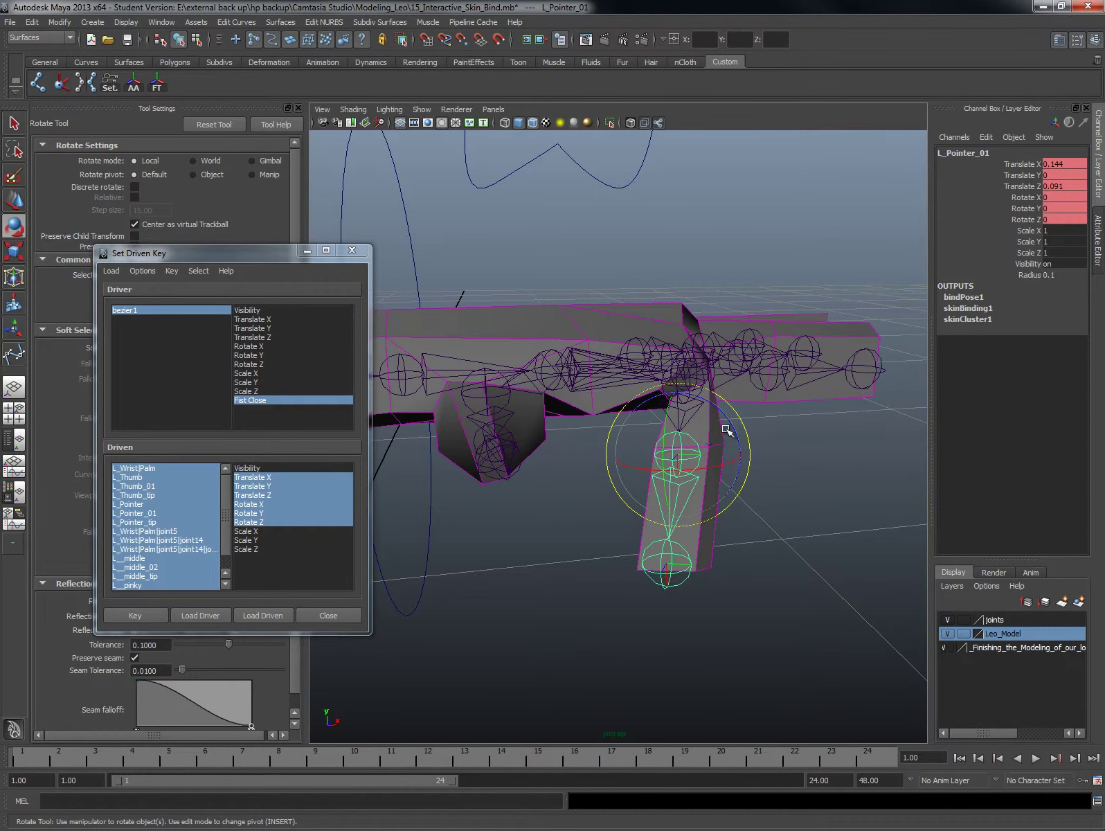
drag(726, 429, 712, 508)
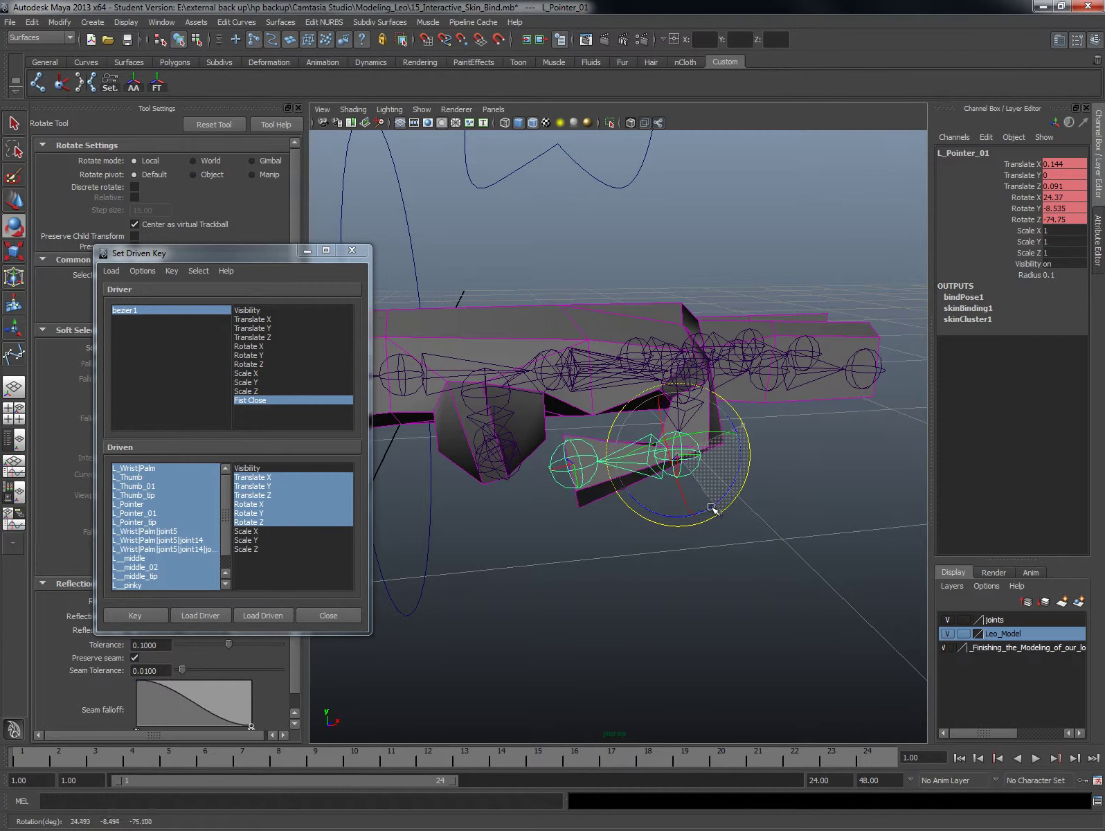
drag(711, 507, 652, 490)
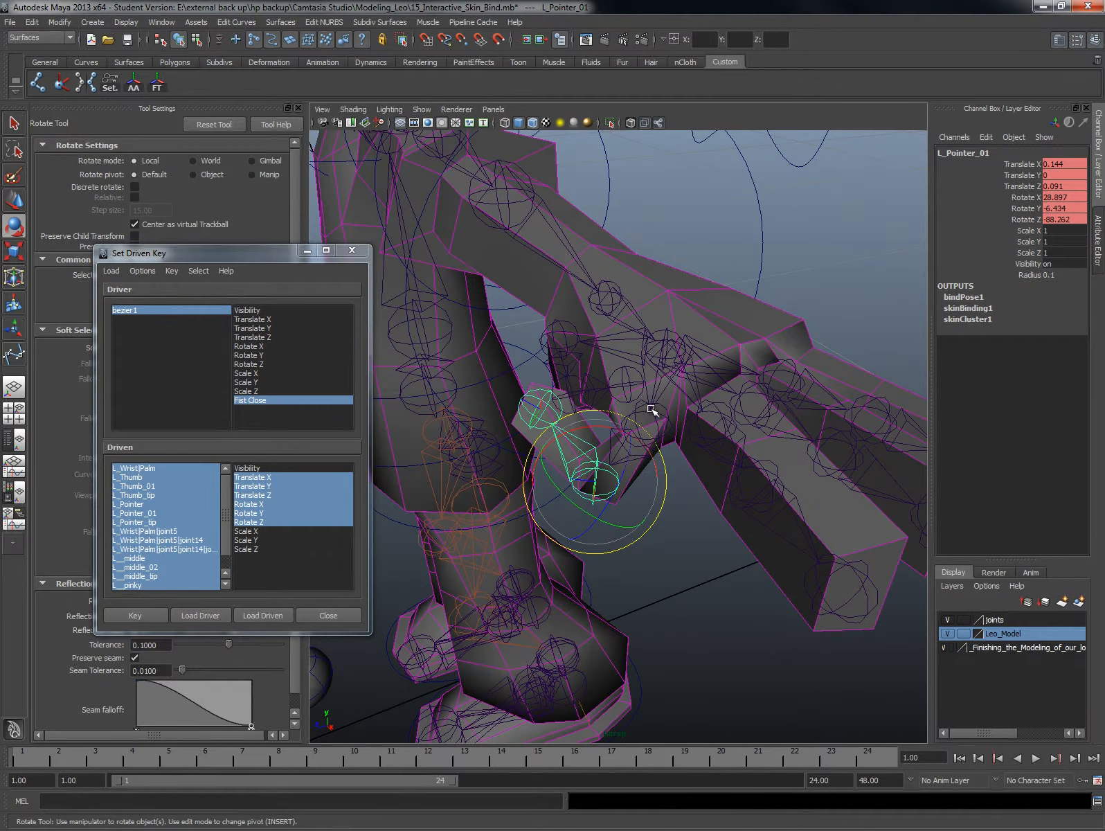
drag(652, 410, 754, 417)
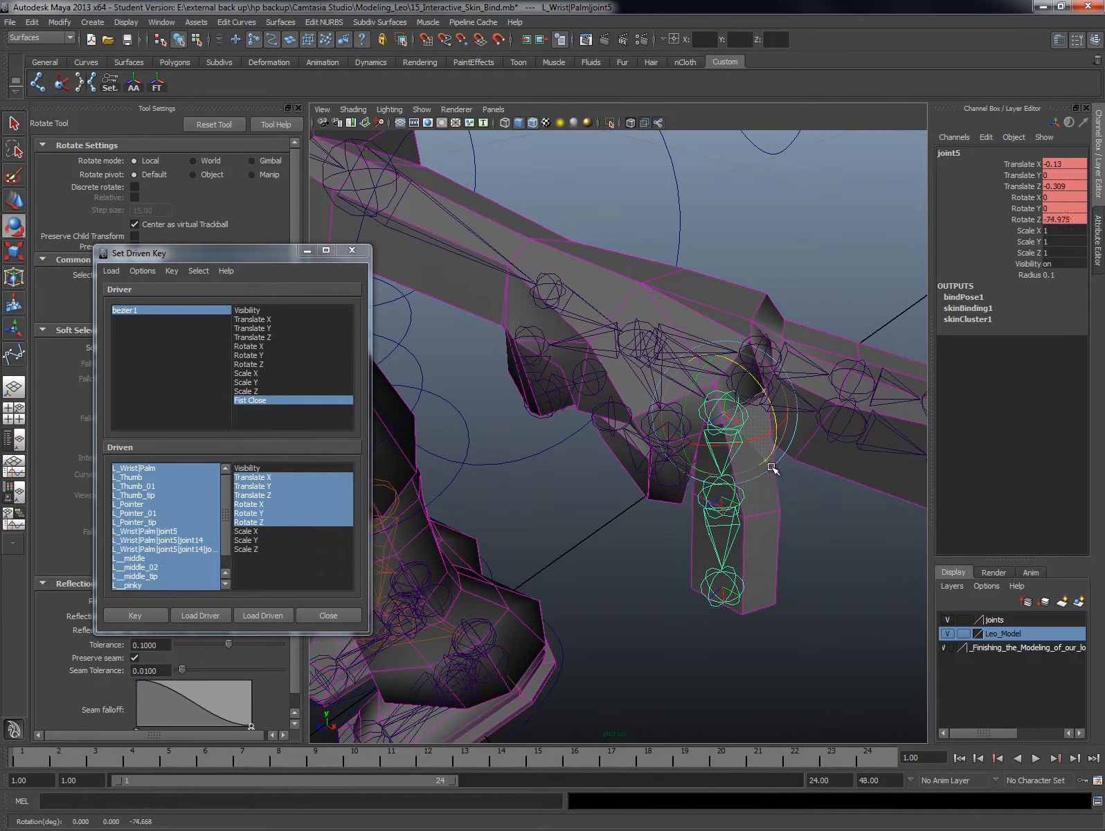
- Curl the middle finger joint toward the palm
drag(772, 468, 809, 452)
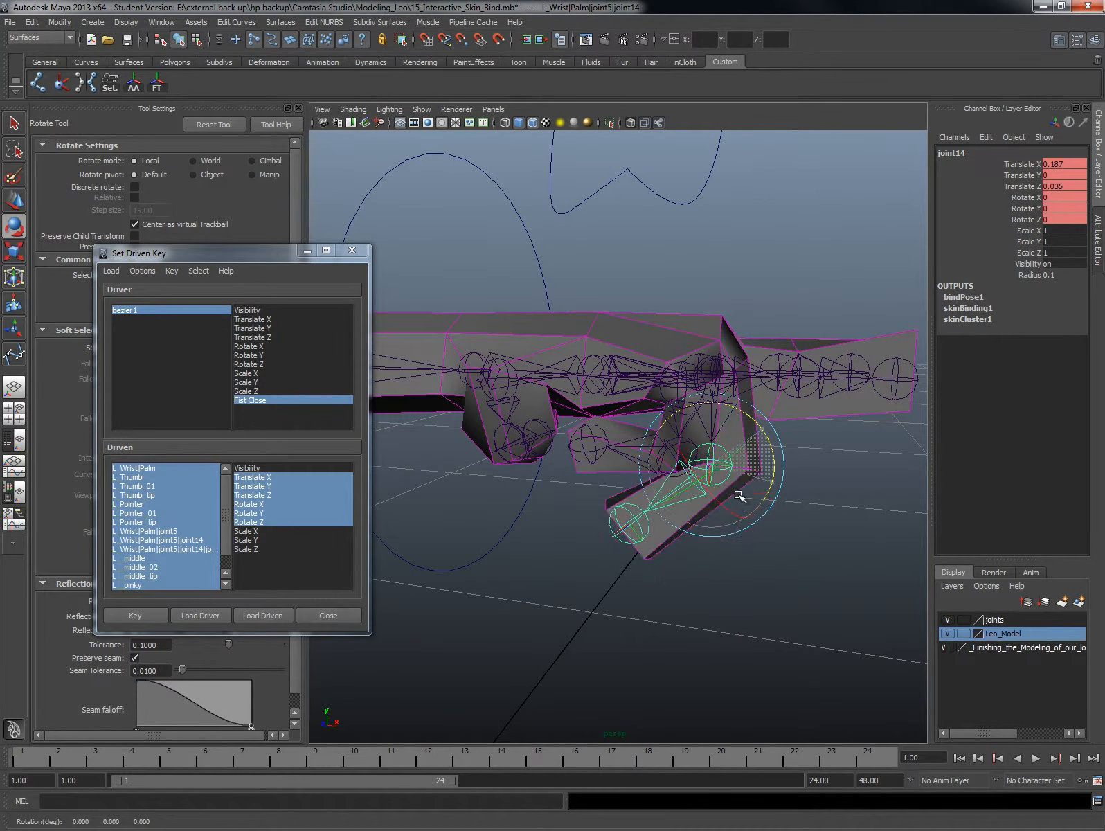
drag(739, 498, 701, 475)
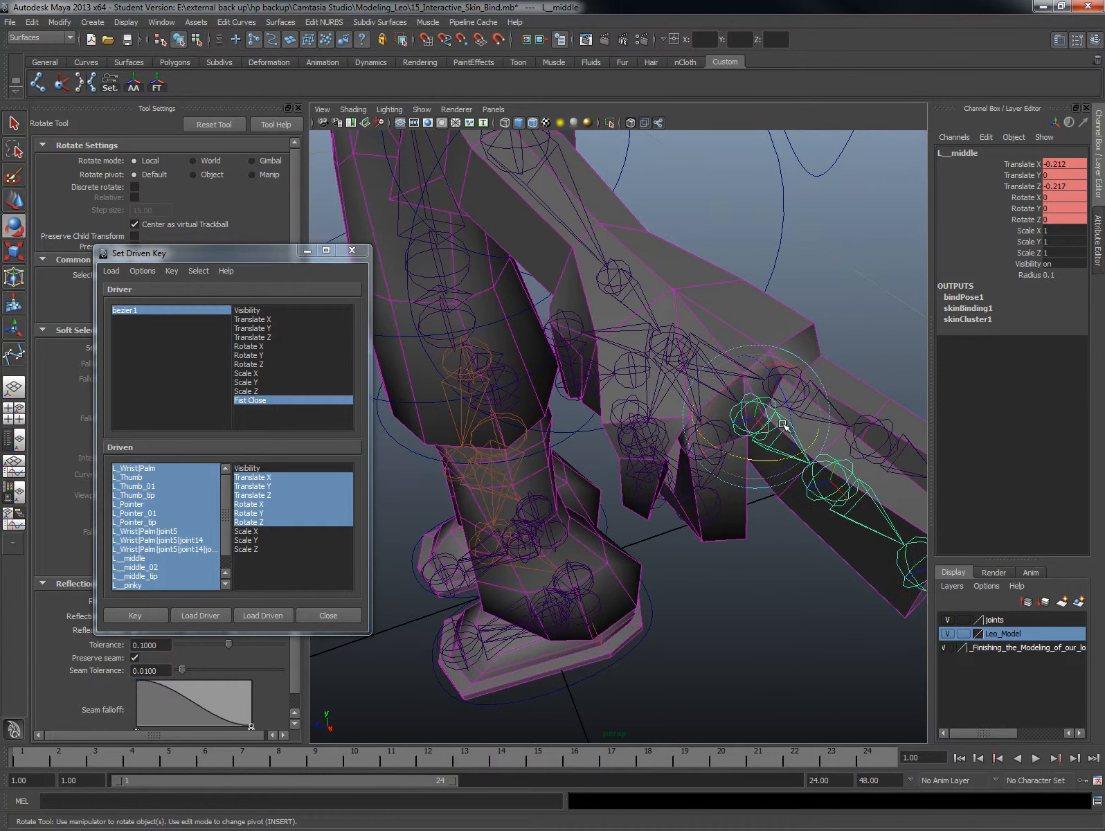
drag(782, 423, 786, 394)
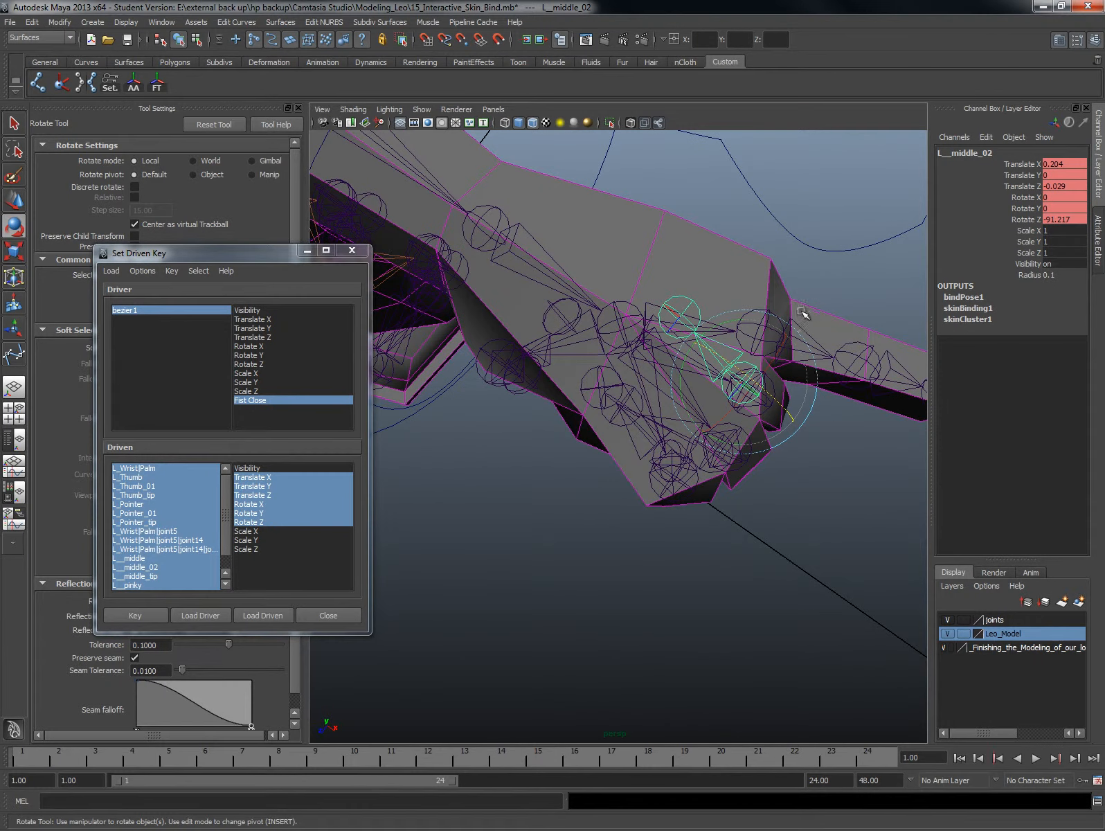
- Bend the pinky's base and second joints in toward the palm for the fist
click(778, 332)
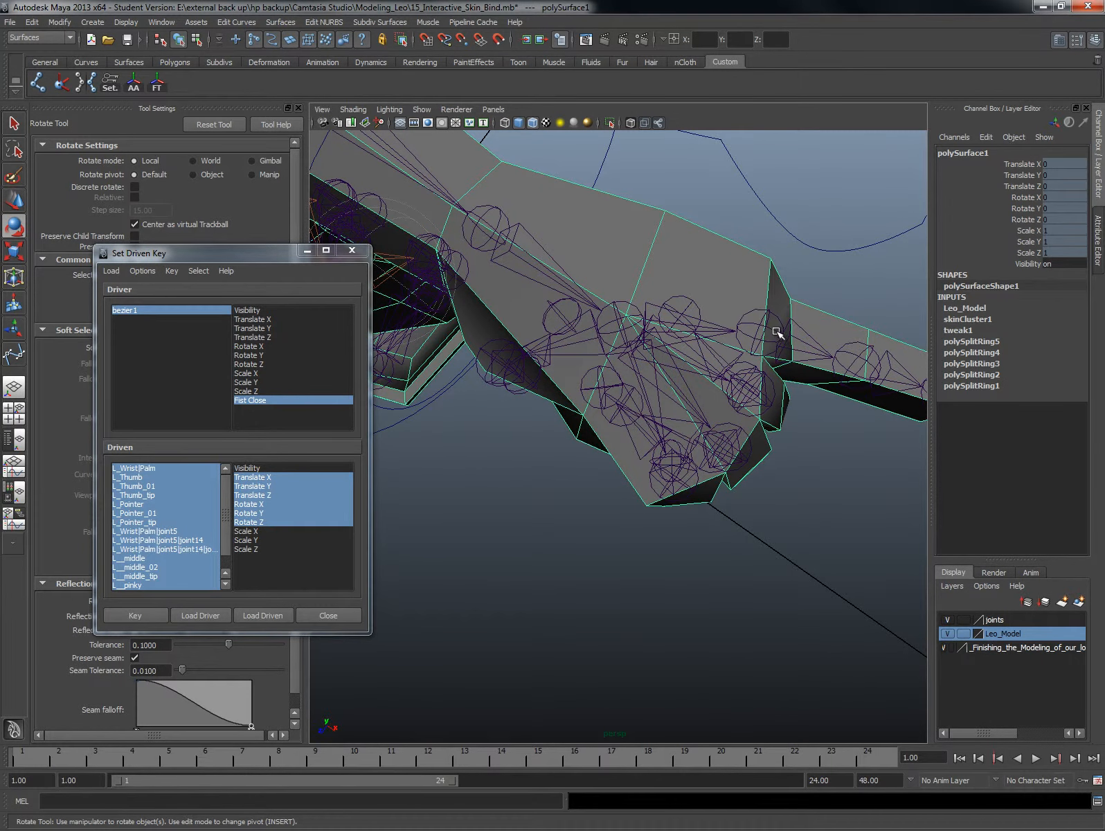
click(776, 320)
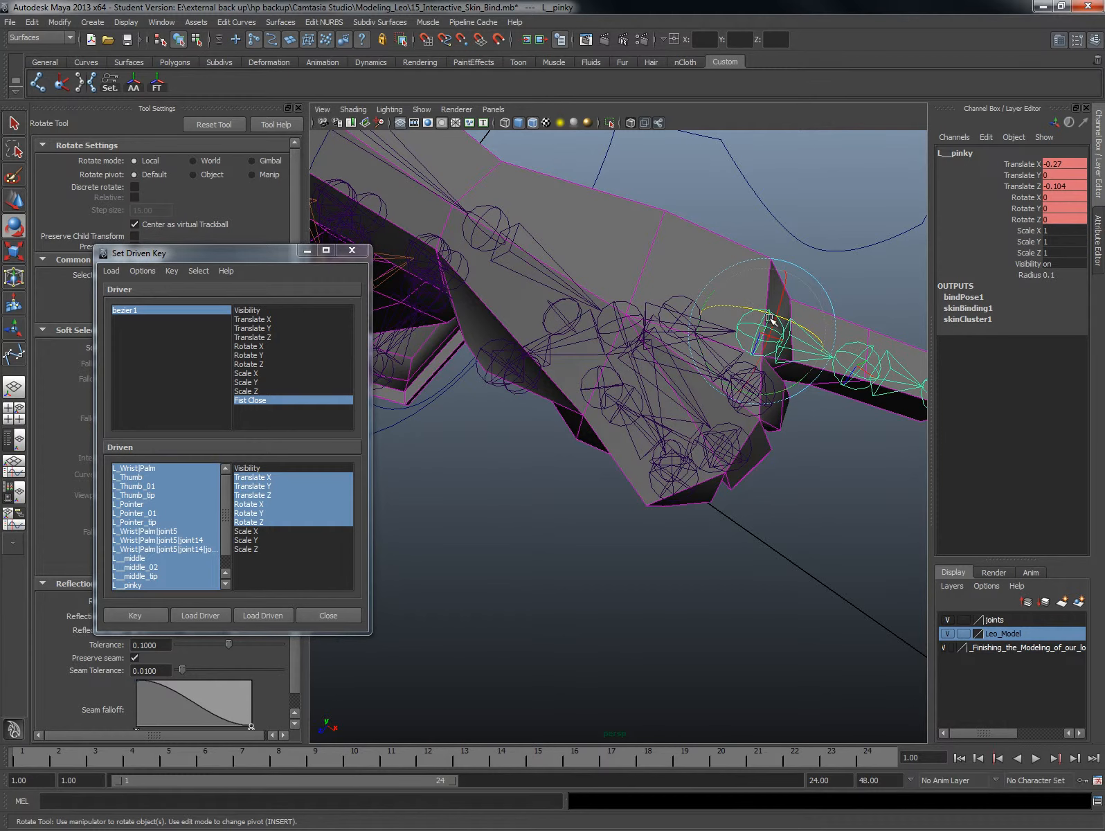
drag(768, 320, 818, 351)
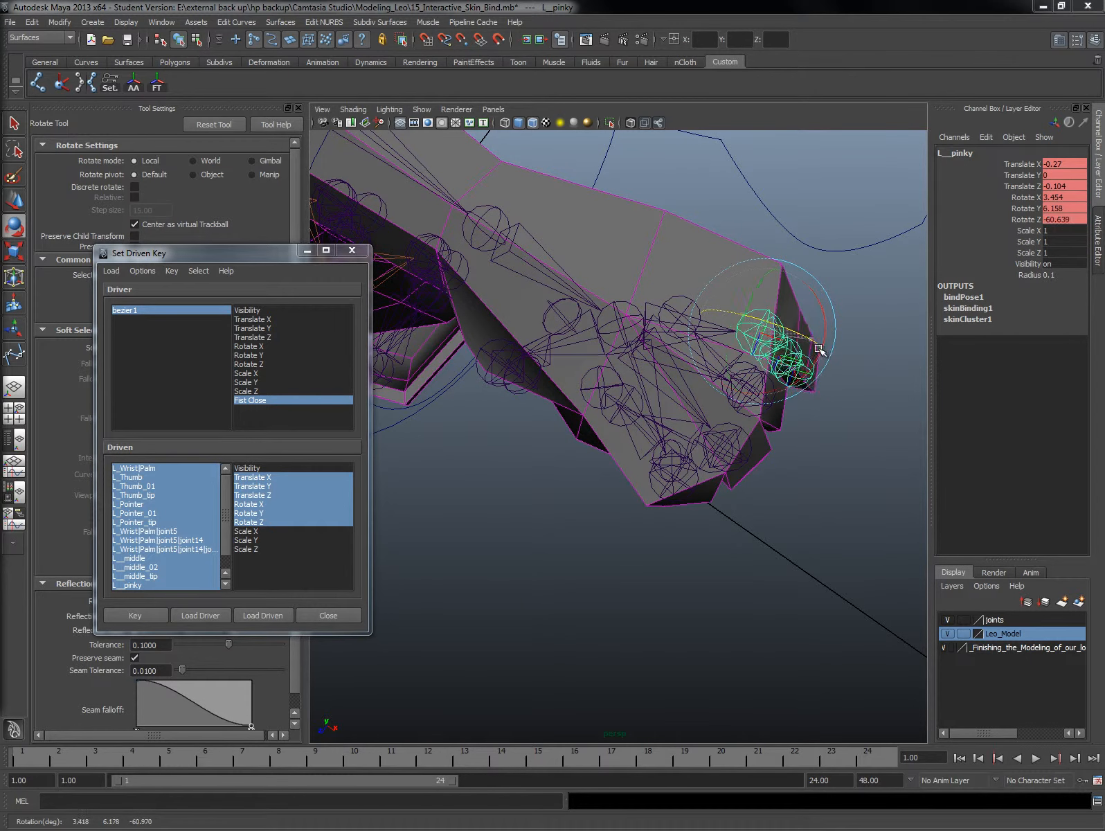
drag(793, 346, 757, 317)
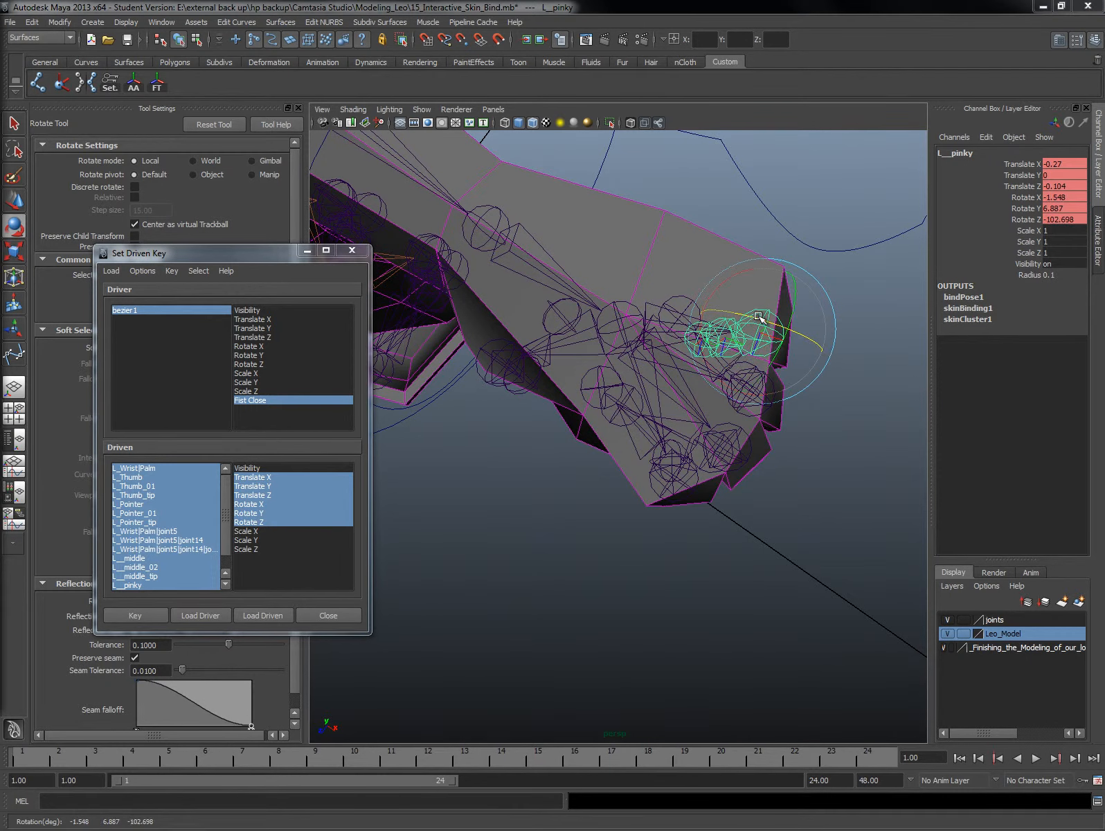
drag(761, 317, 761, 255)
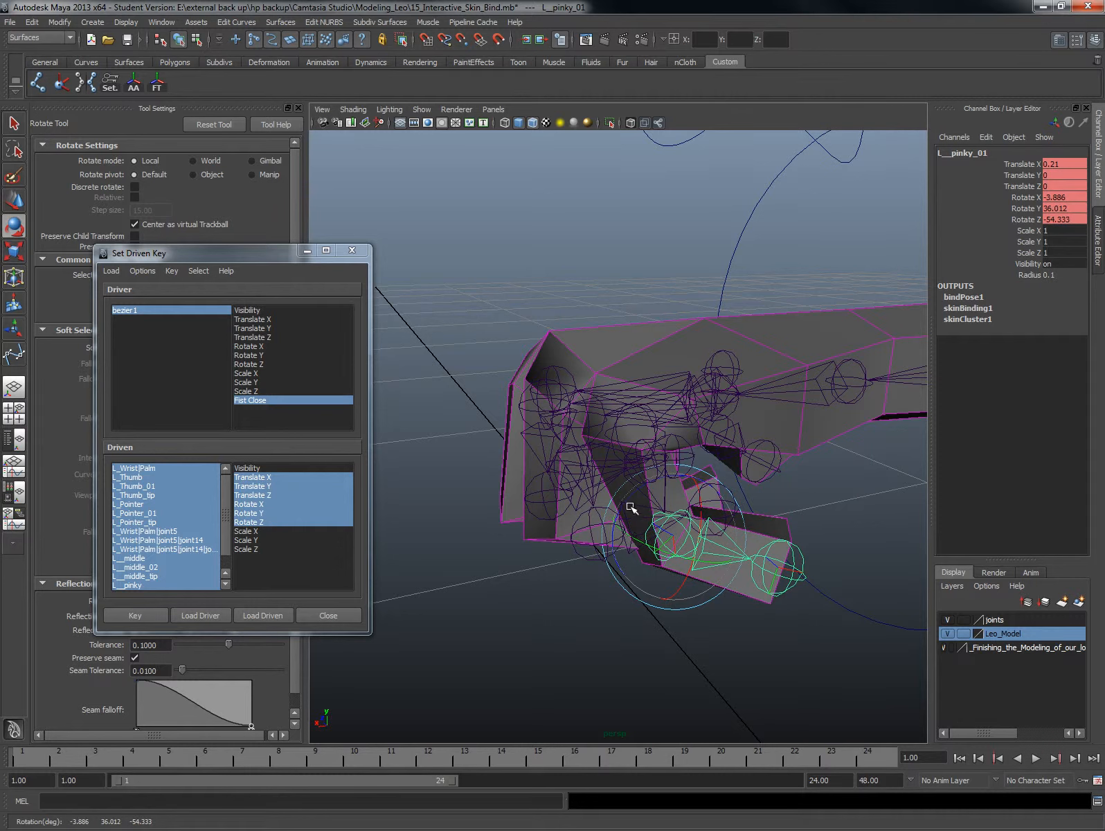
drag(630, 507, 693, 569)
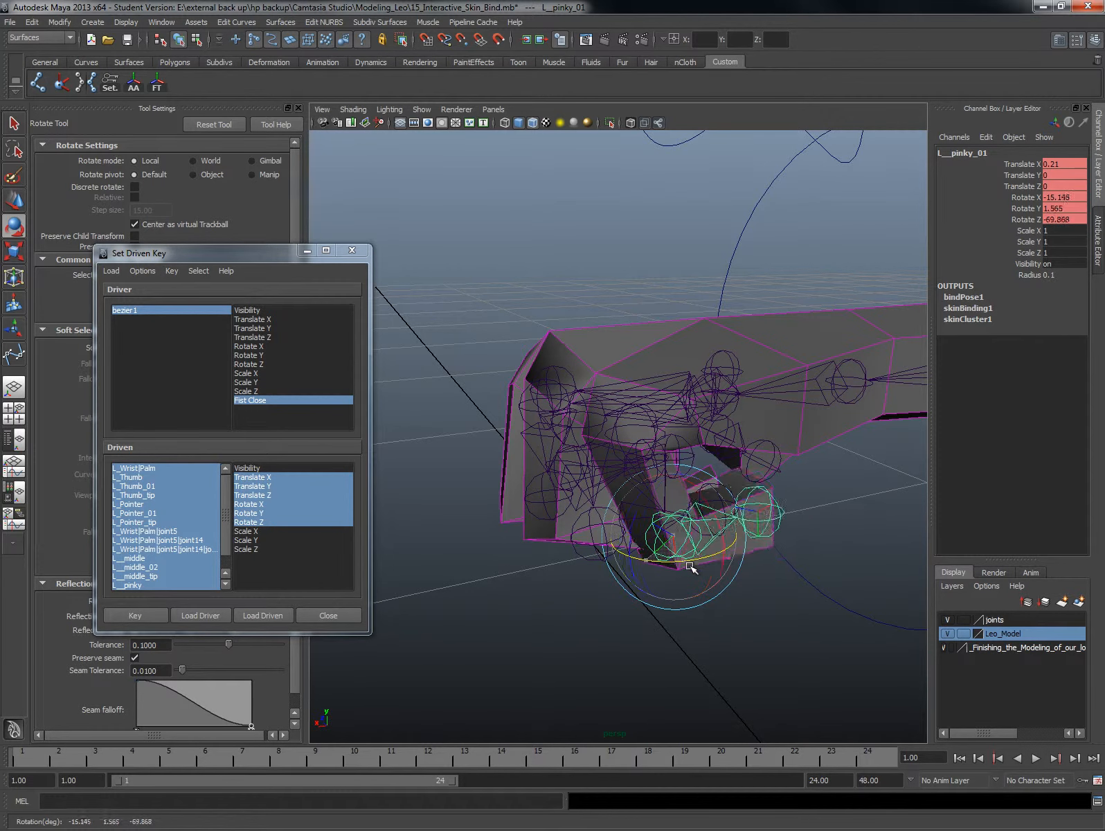
drag(691, 567, 794, 408)
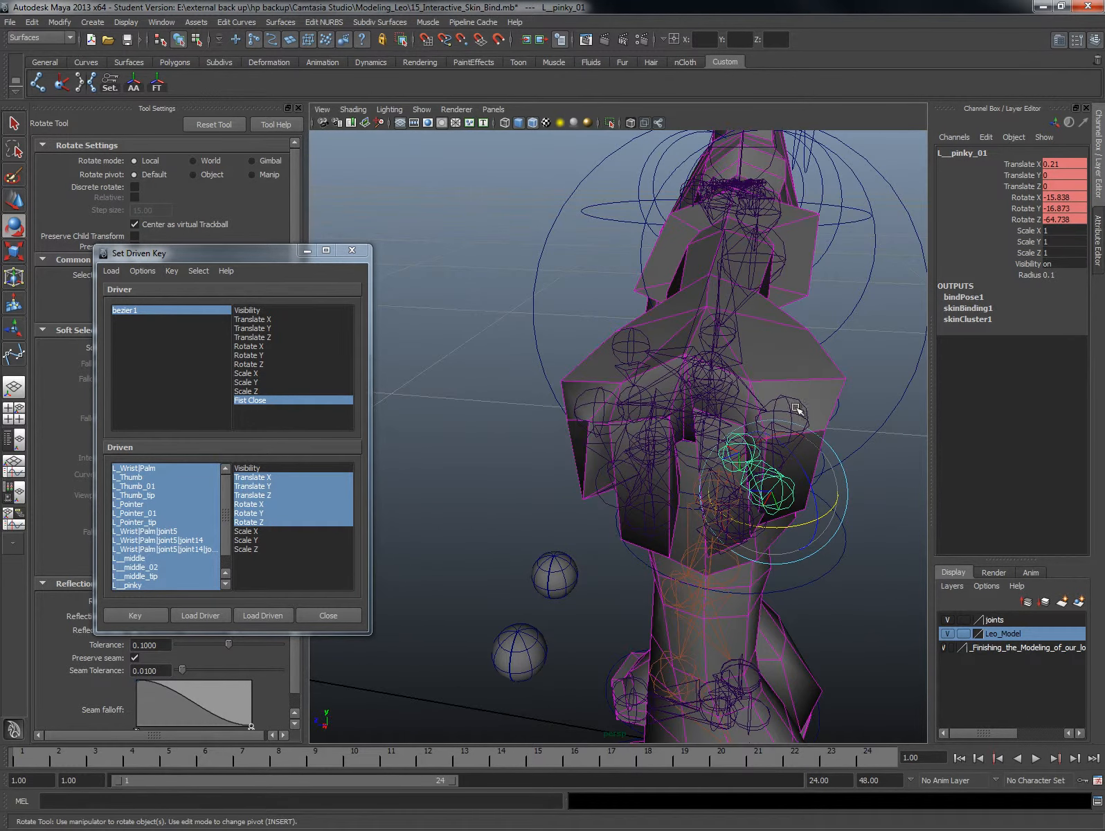
drag(776, 409, 627, 388)
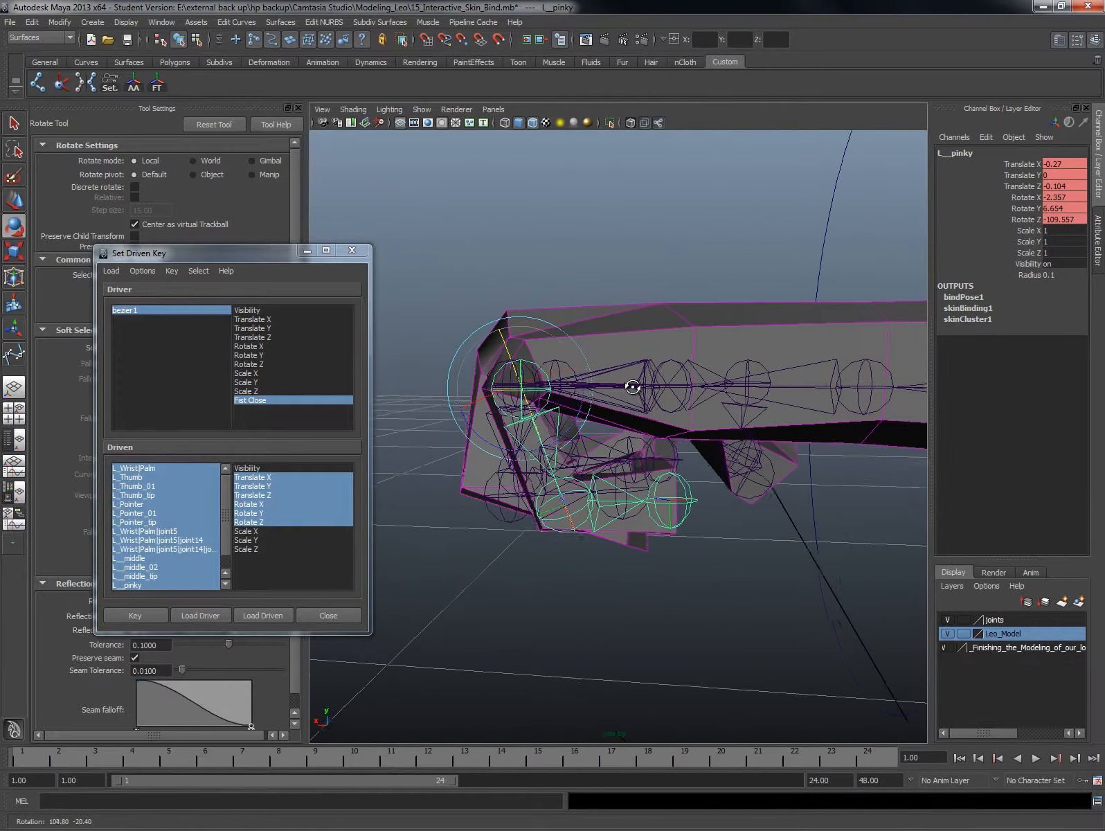
drag(633, 386, 580, 362)
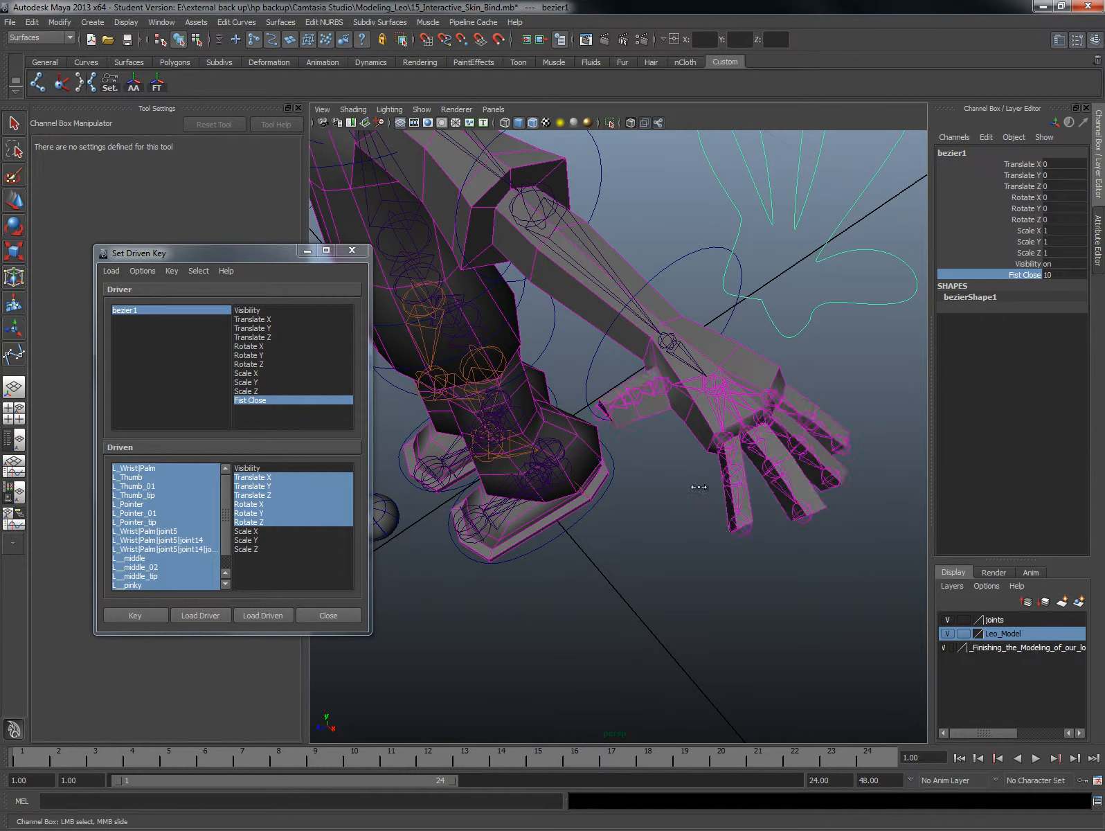
- Slide Fist Close in the Channel Box to test the fist pose
drag(698, 486, 815, 403)
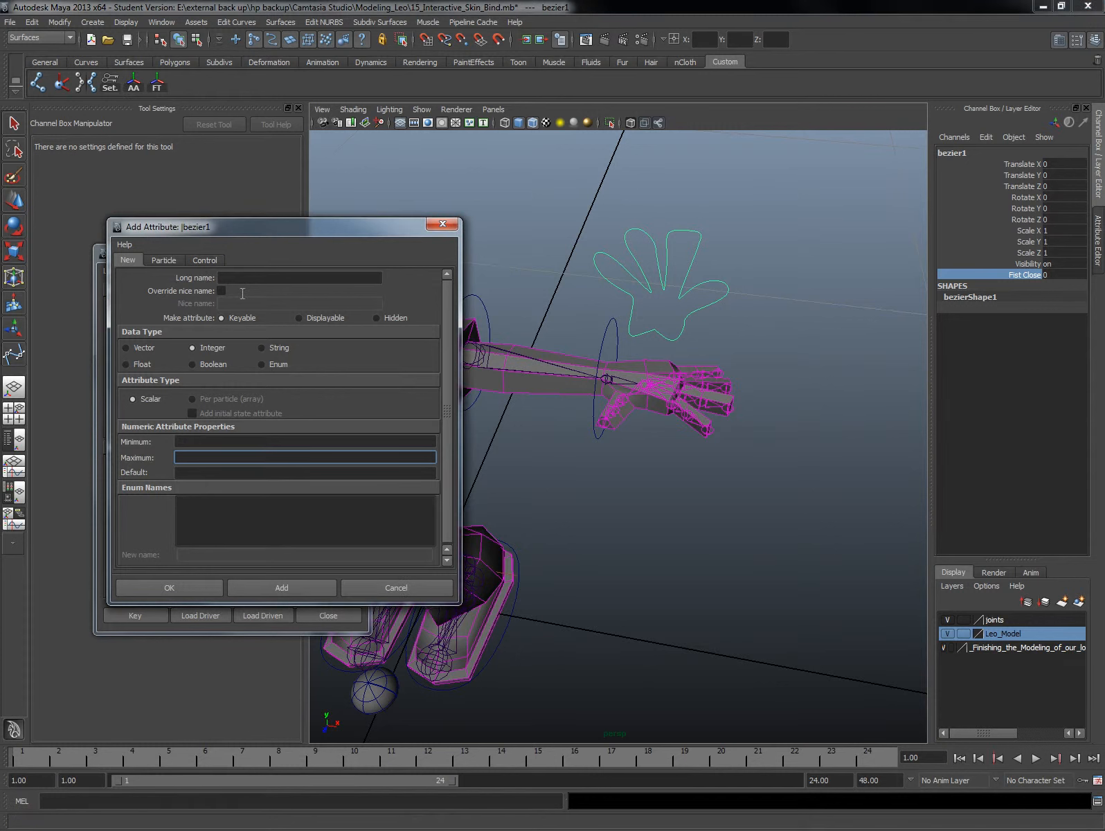
- Create the Finger_Spread attribute with minimum -10 and maximum 10
click(298, 277)
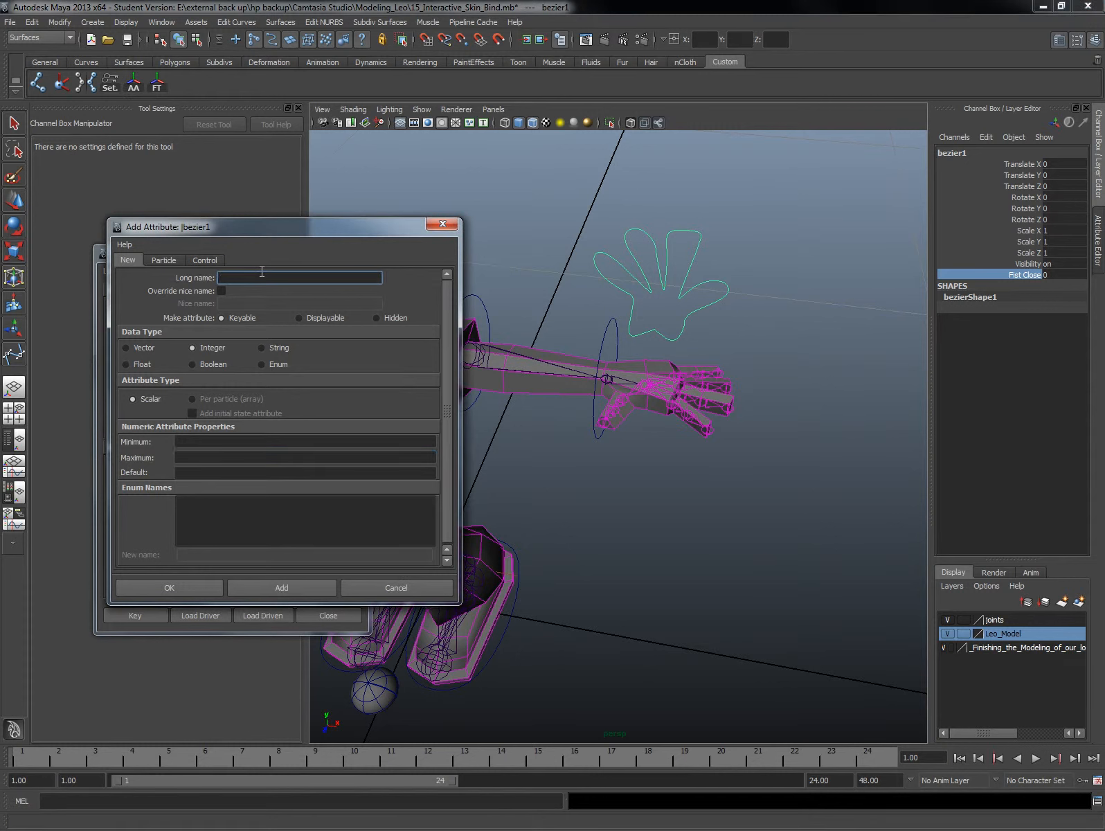
text(hA)
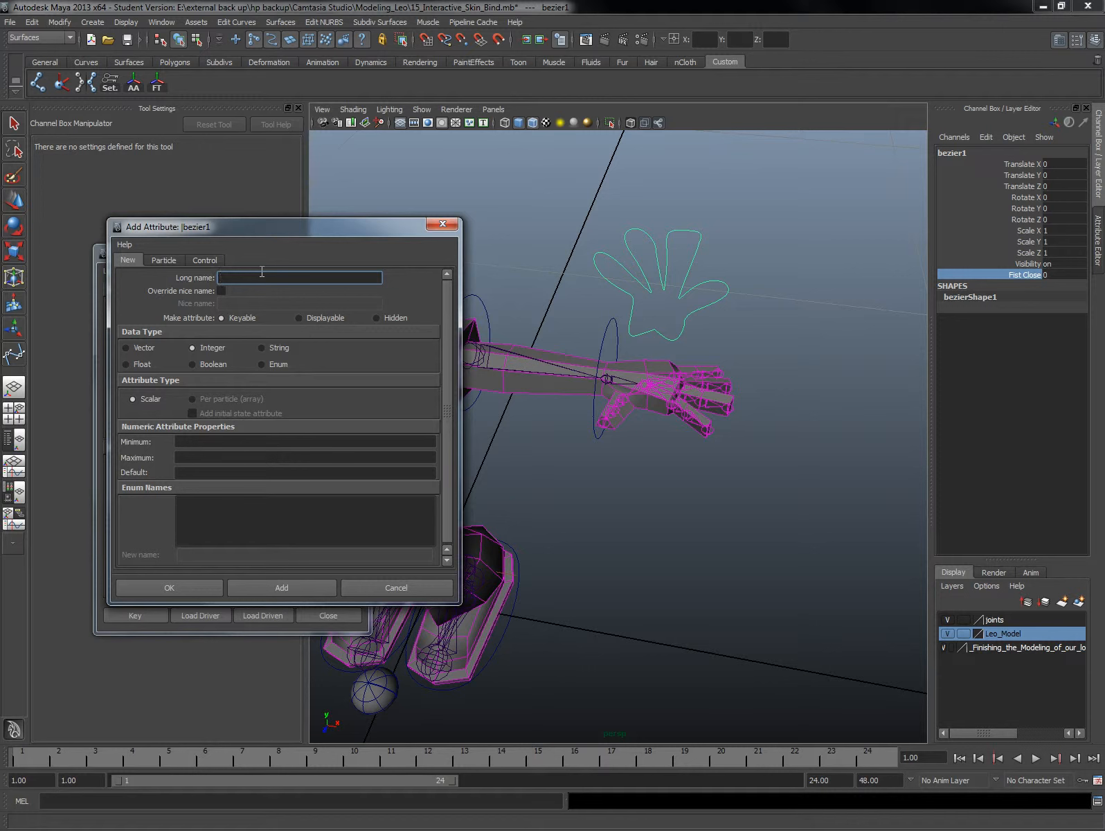
text(Hand_)
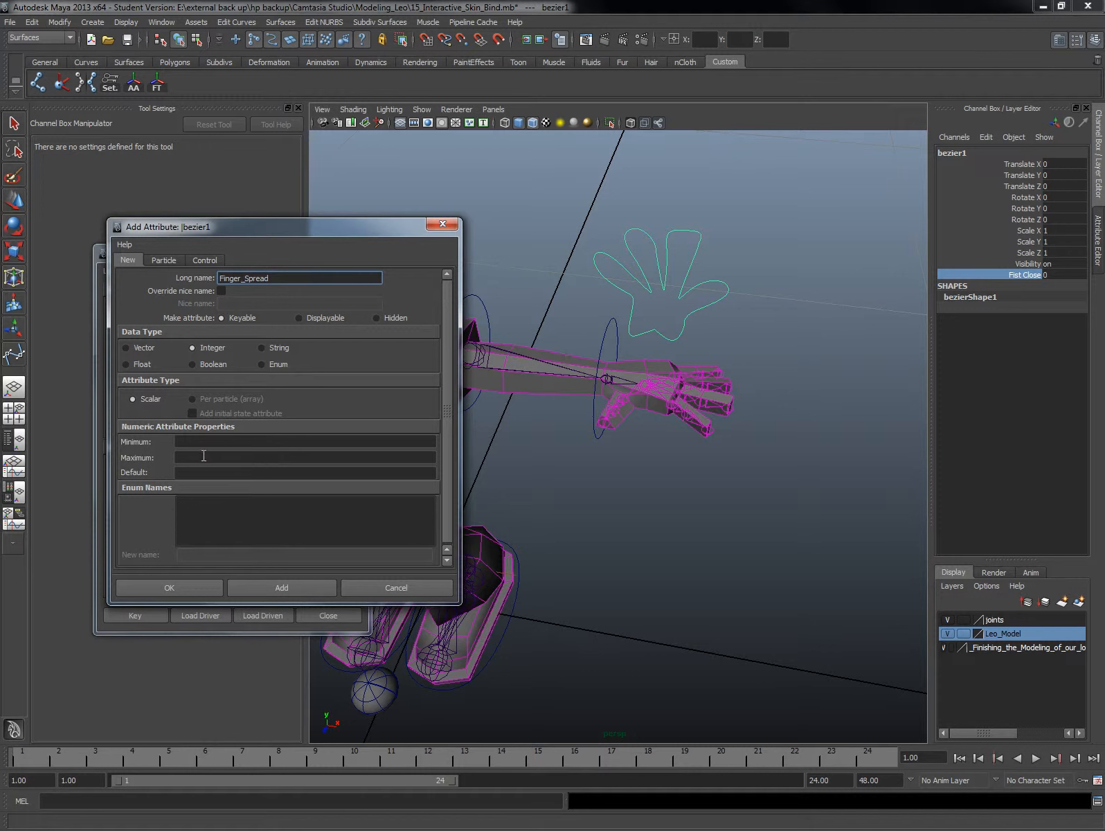
text(-10)
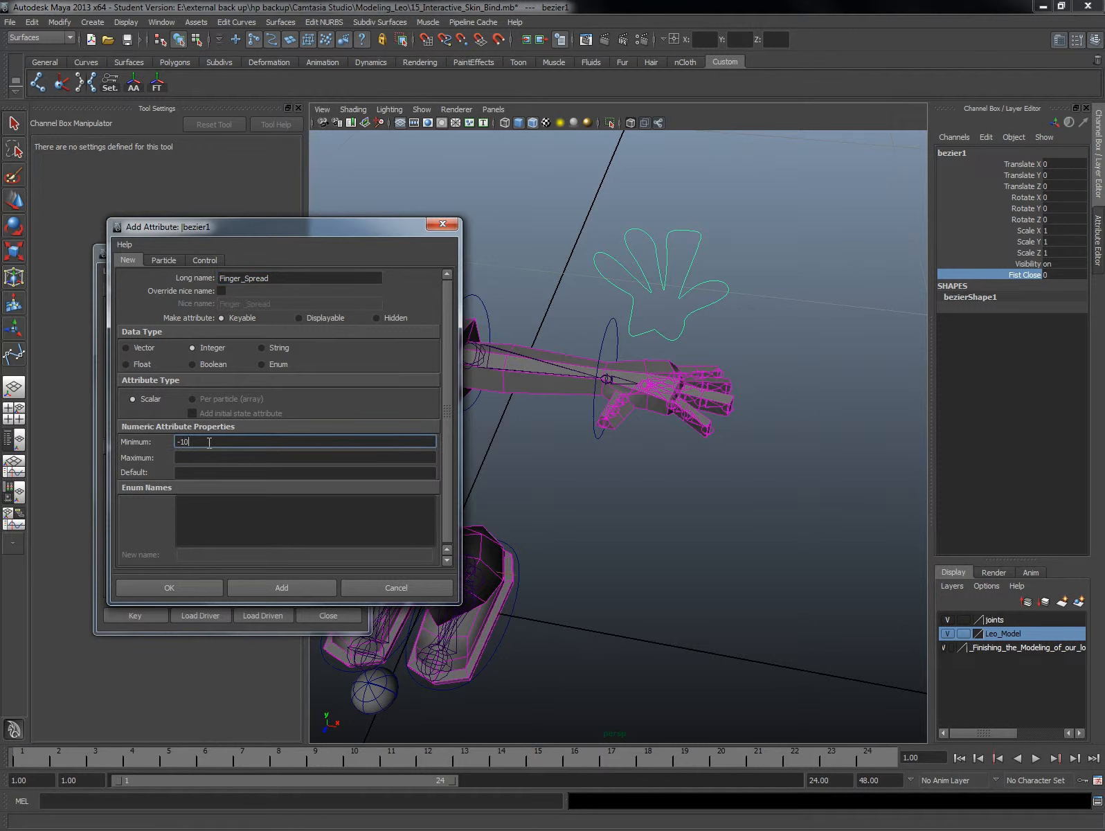
click(305, 457)
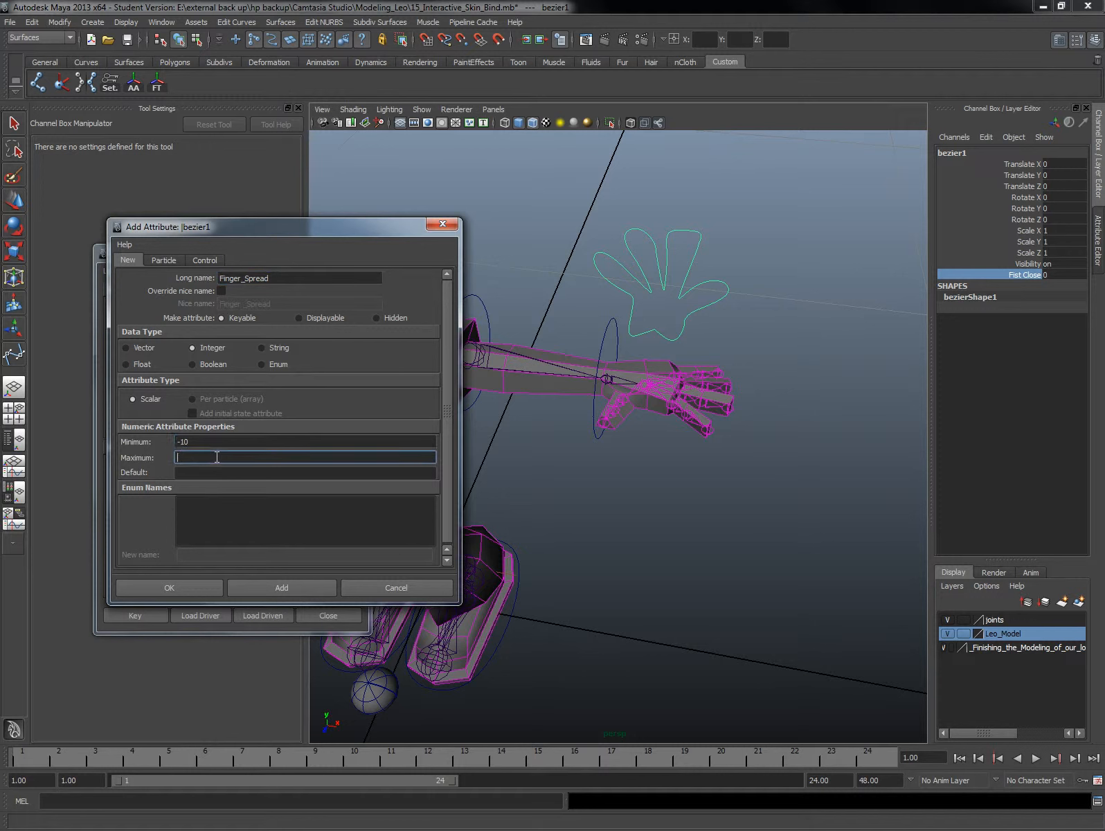
text(10)
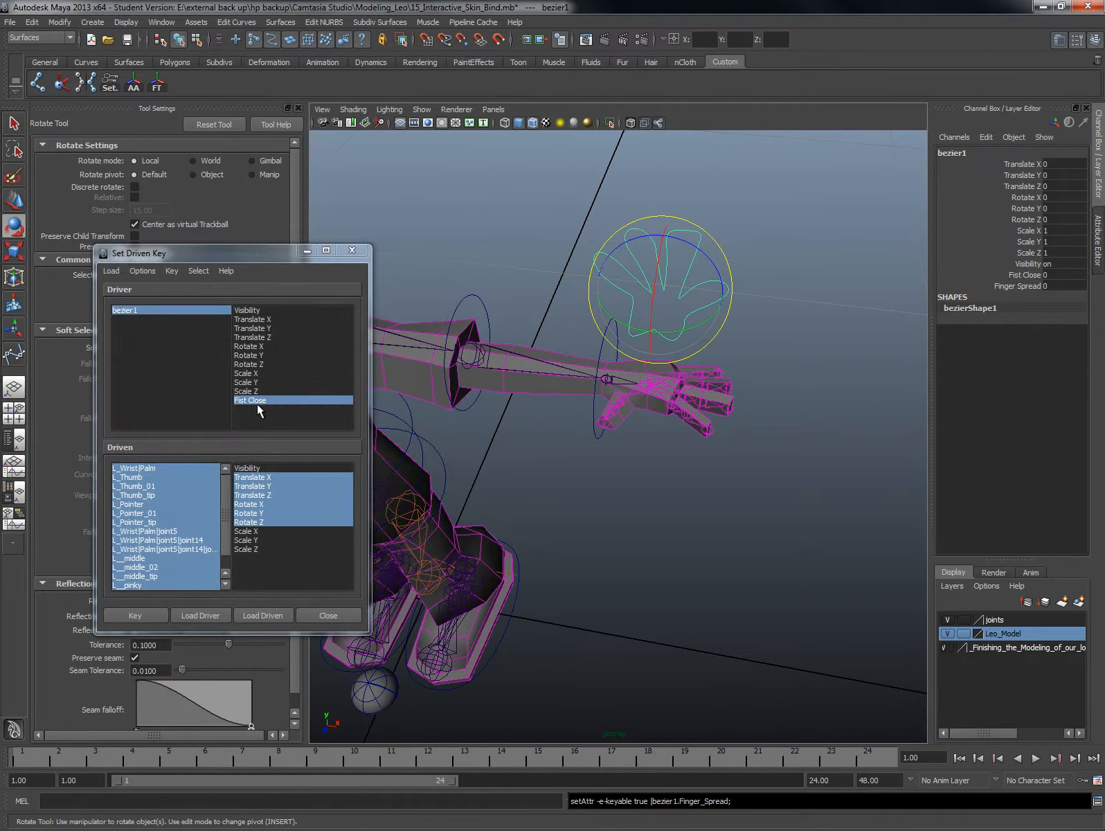
- Load bezier1 as the driver and choose Finger Spread as the driving attribute
click(200, 615)
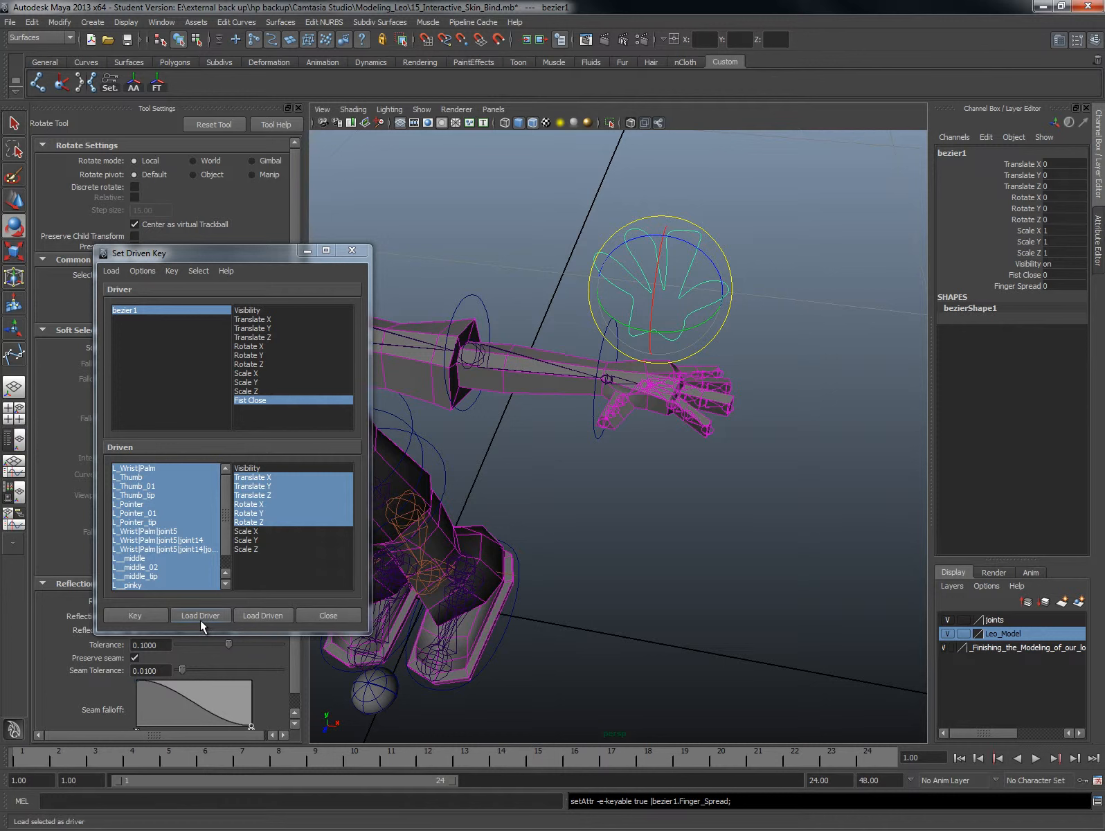
click(257, 409)
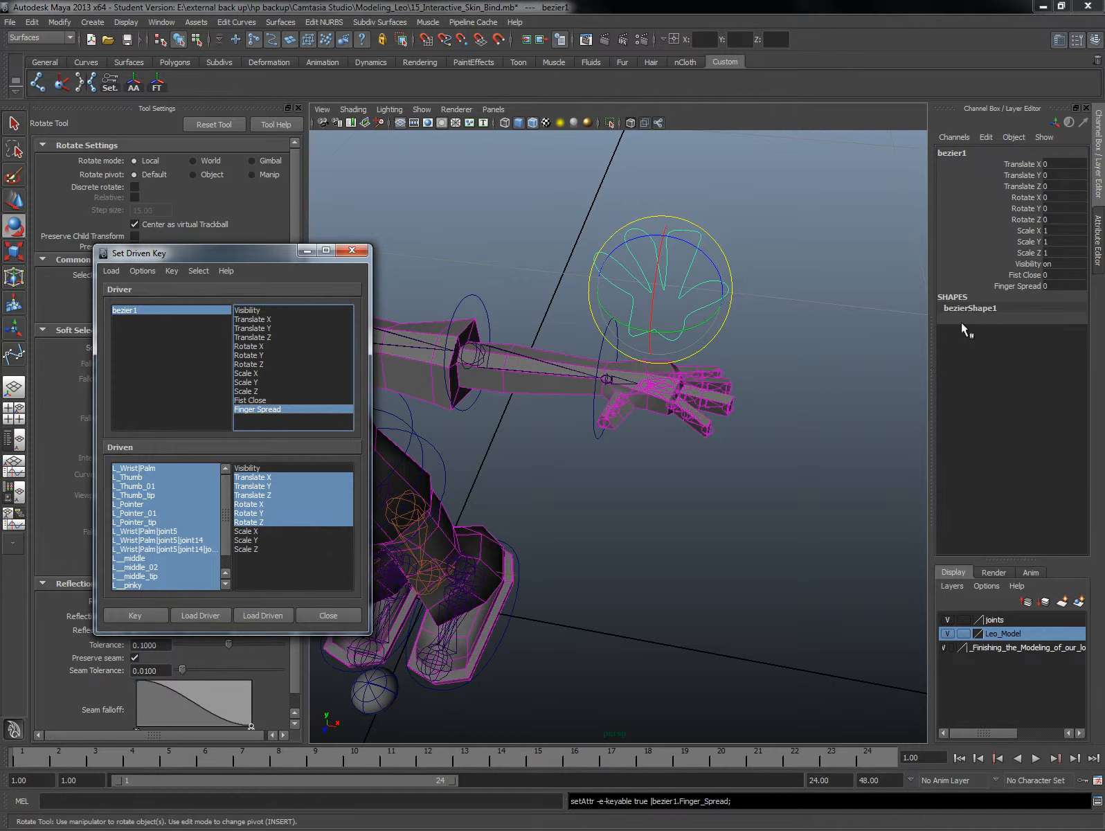
mouse_move(871, 371)
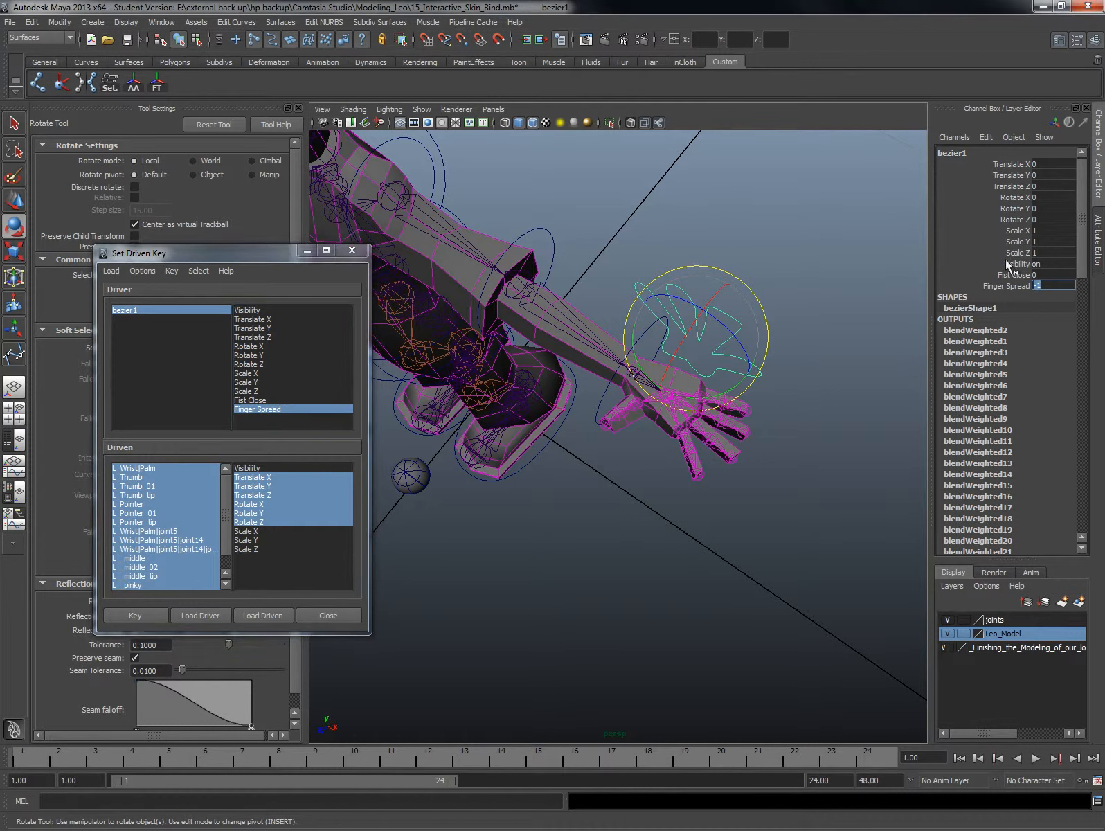
- At Finger Spread -10, rotate the pointer, pinky and thumb joints and key that pose
text(-10)
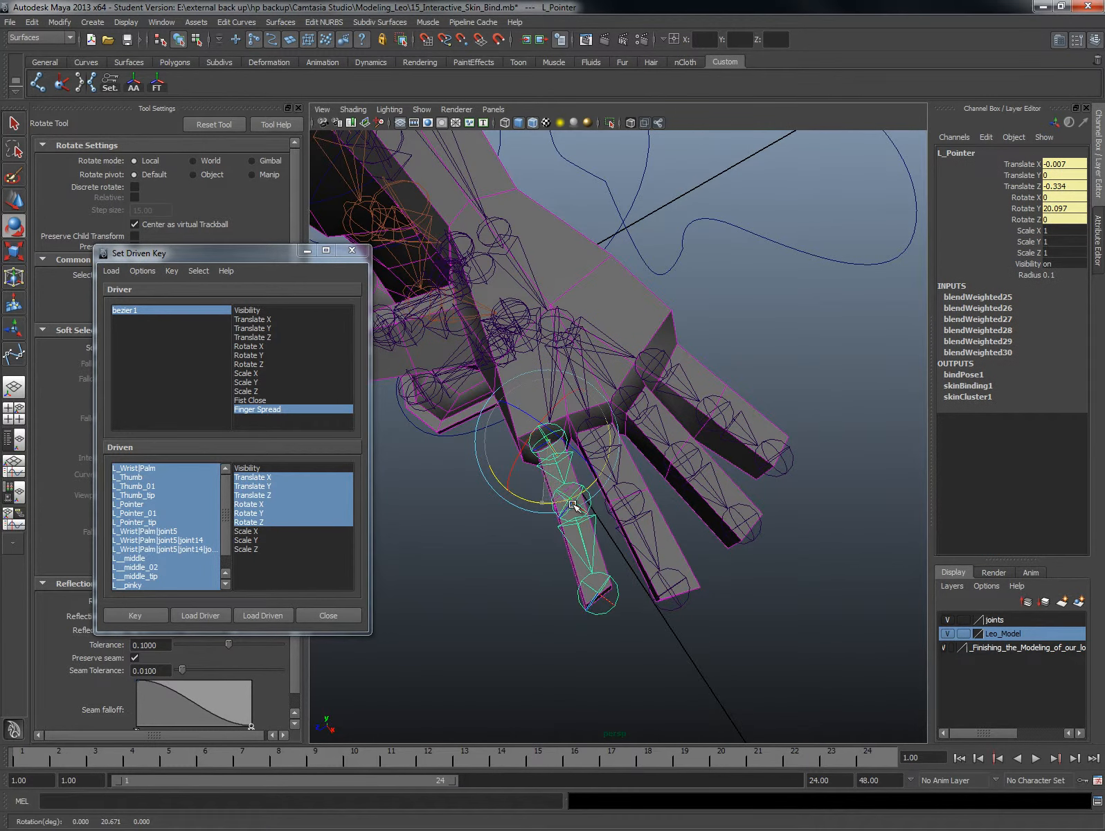
drag(575, 504, 617, 437)
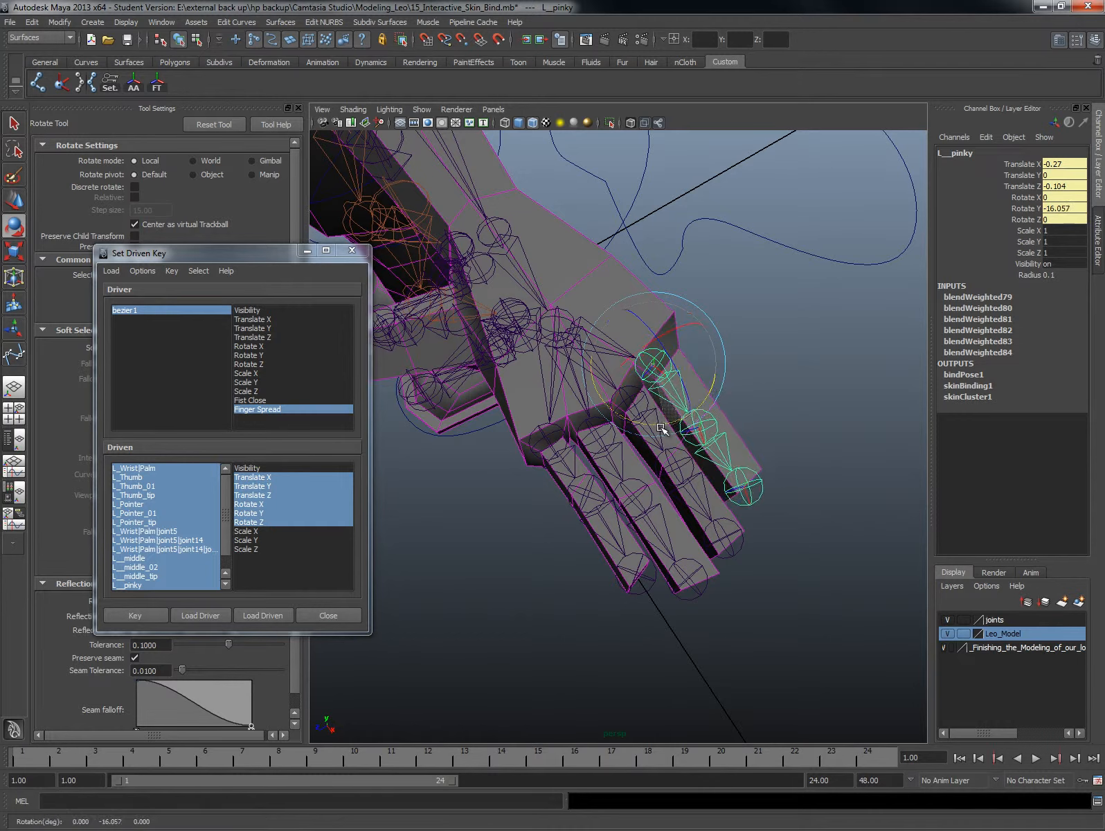
drag(662, 430, 539, 411)
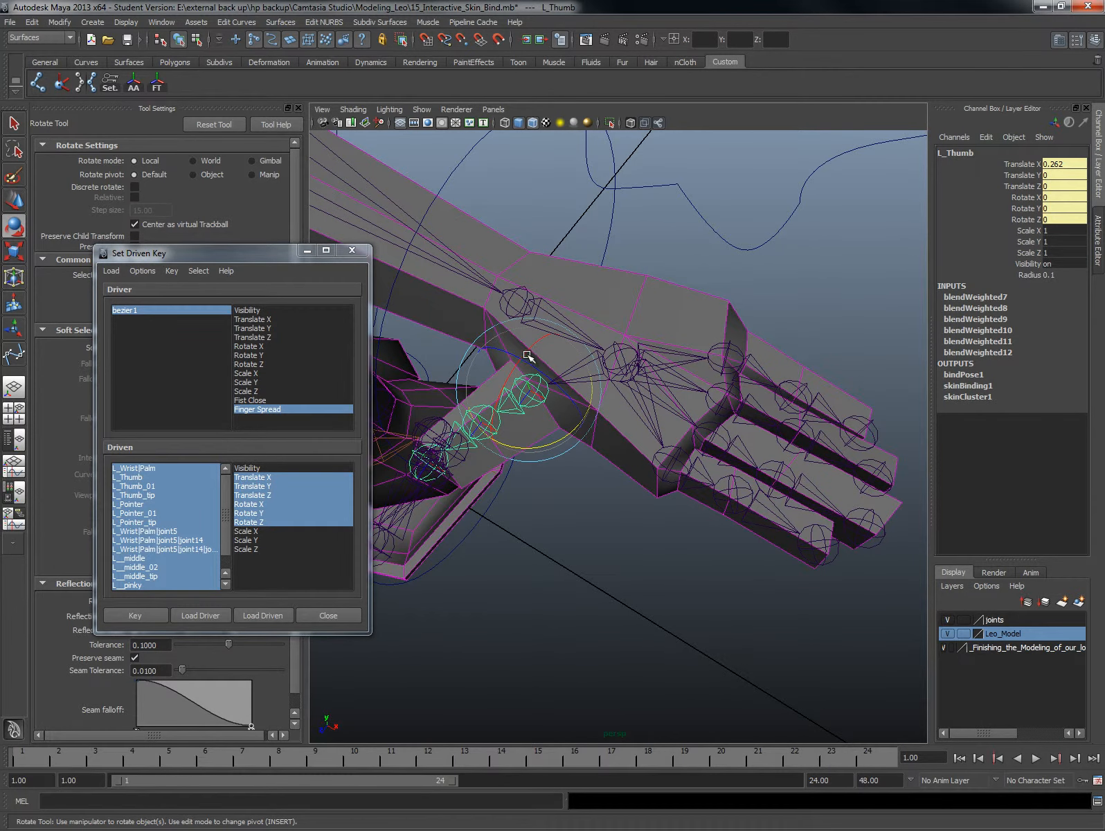
drag(525, 356, 578, 394)
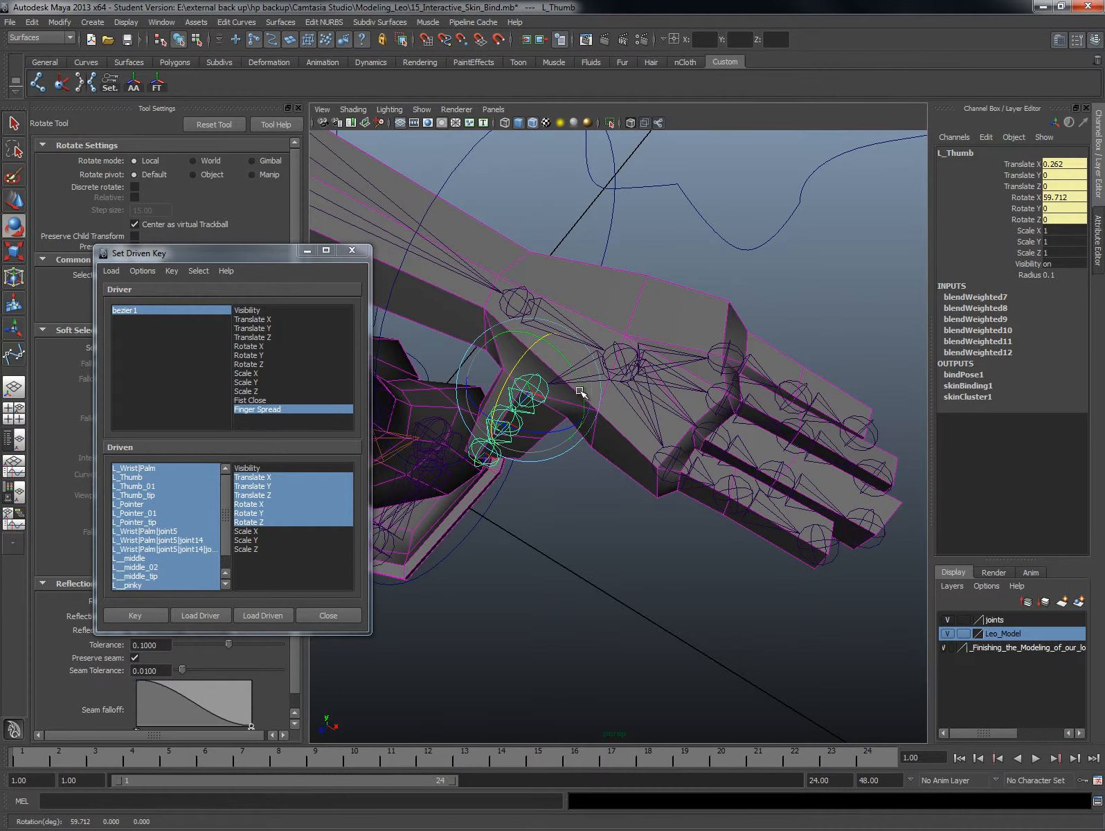
drag(578, 395, 542, 408)
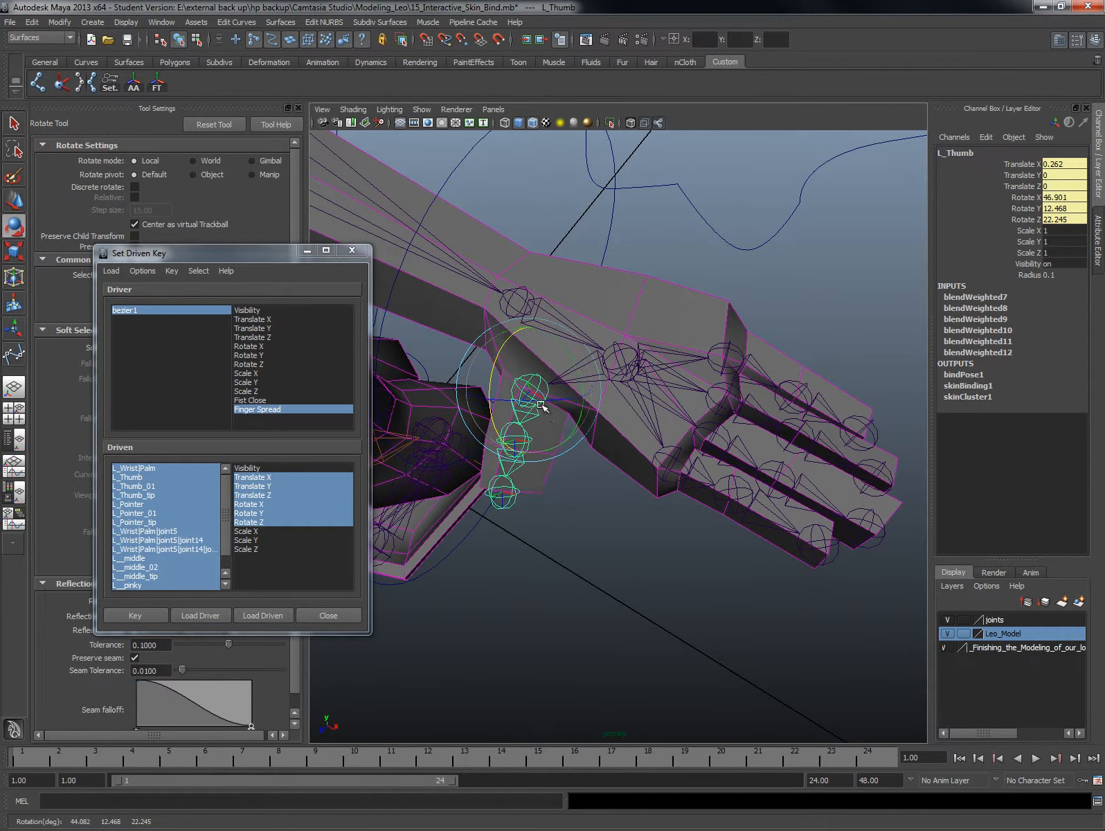
drag(543, 407, 578, 366)
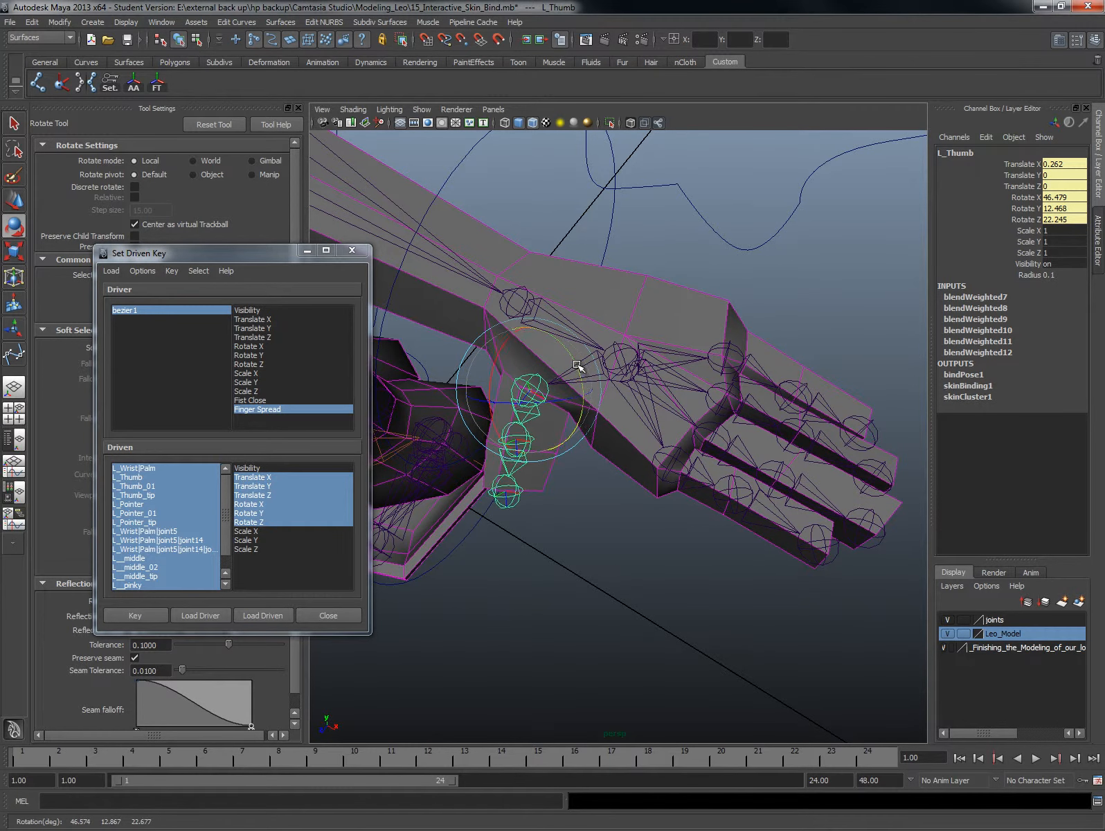
drag(578, 366, 575, 394)
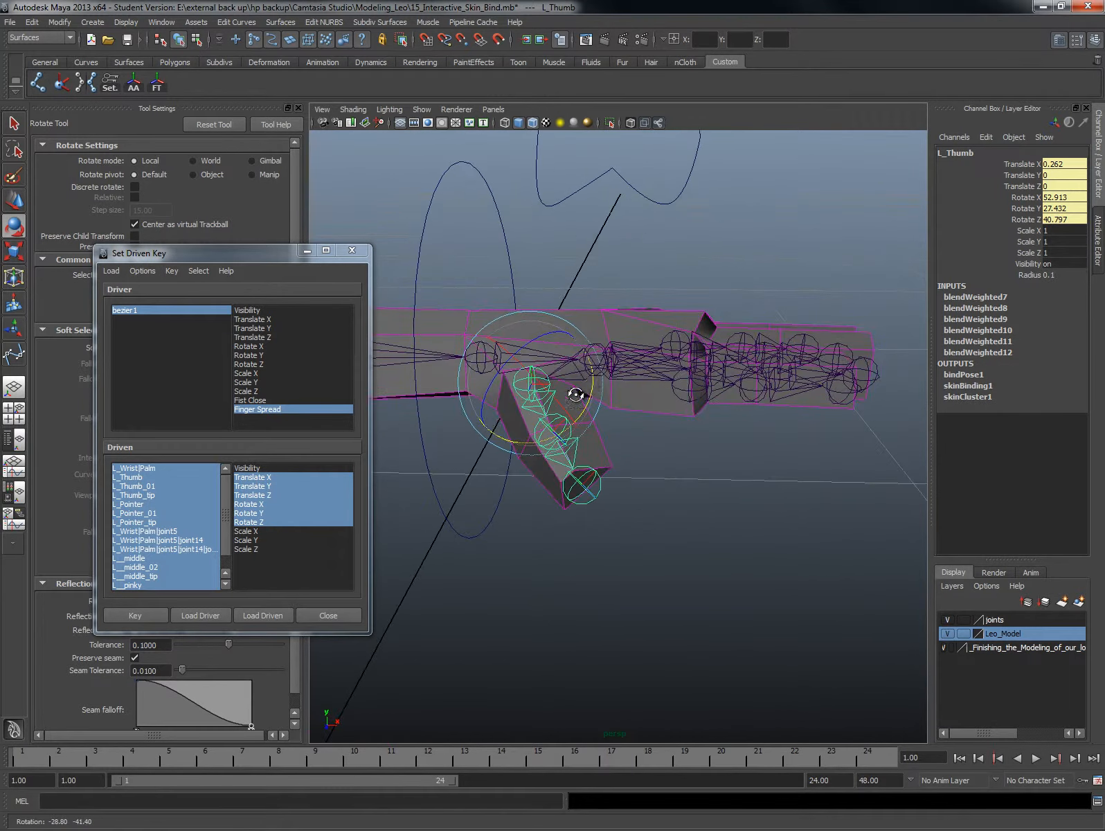
drag(577, 394, 629, 427)
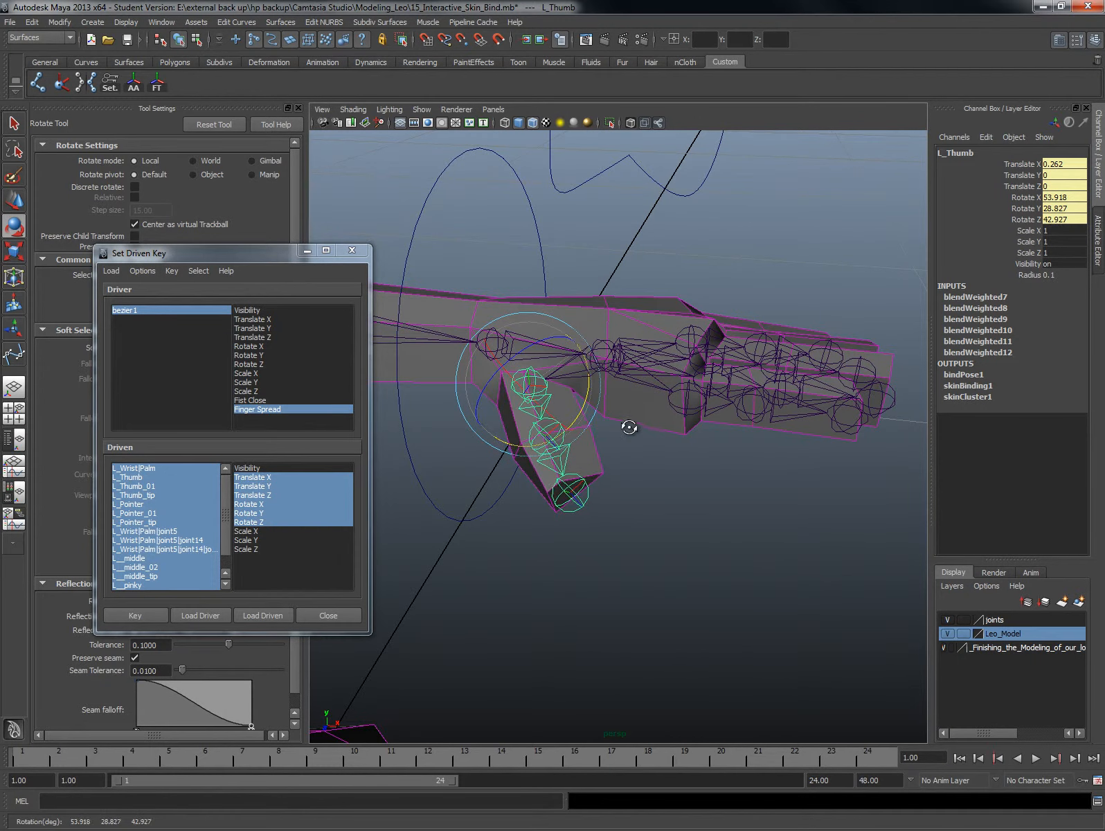
click(135, 615)
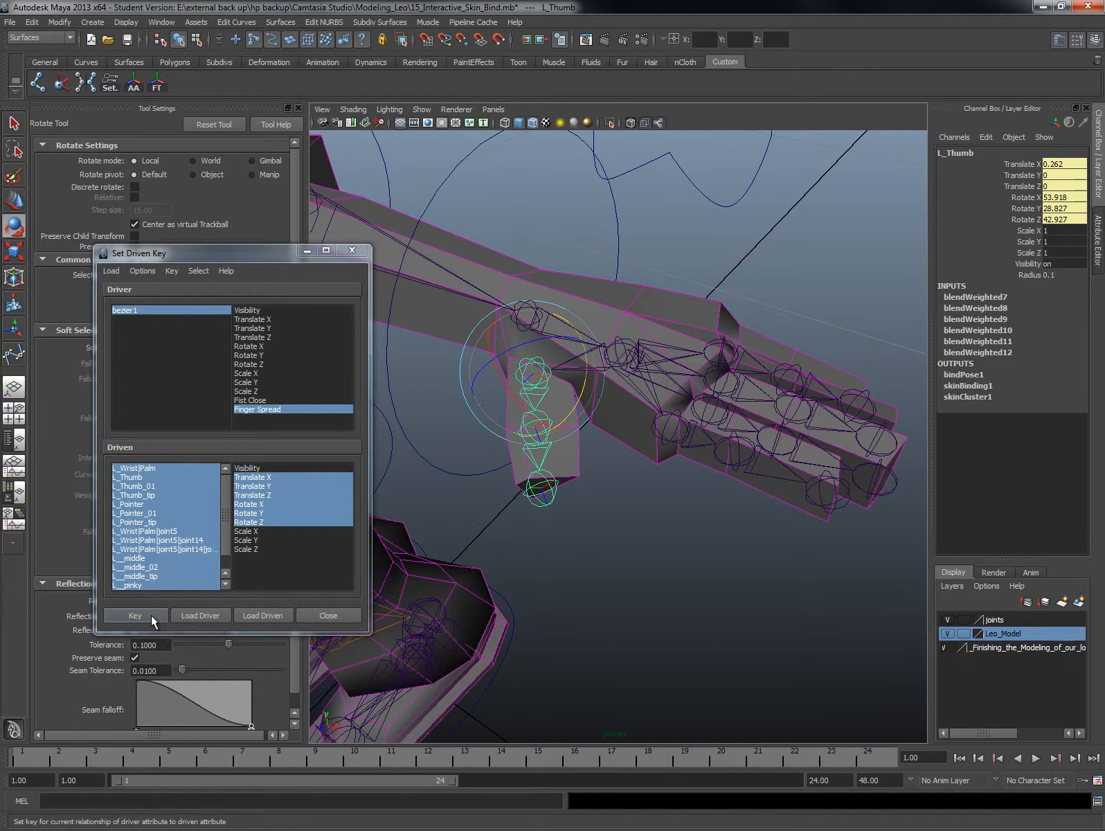
click(134, 615)
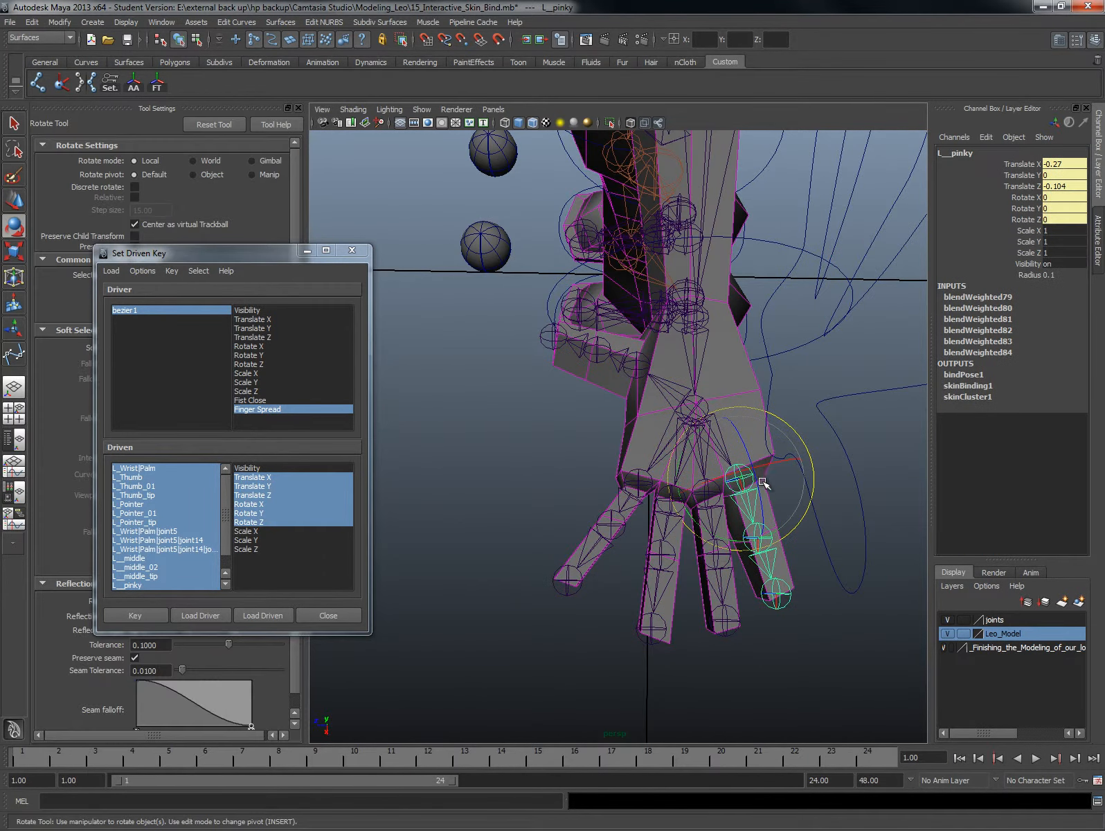
- Swing the pinky and the neighbouring finger joint outward for the spread pose
drag(764, 483, 799, 493)
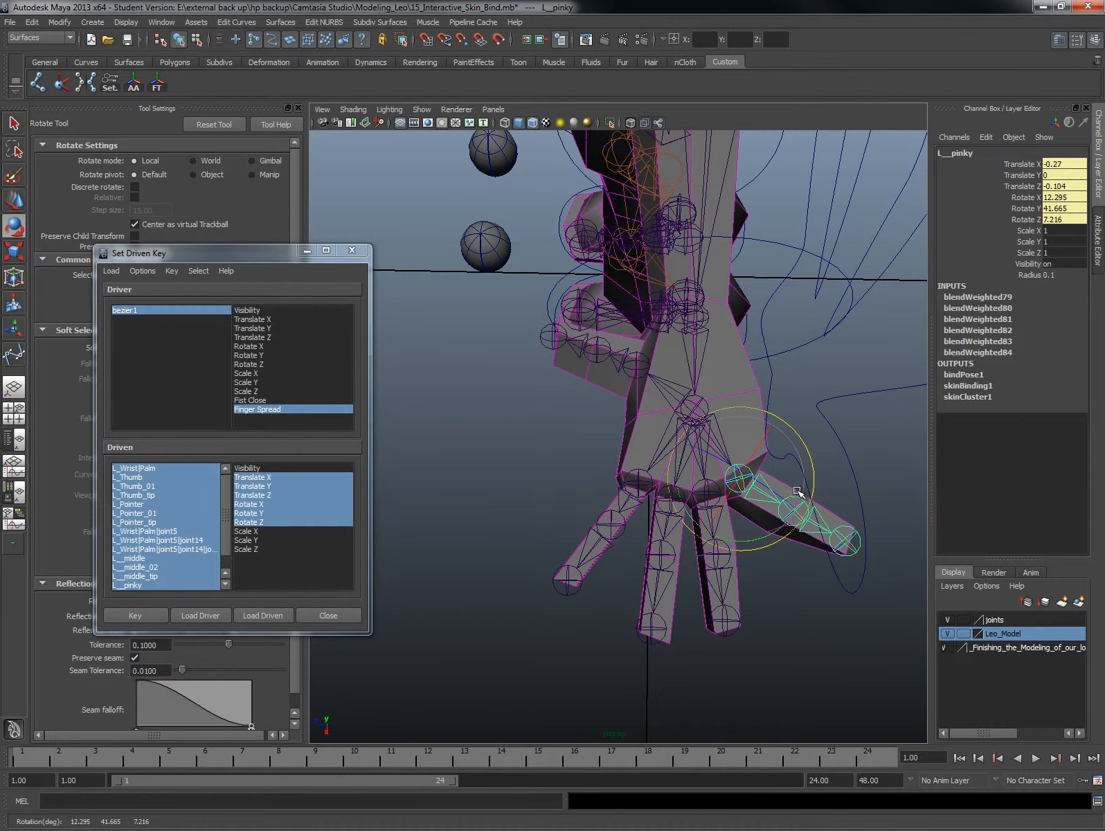
click(716, 475)
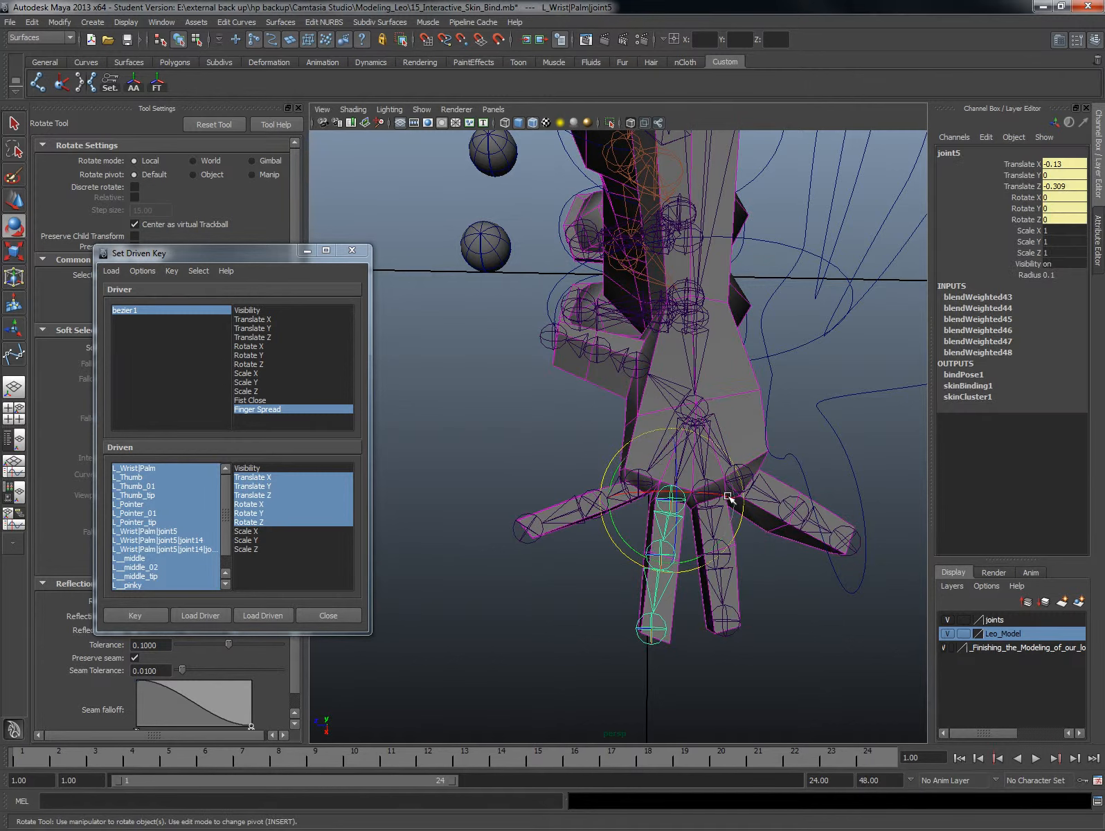
drag(729, 500, 751, 543)
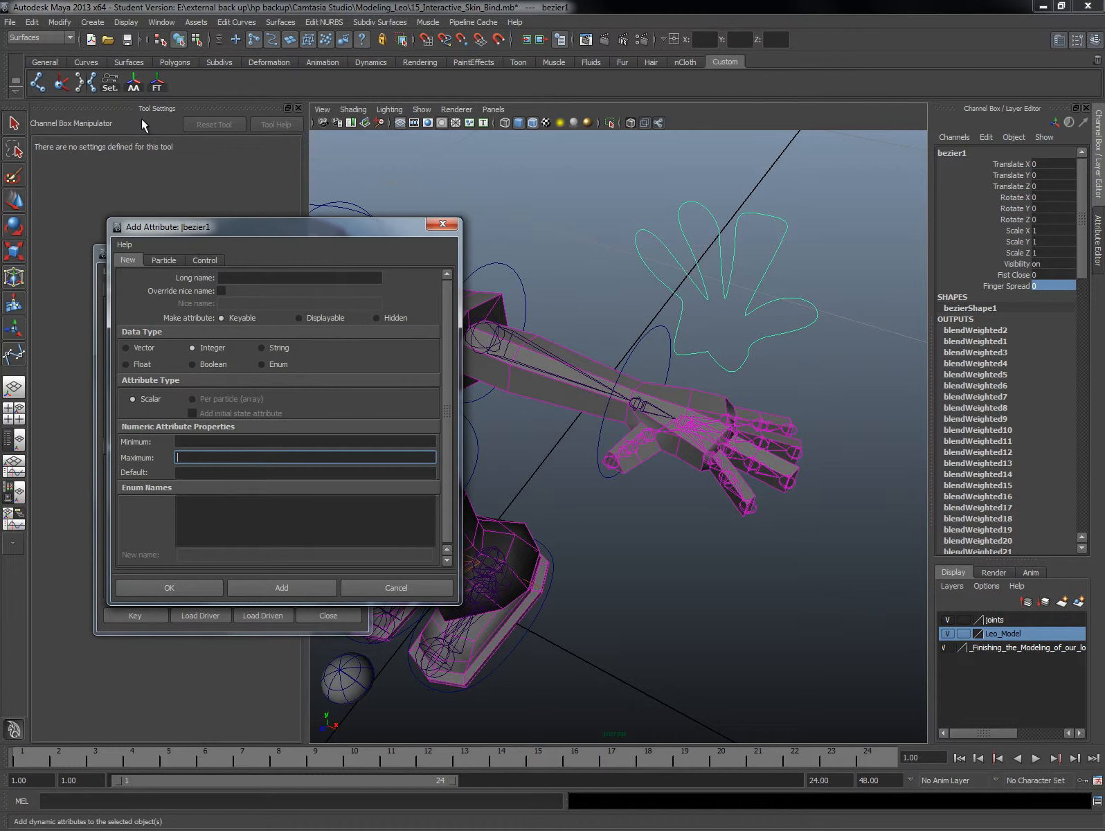
- Add an integer Relaxed_Fingers attribute with minimum 0 and maximum 10
text(Relaxed_Fingers)
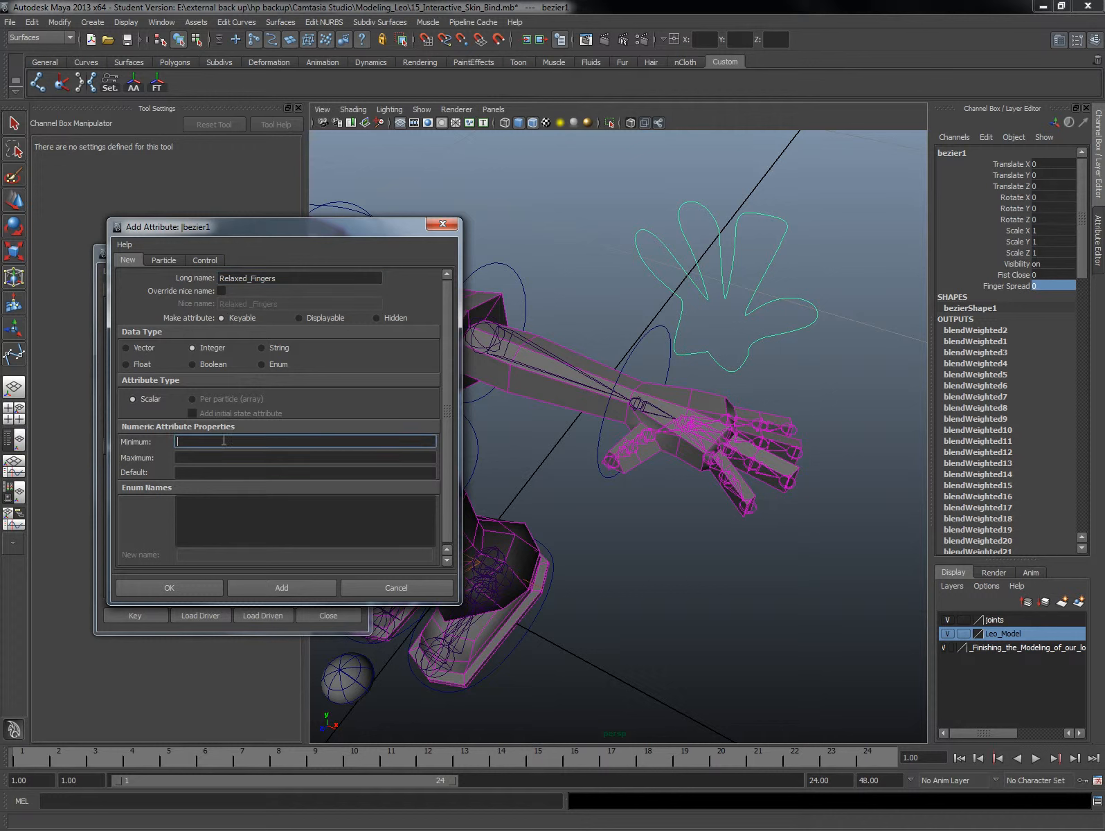
text(0)
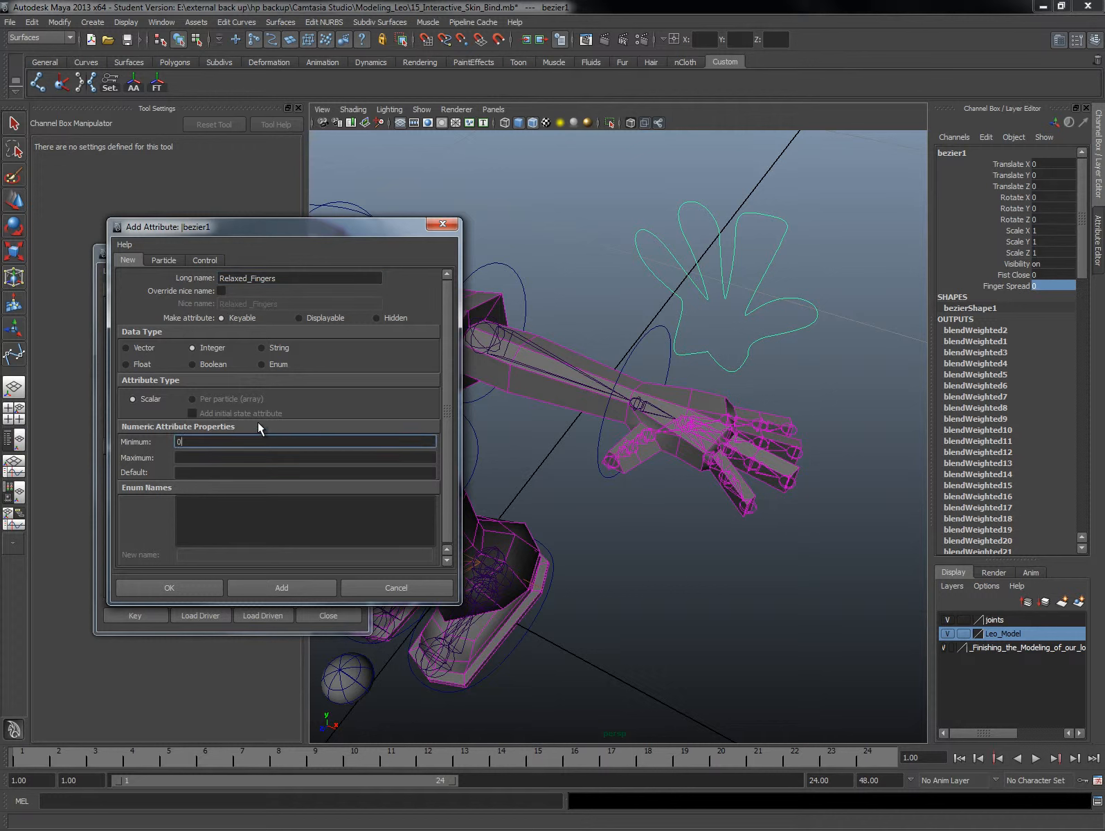
click(304, 457)
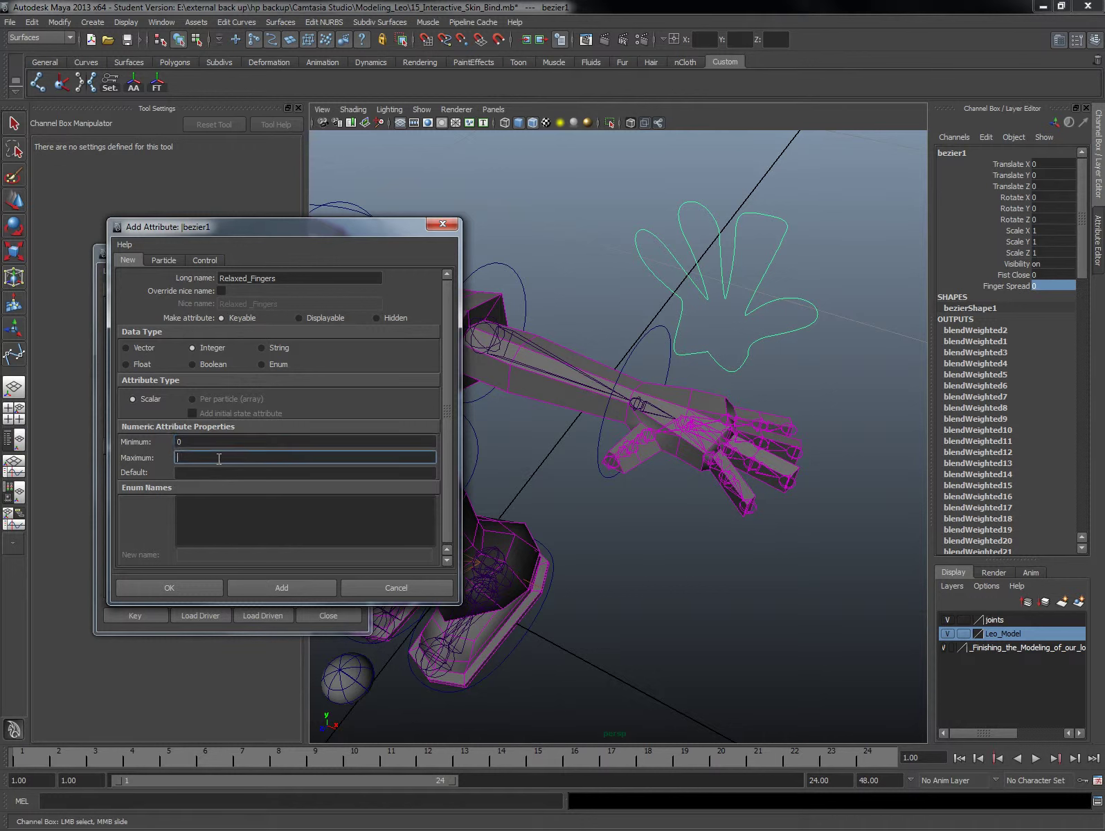
text(10)
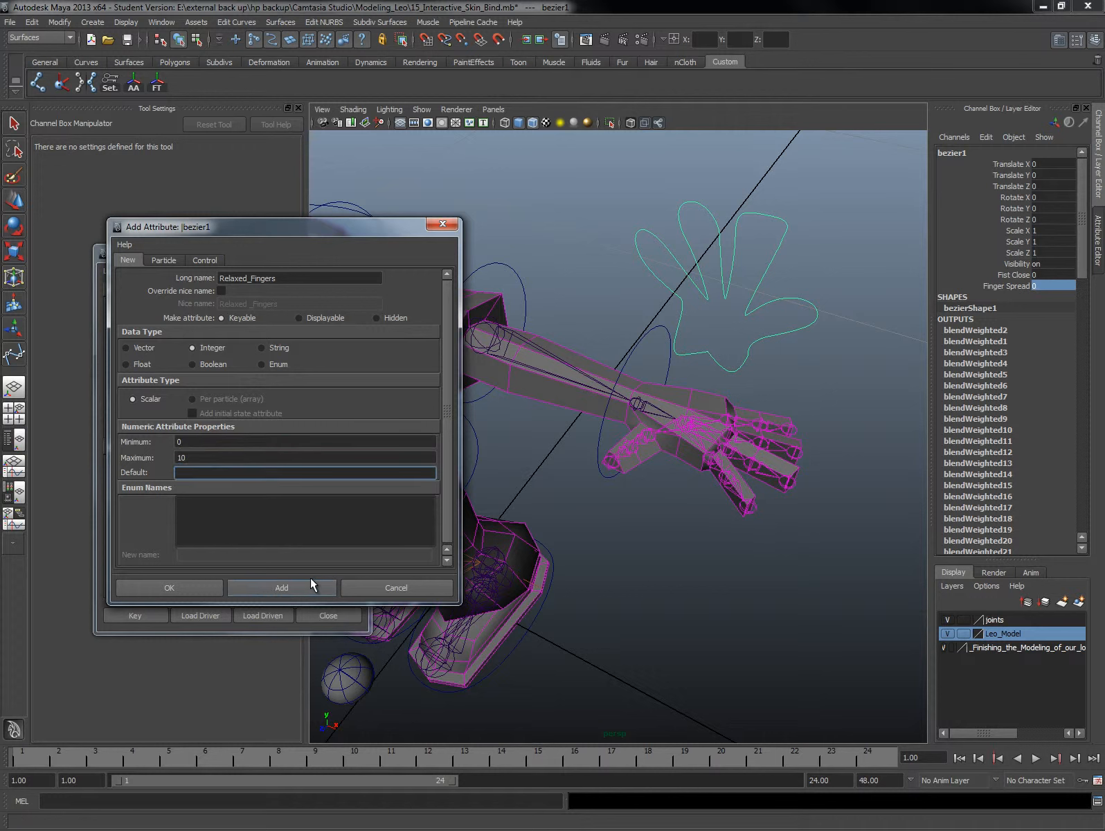
click(281, 587)
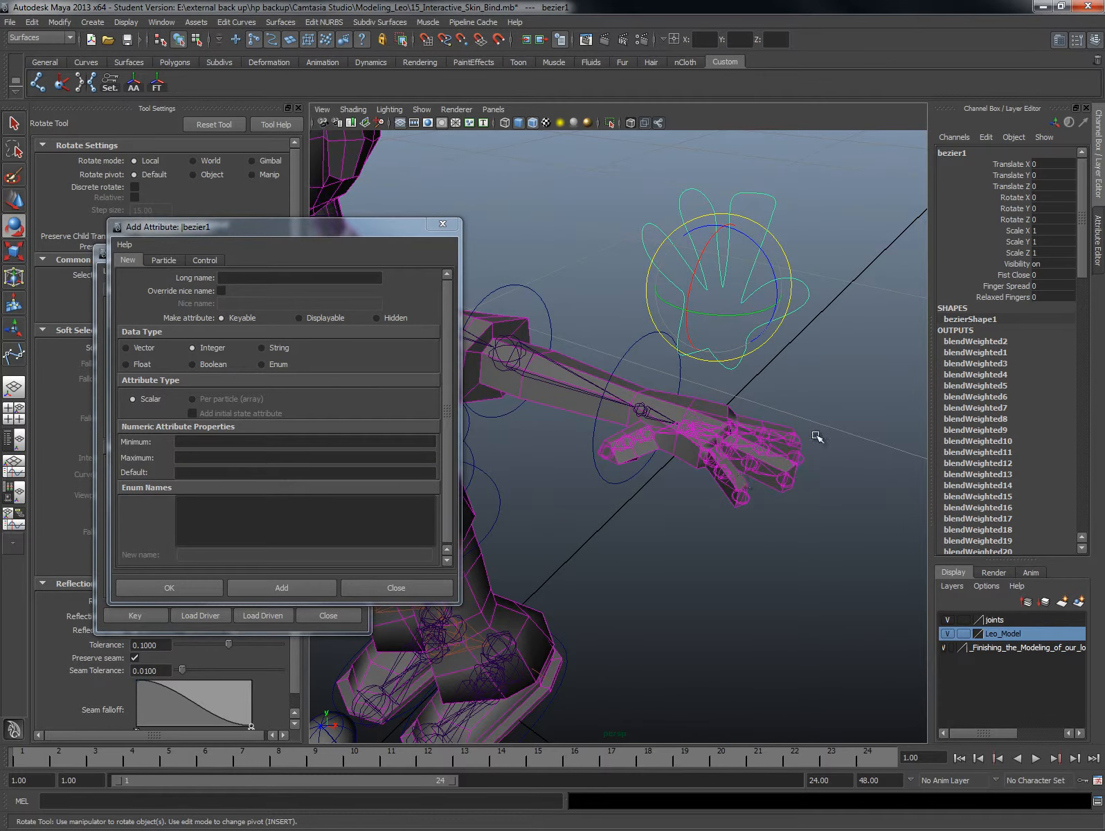
mouse_move(1012, 303)
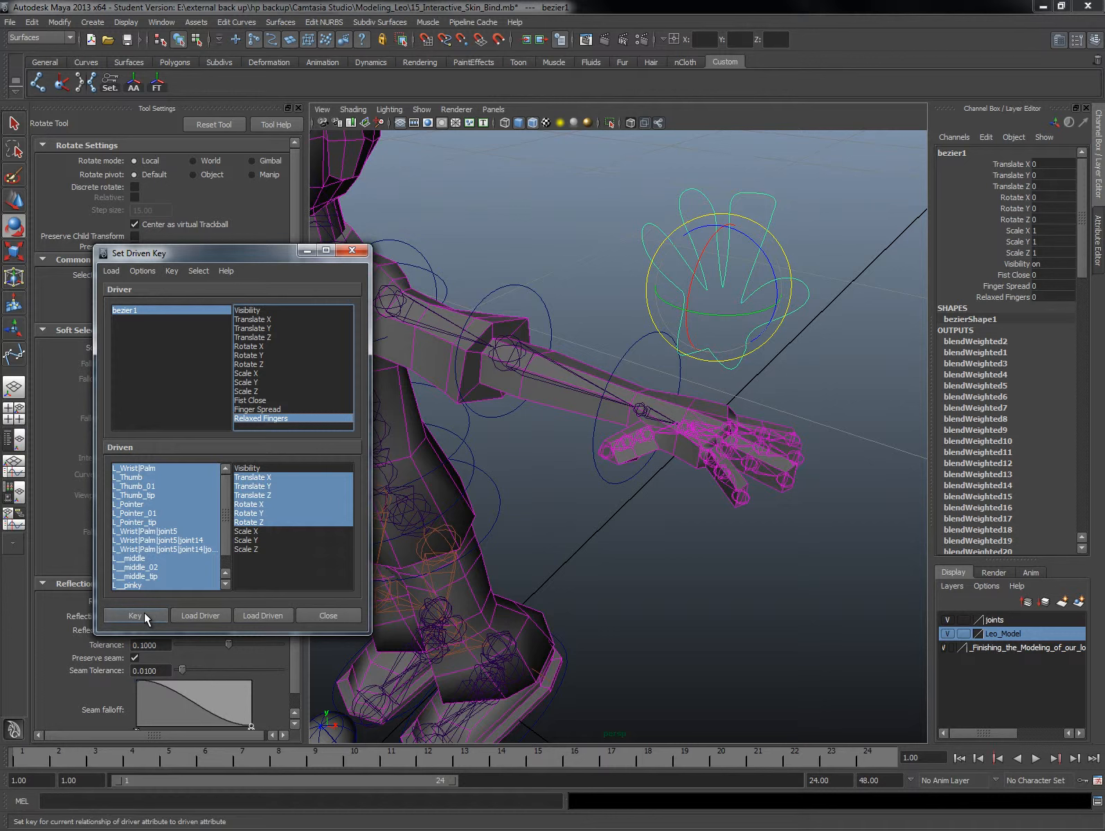
- Key the straight rest pose, then turn the thumb into a relaxed curl
click(135, 615)
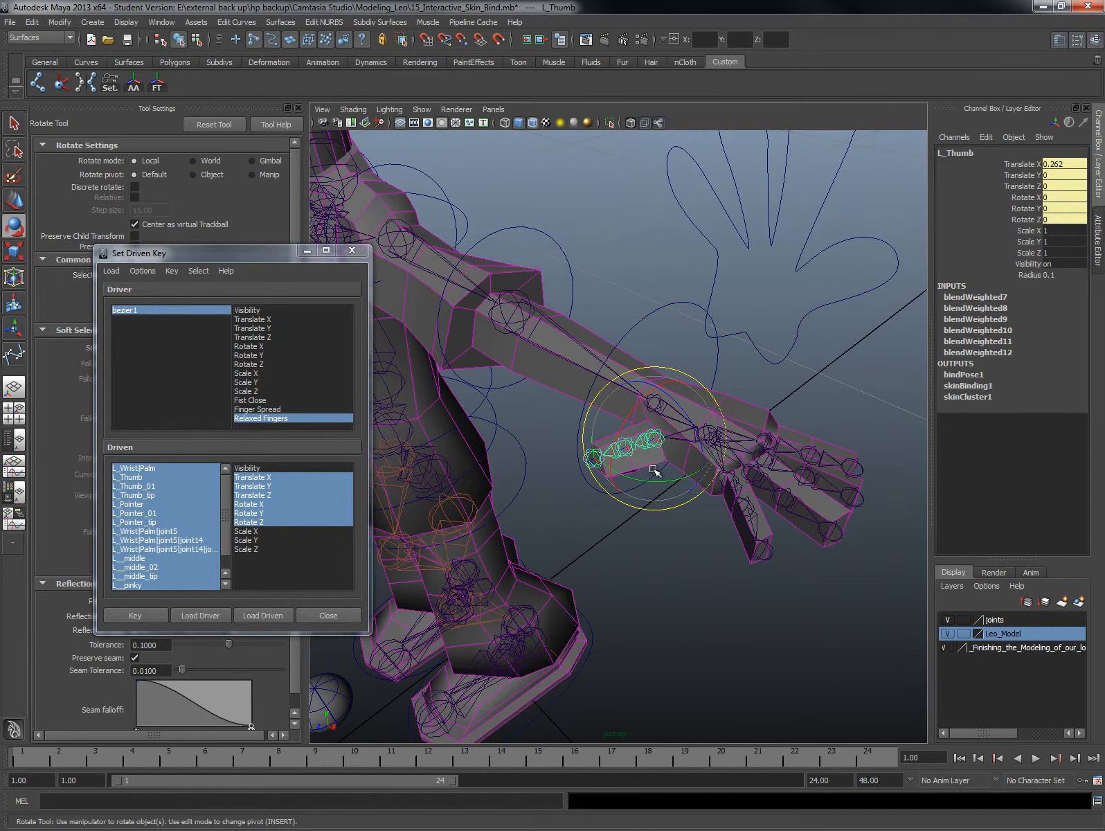
drag(654, 471, 671, 462)
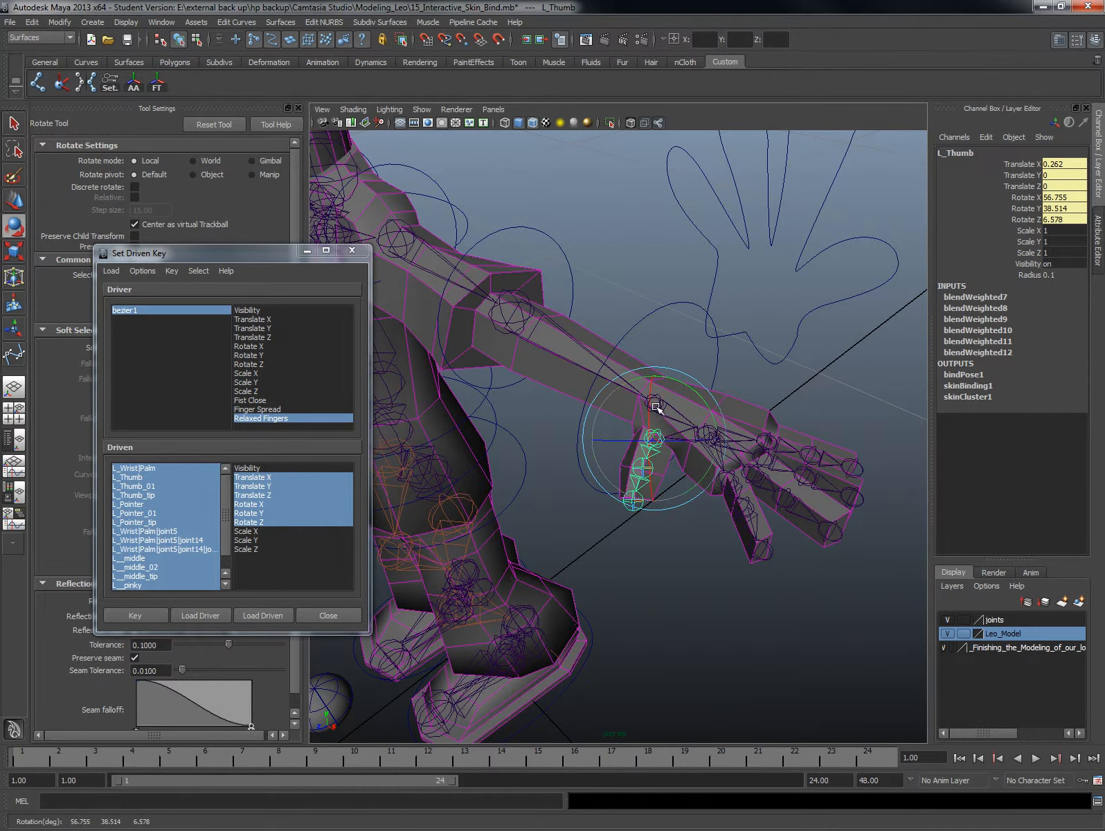
drag(683, 395, 744, 479)
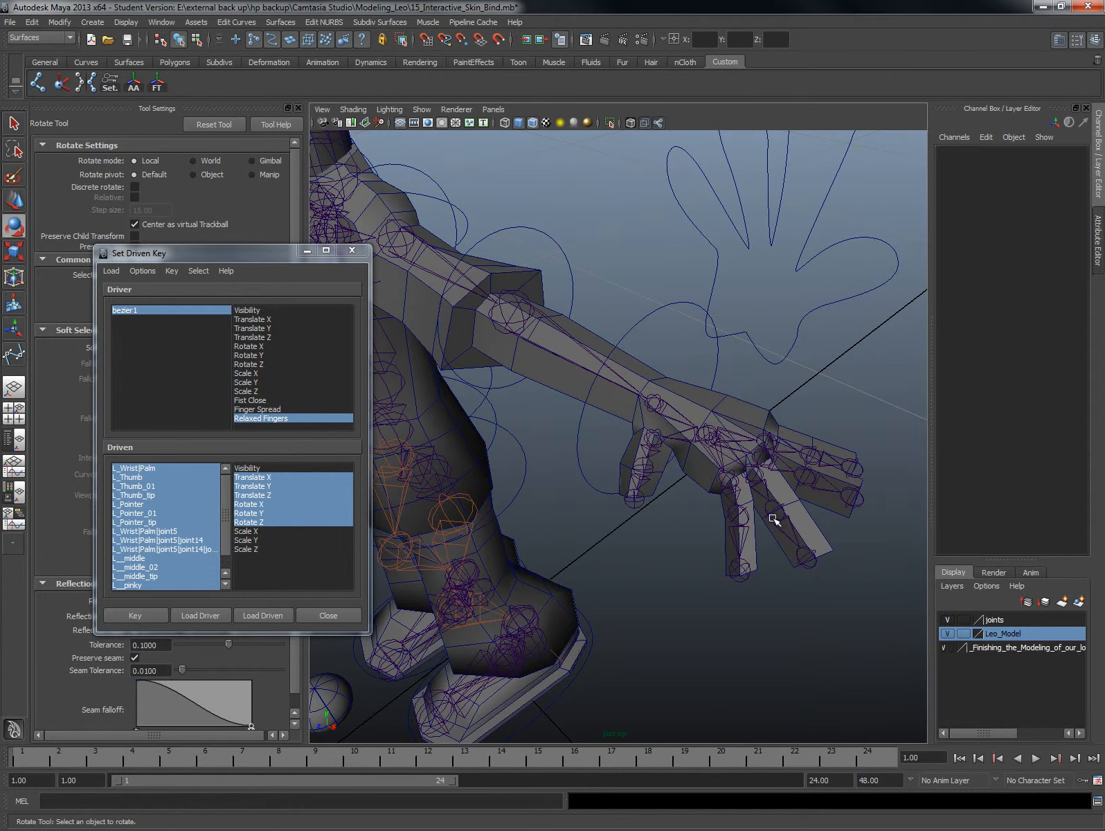
- Bend the finger joints and the pinky base slightly for the relaxed pose
click(774, 518)
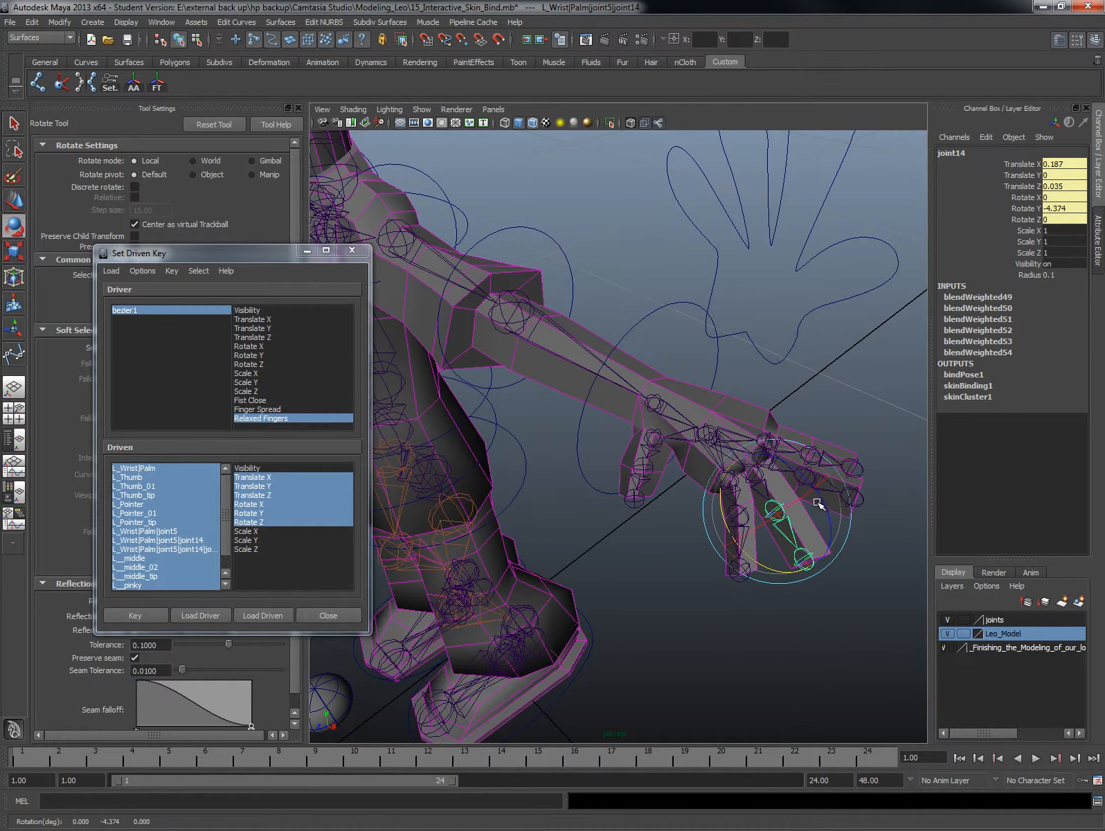
drag(818, 503, 734, 498)
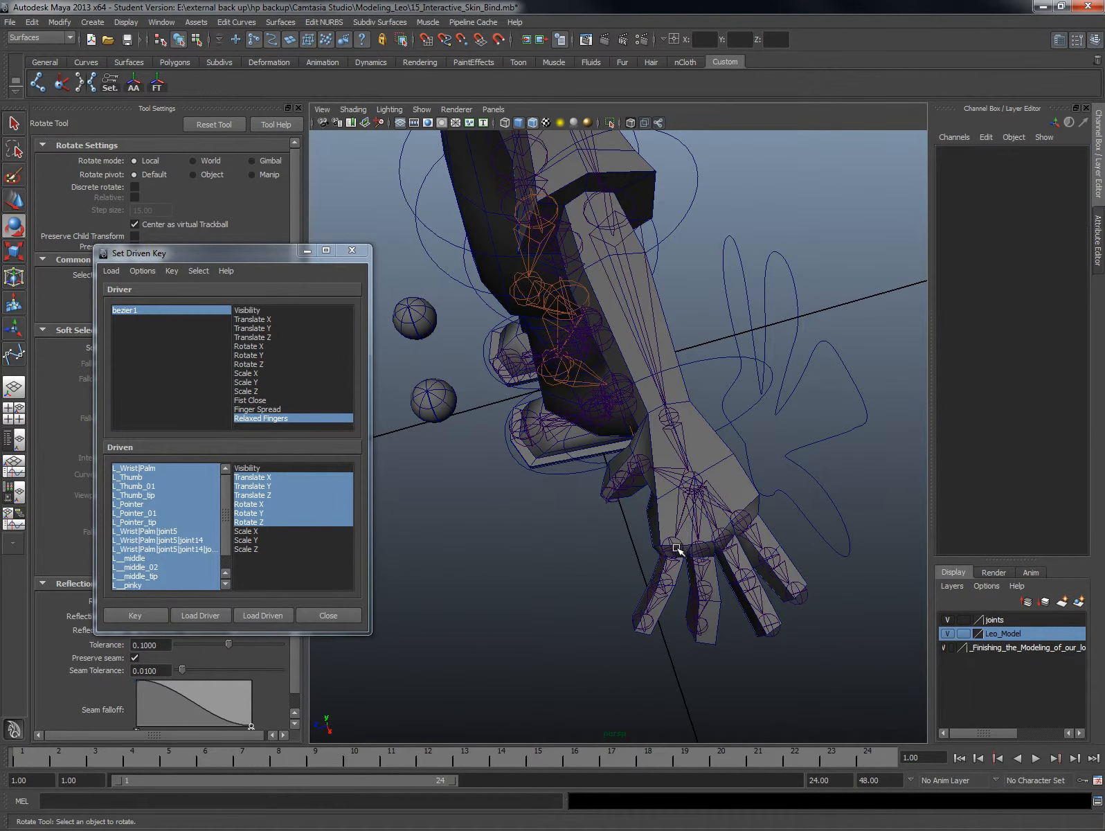
click(675, 550)
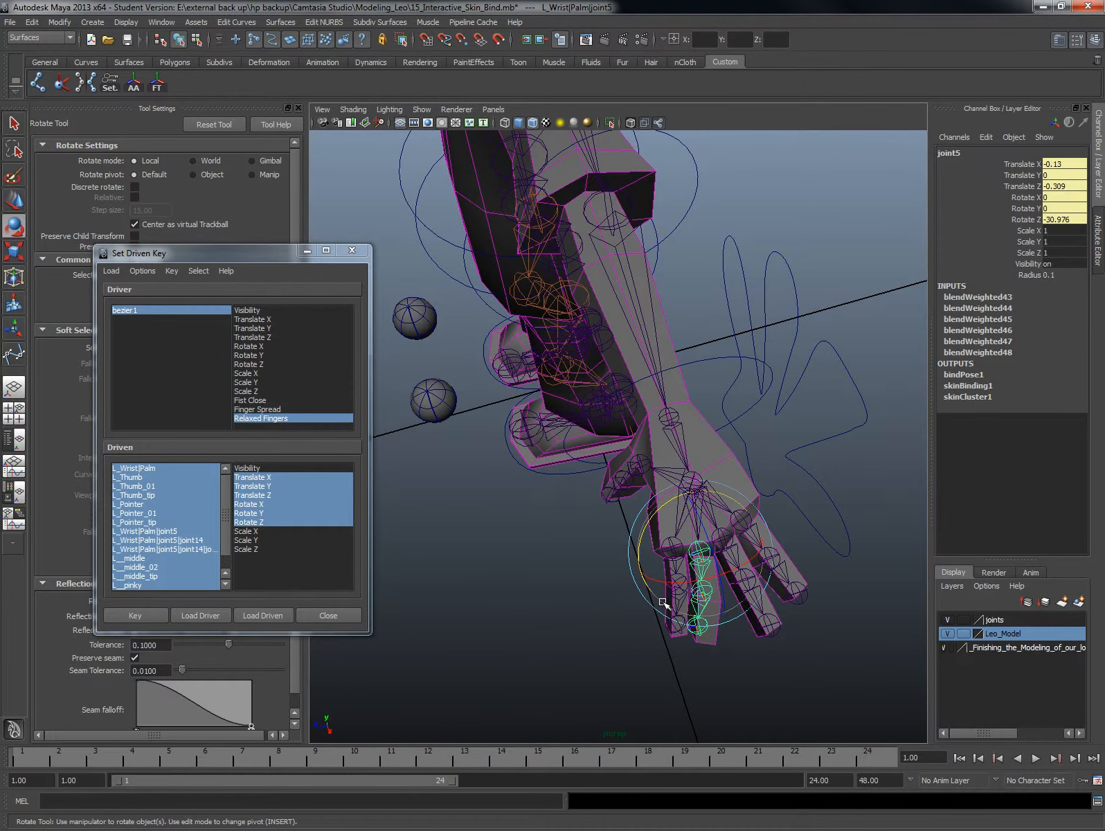
drag(663, 603, 821, 538)
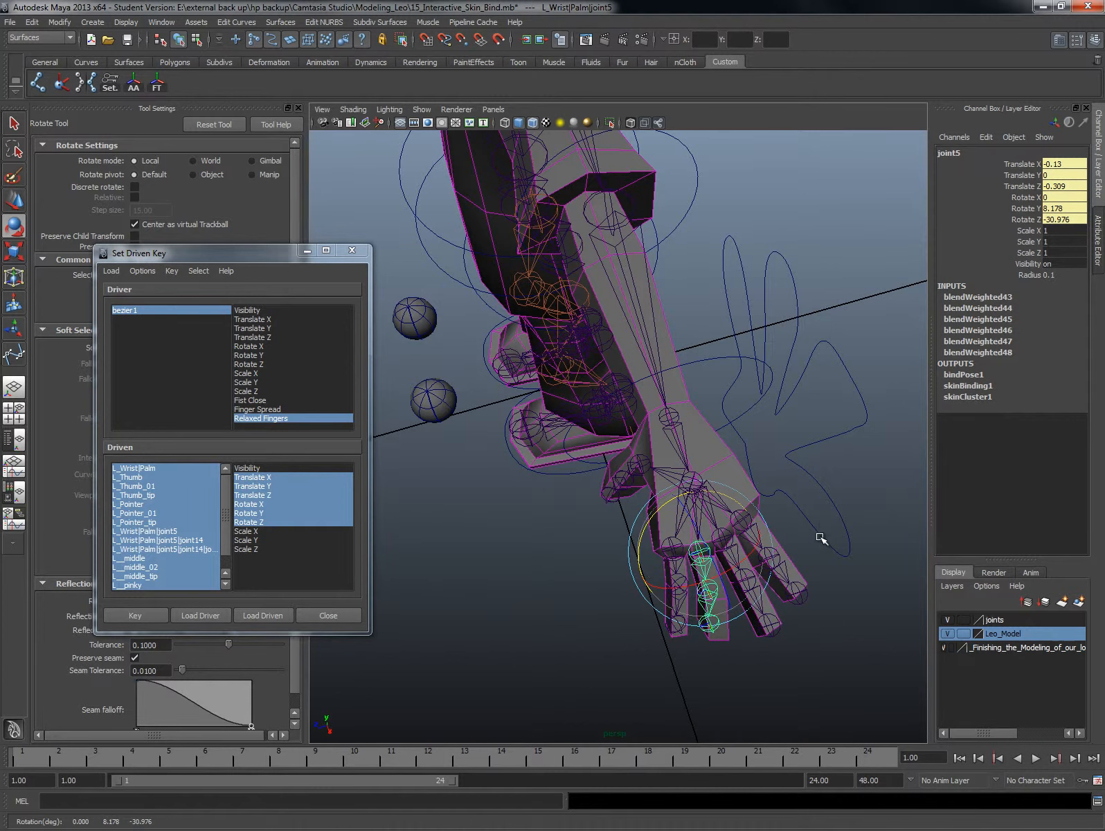
click(732, 564)
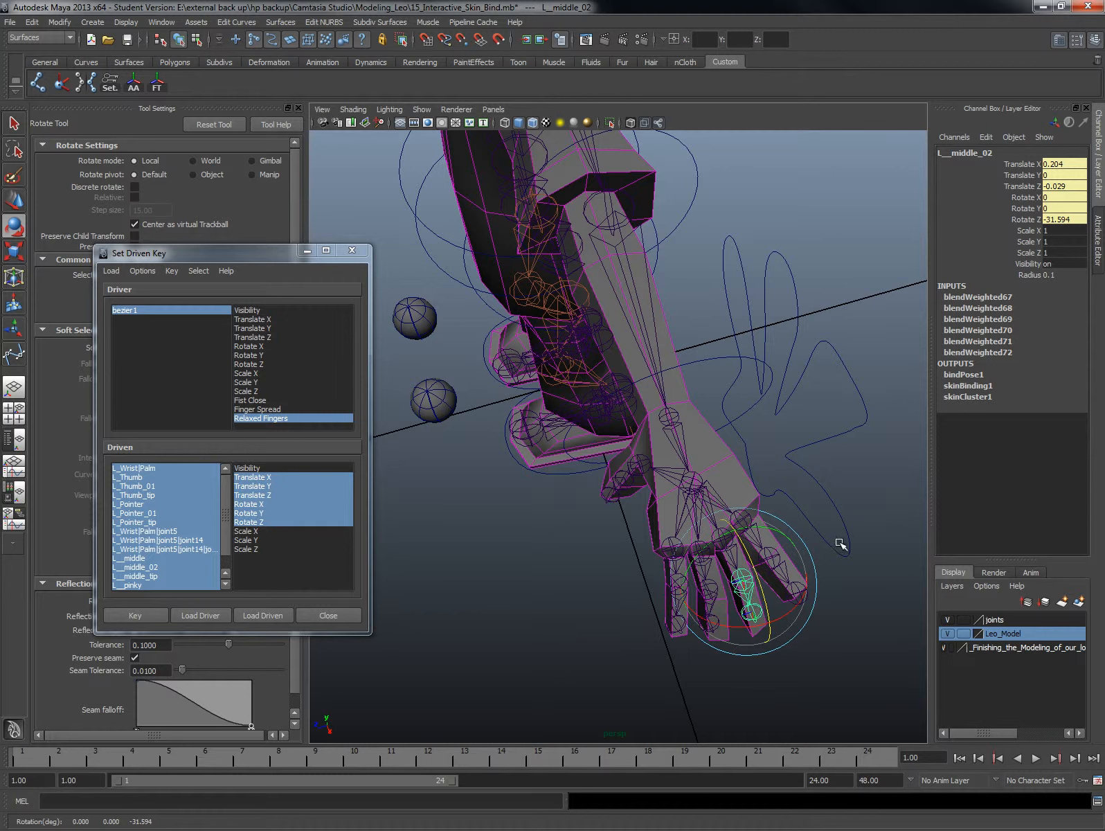
click(761, 550)
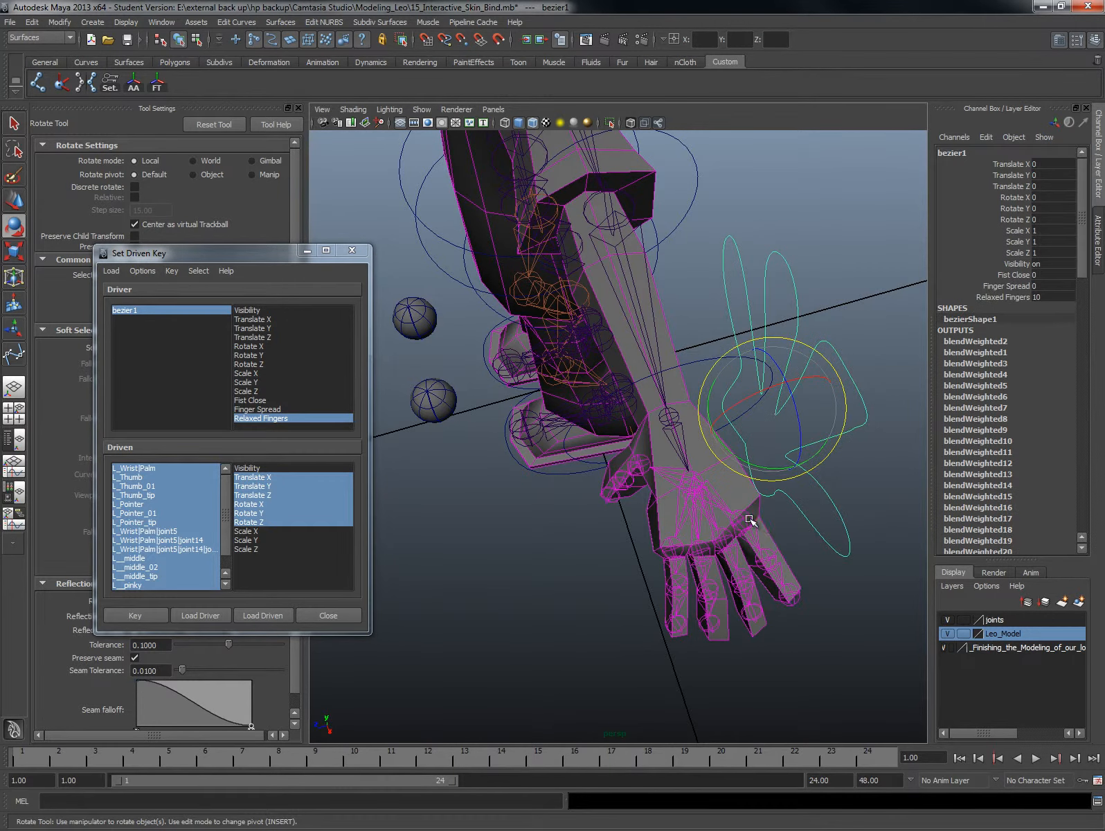
click(777, 582)
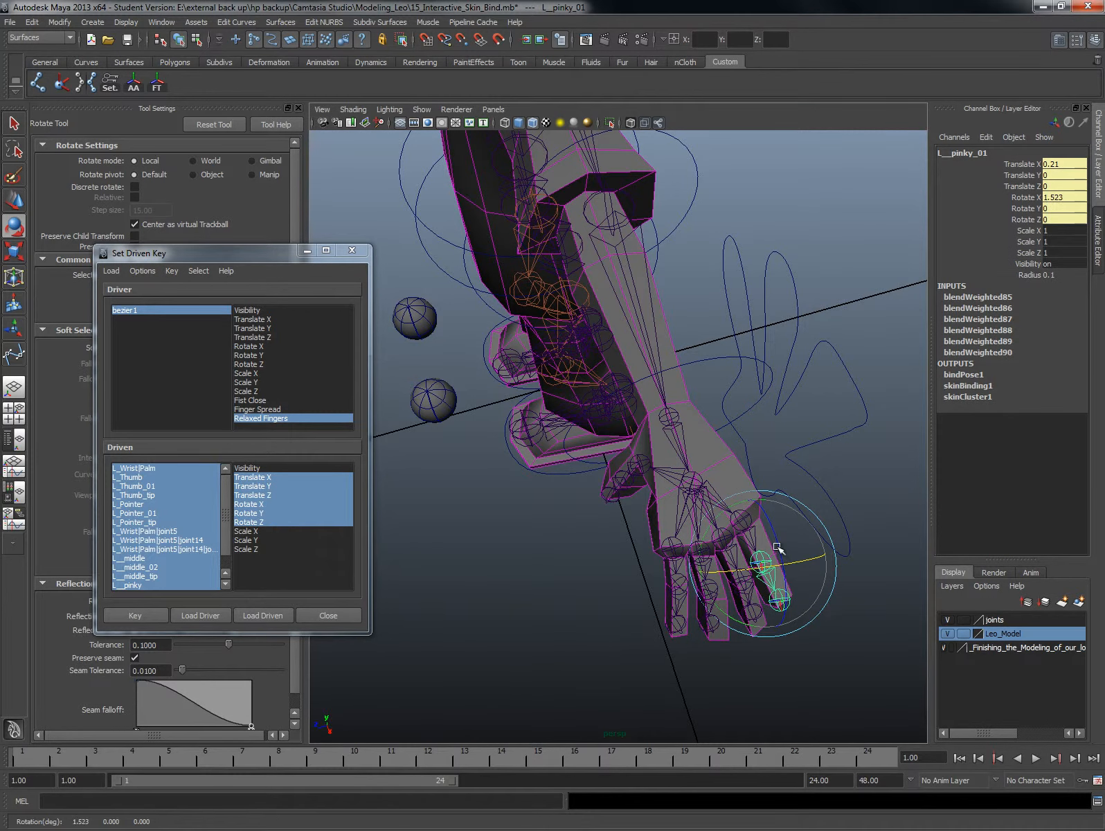
drag(776, 549, 824, 506)
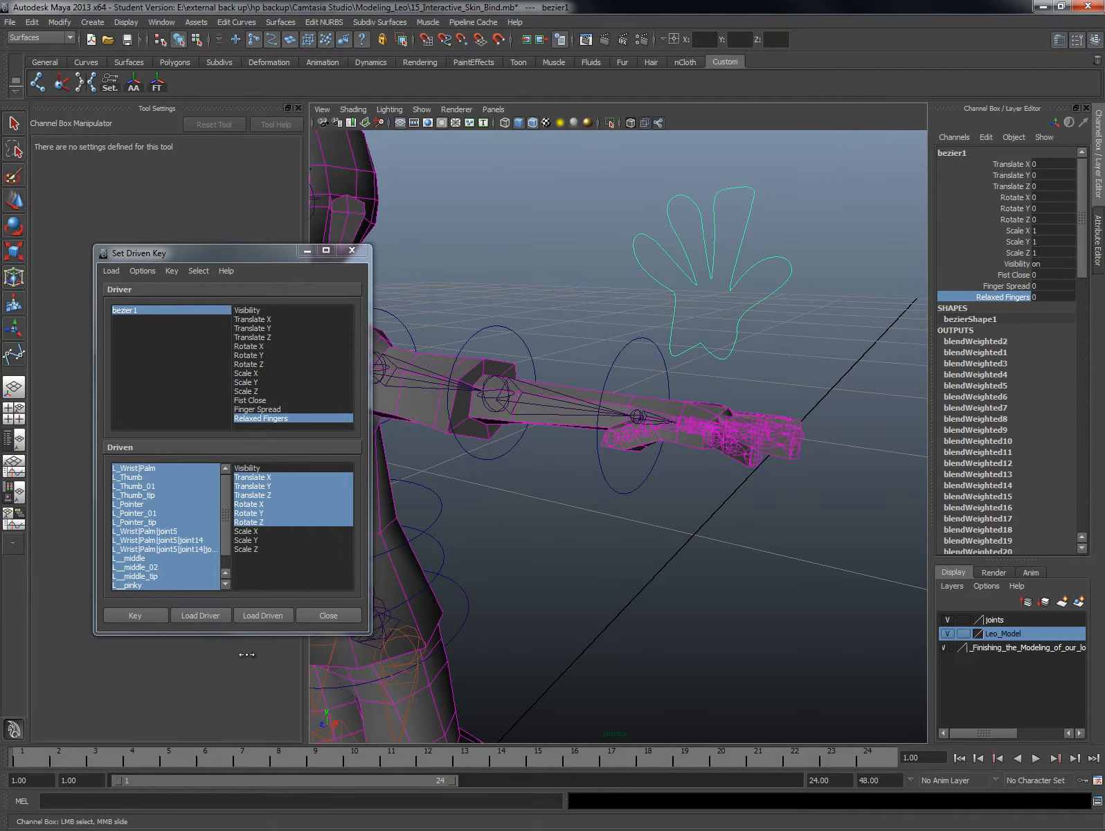
mouse_move(983, 314)
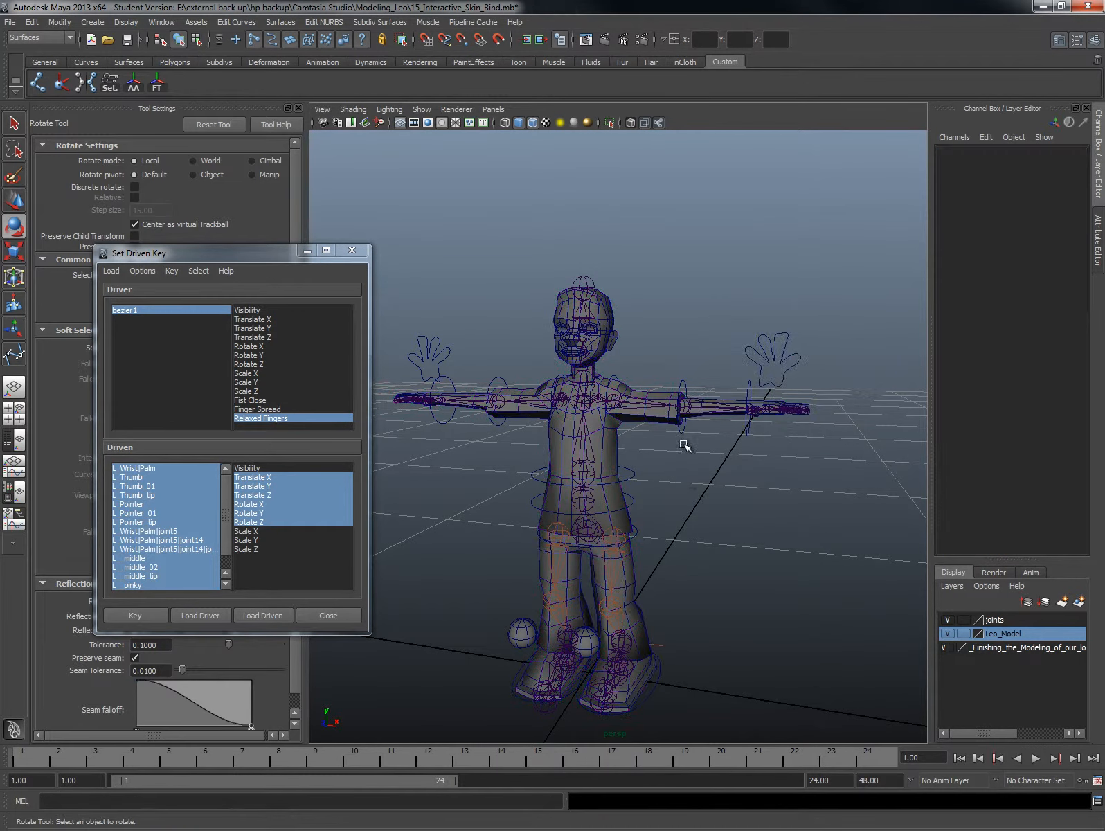
- Save the scene past the Student Version warning and select the right hand control
click(590, 419)
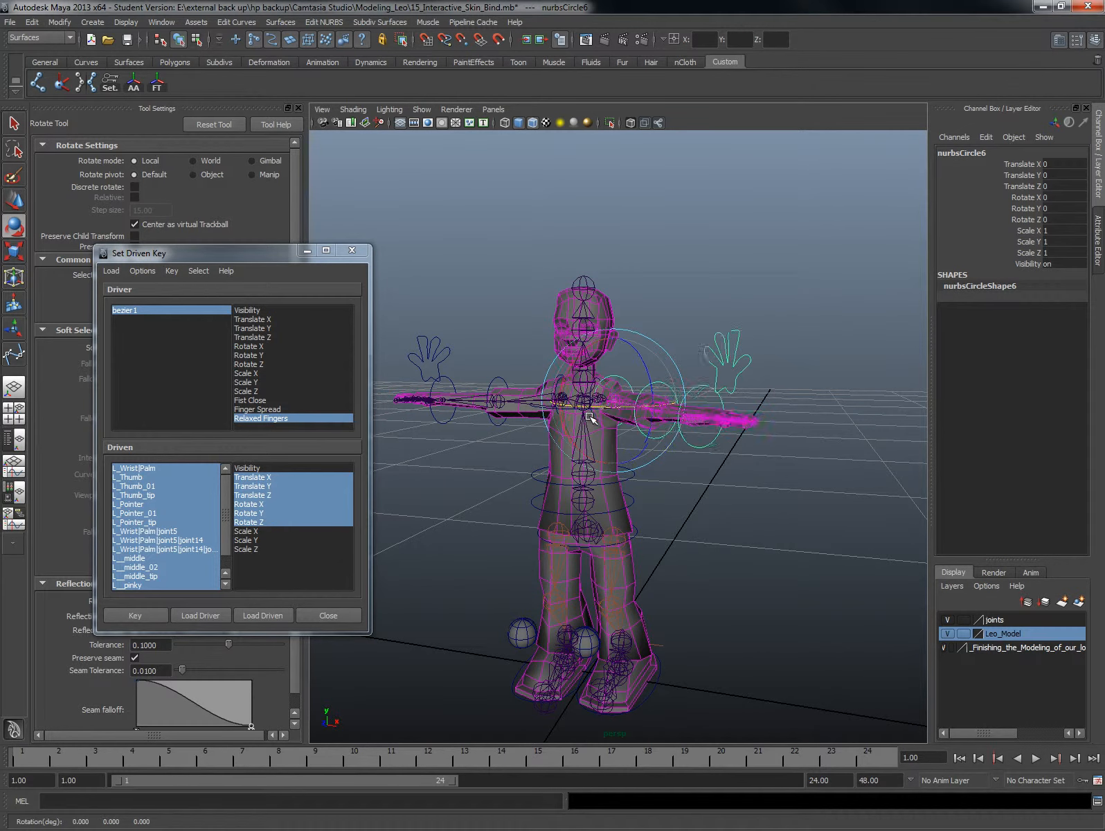
drag(593, 418, 683, 451)
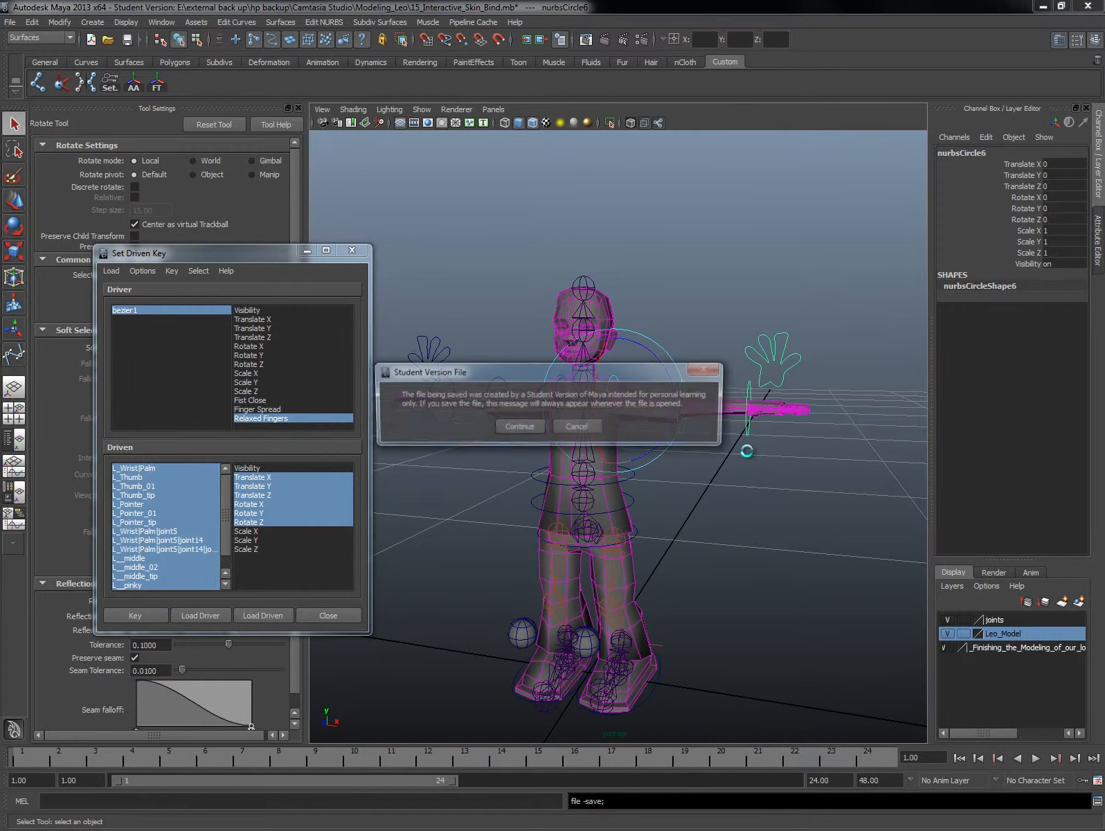
click(519, 426)
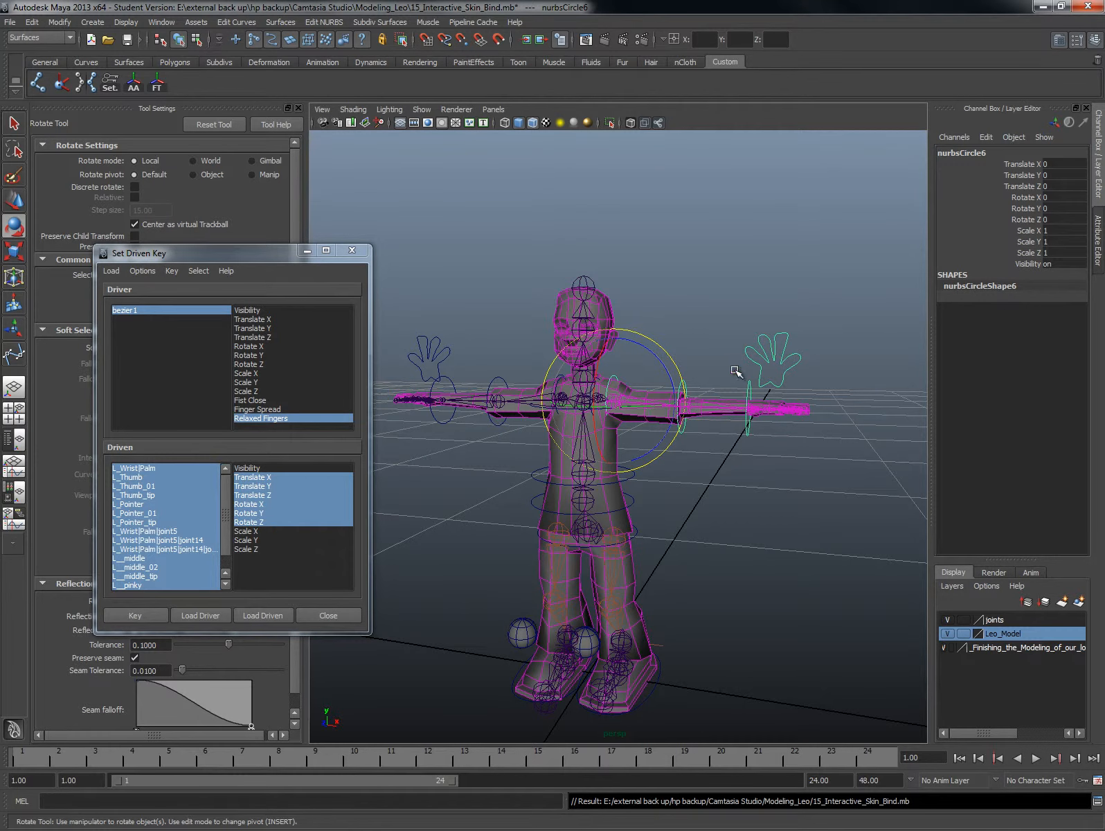
click(771, 359)
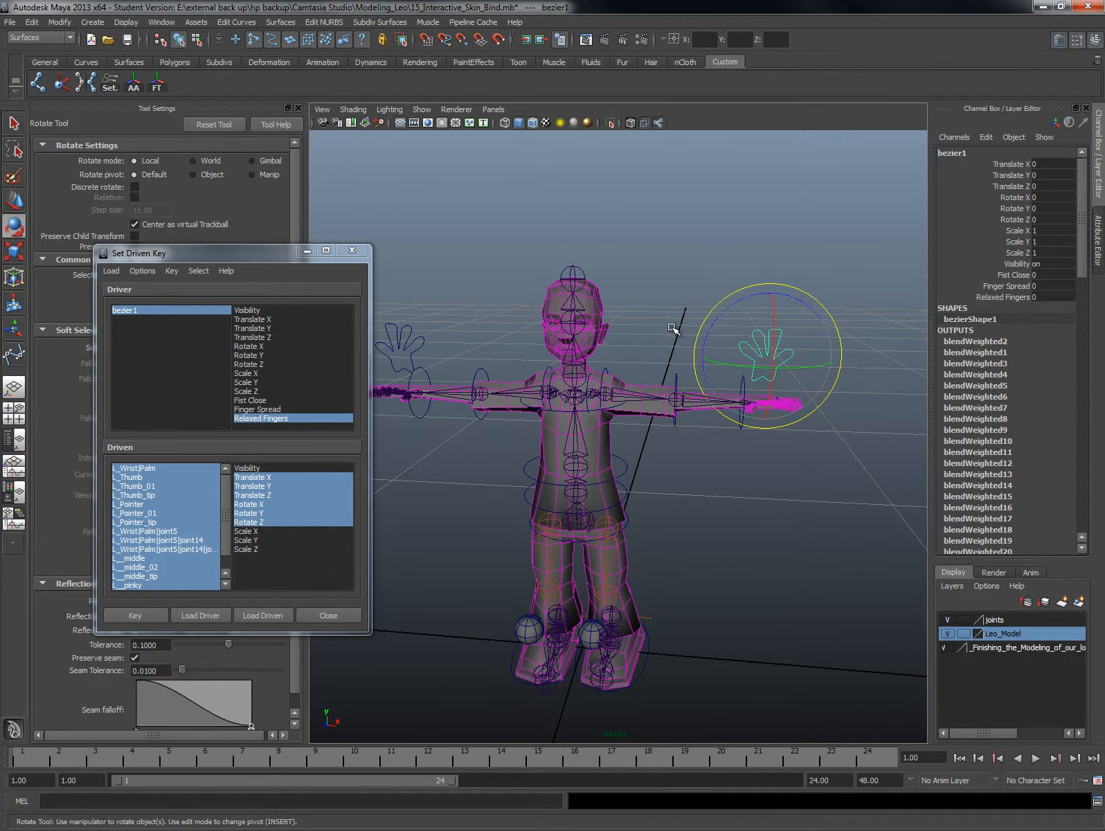
click(160, 23)
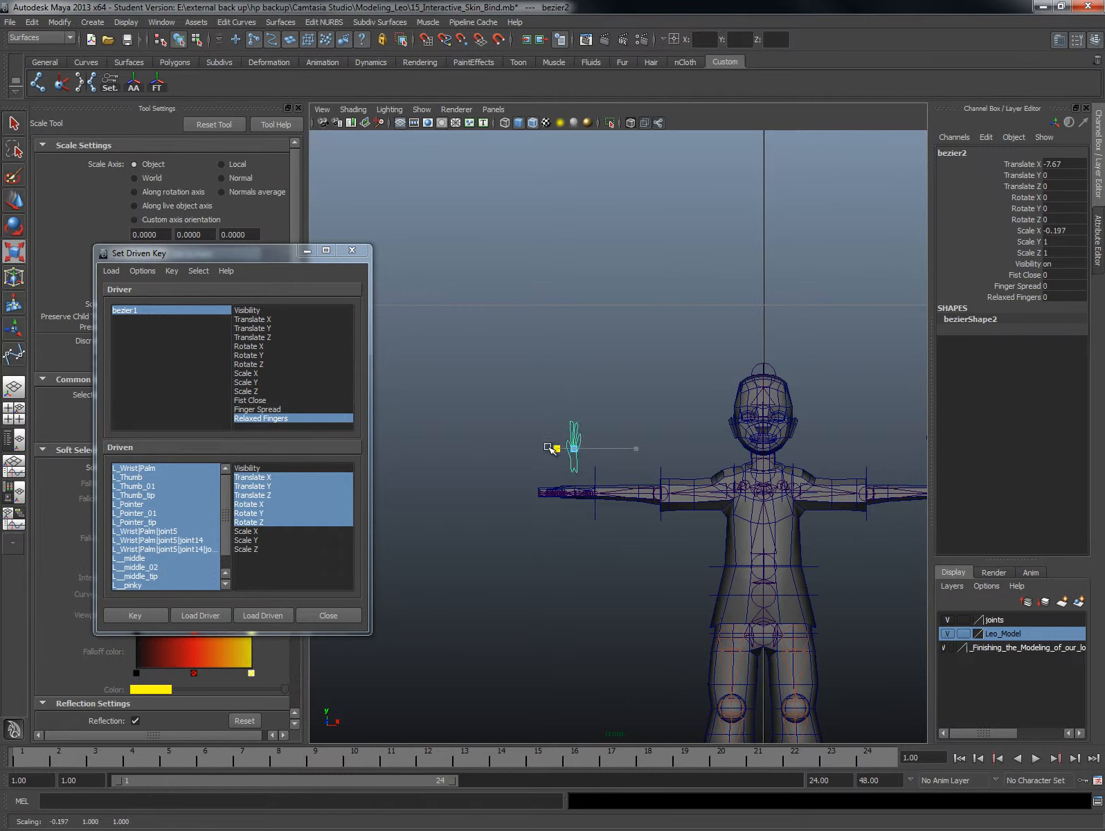
- Drag the Scale tool to flip bezier2 to X scale -1, mirroring bezier1 over the opposite wrist
drag(557, 450, 598, 460)
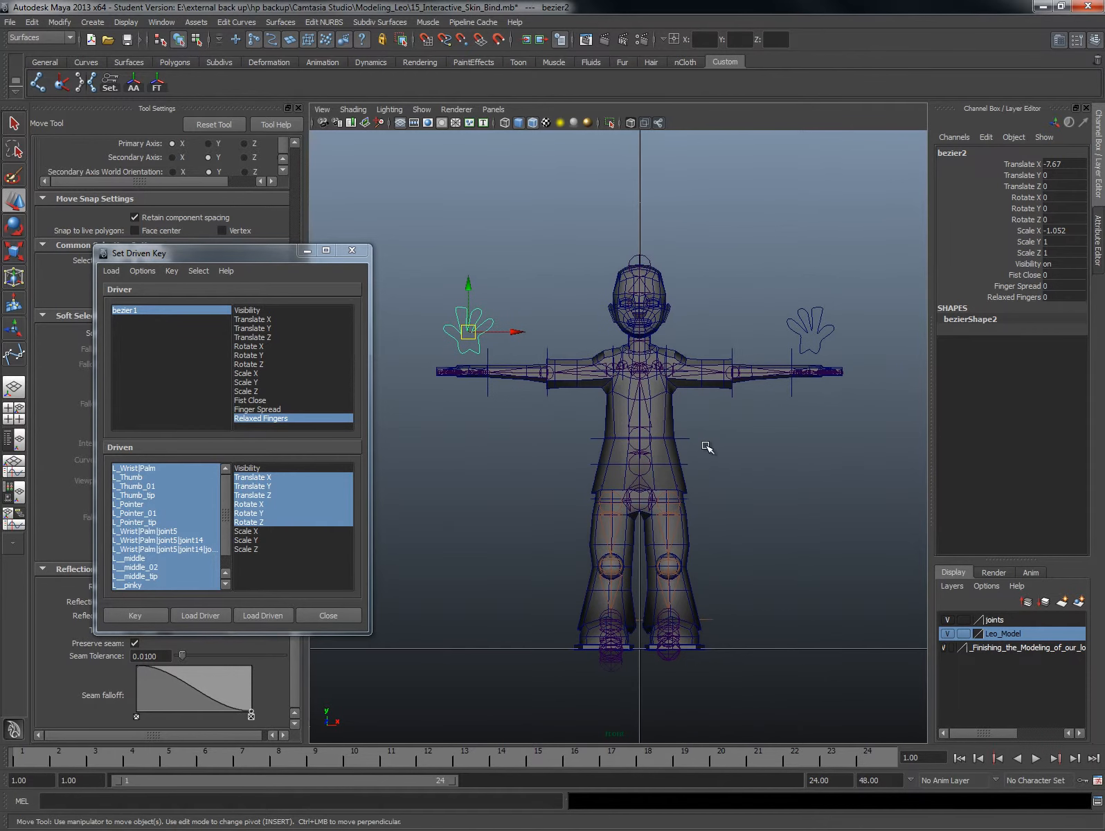
mouse_move(594, 462)
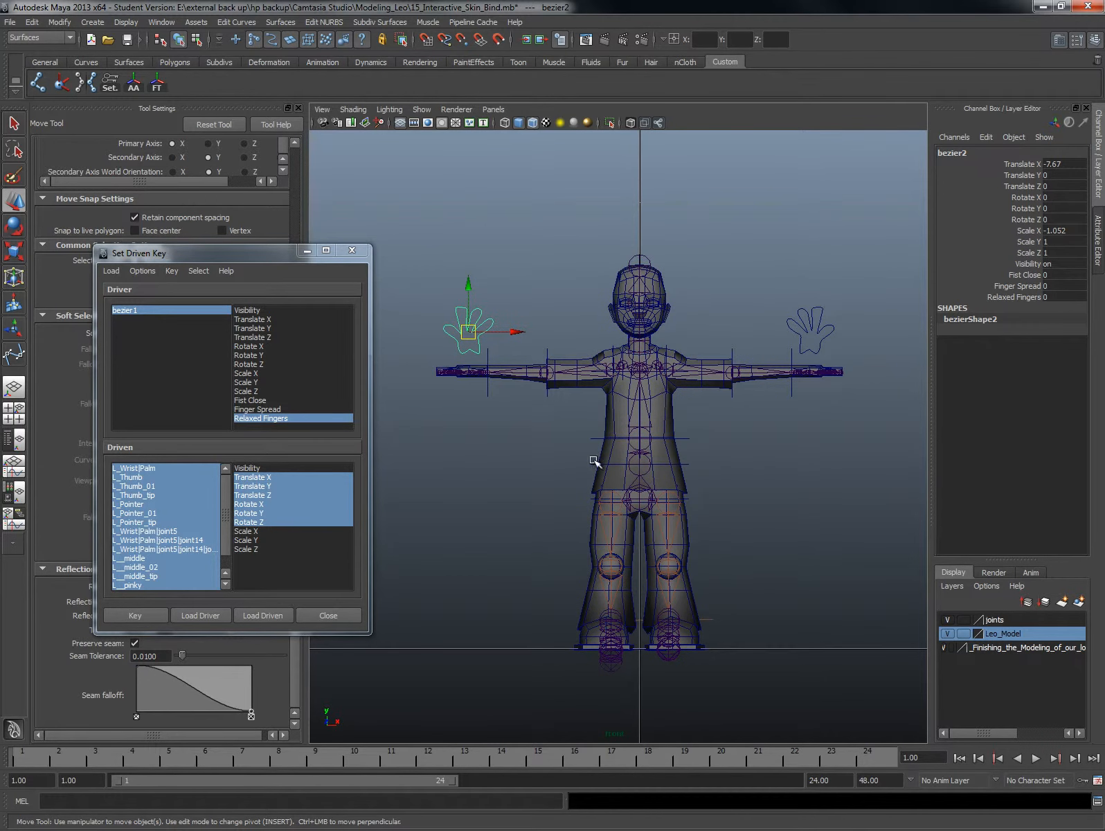
mouse_move(647, 546)
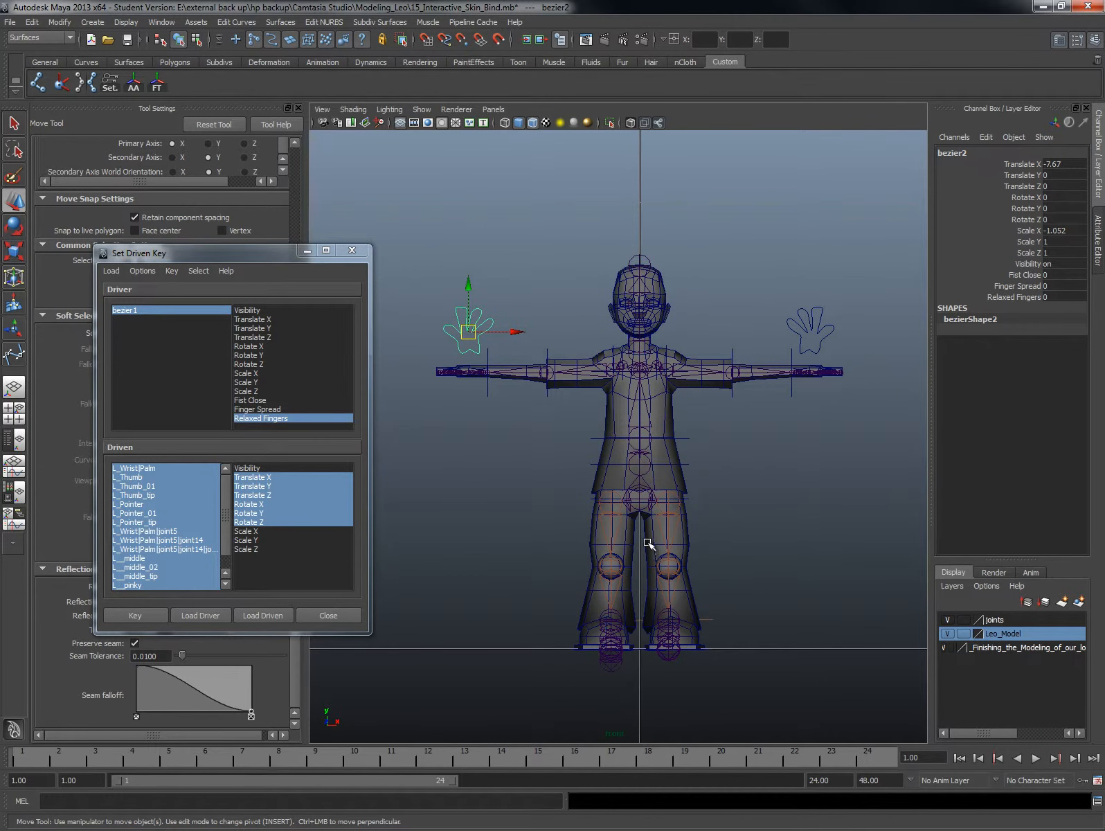